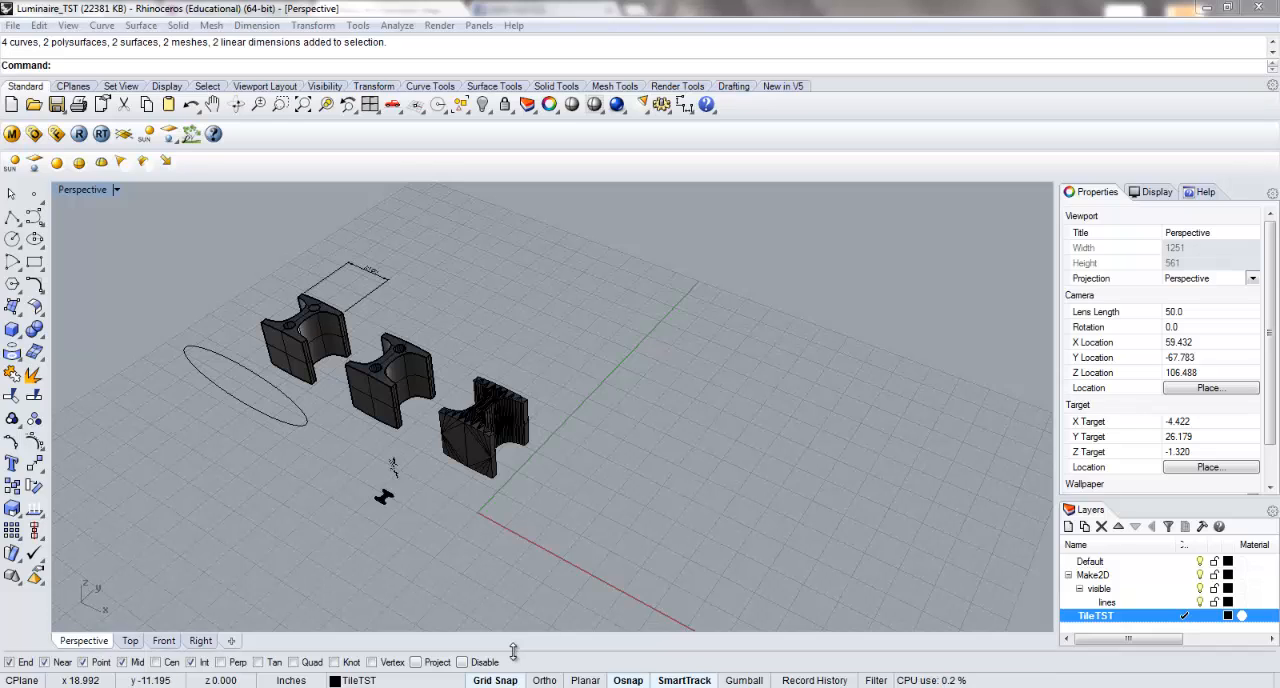
mouse_move(647, 491)
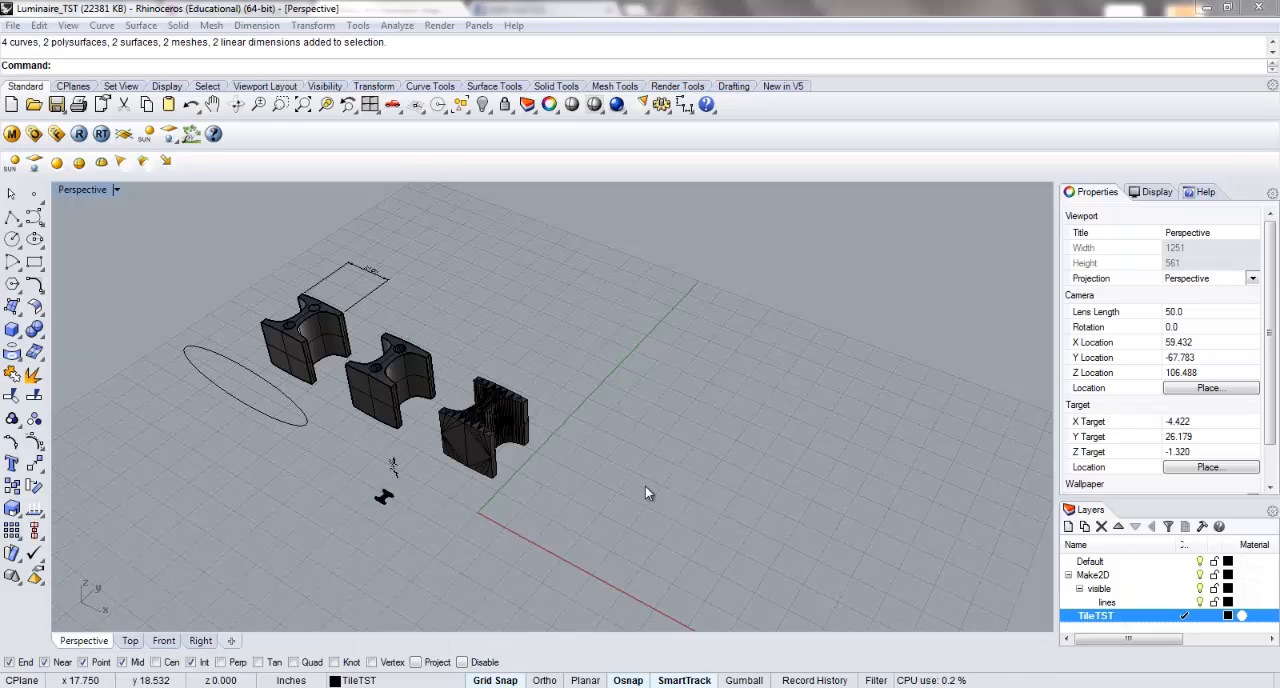
mouse_move(770, 379)
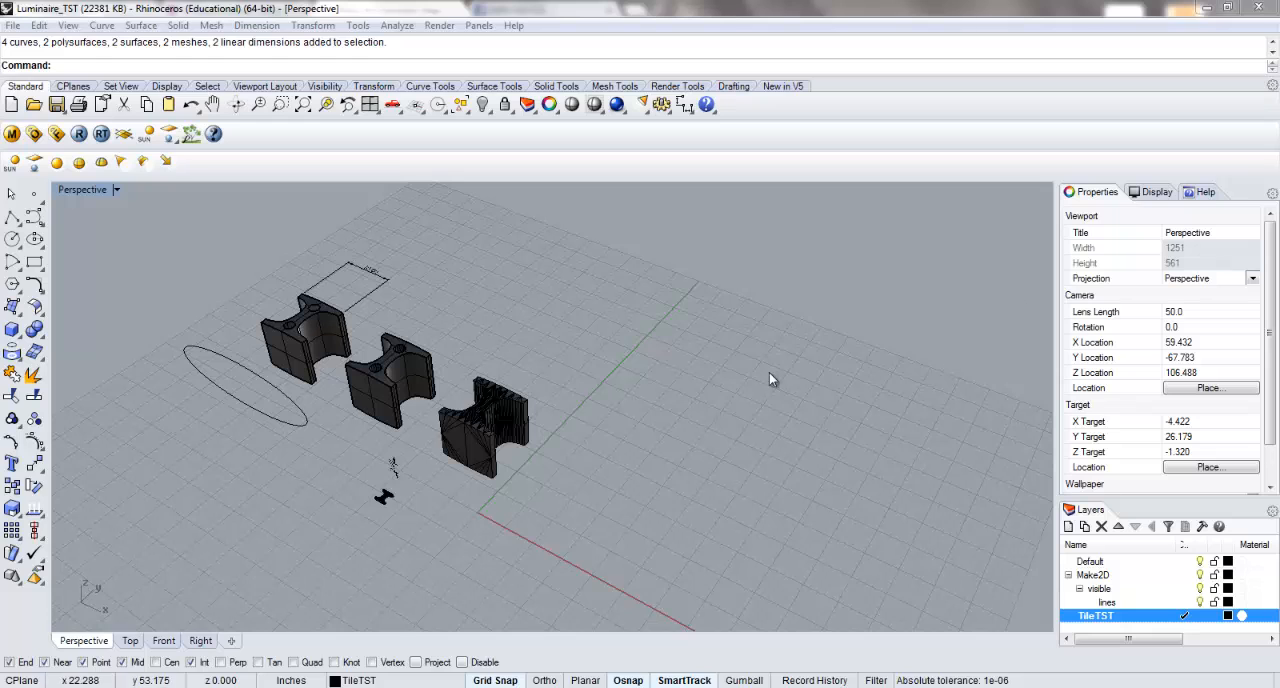
Step: Select the middle tile and remove its front end face, exposing the hollow cylinders
click(390, 385)
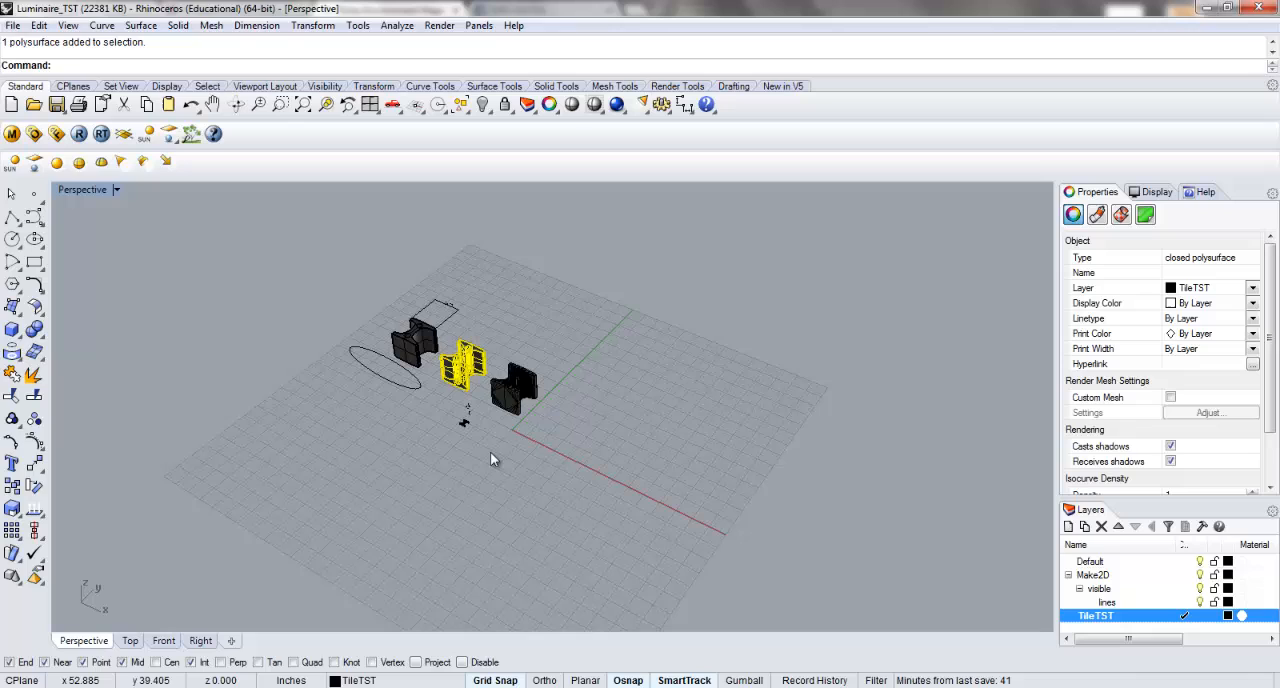
mouse_move(12, 487)
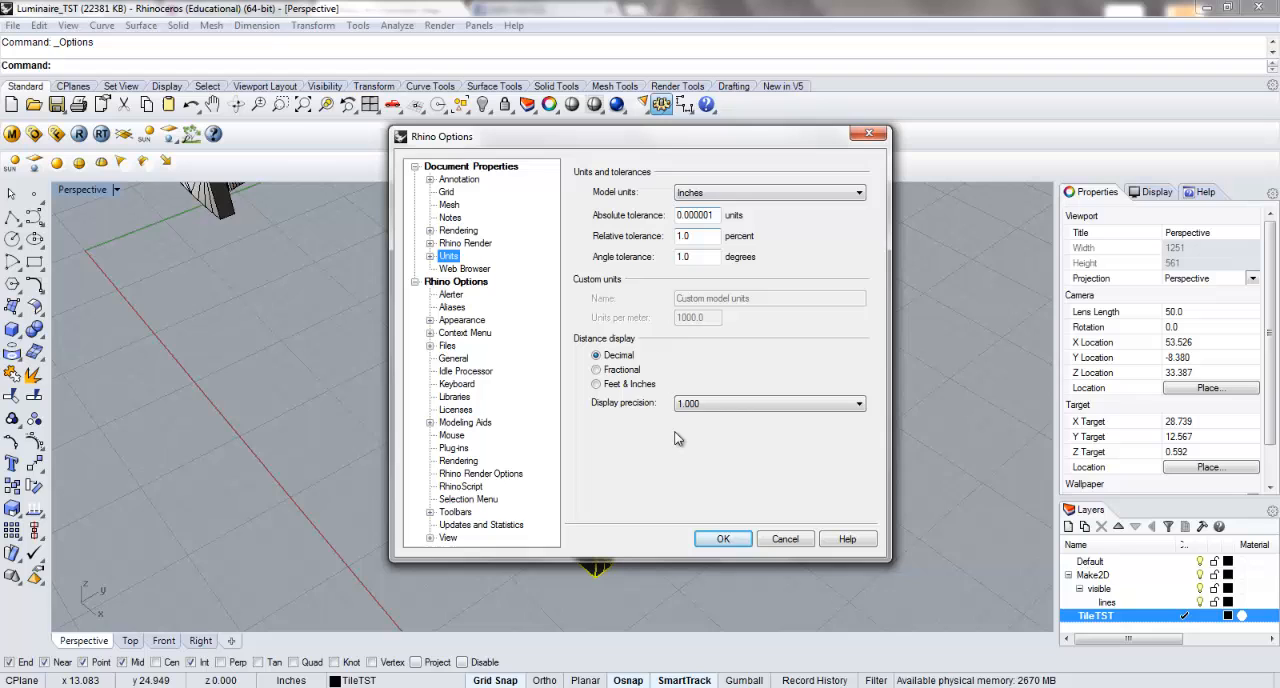
mouse_move(740, 233)
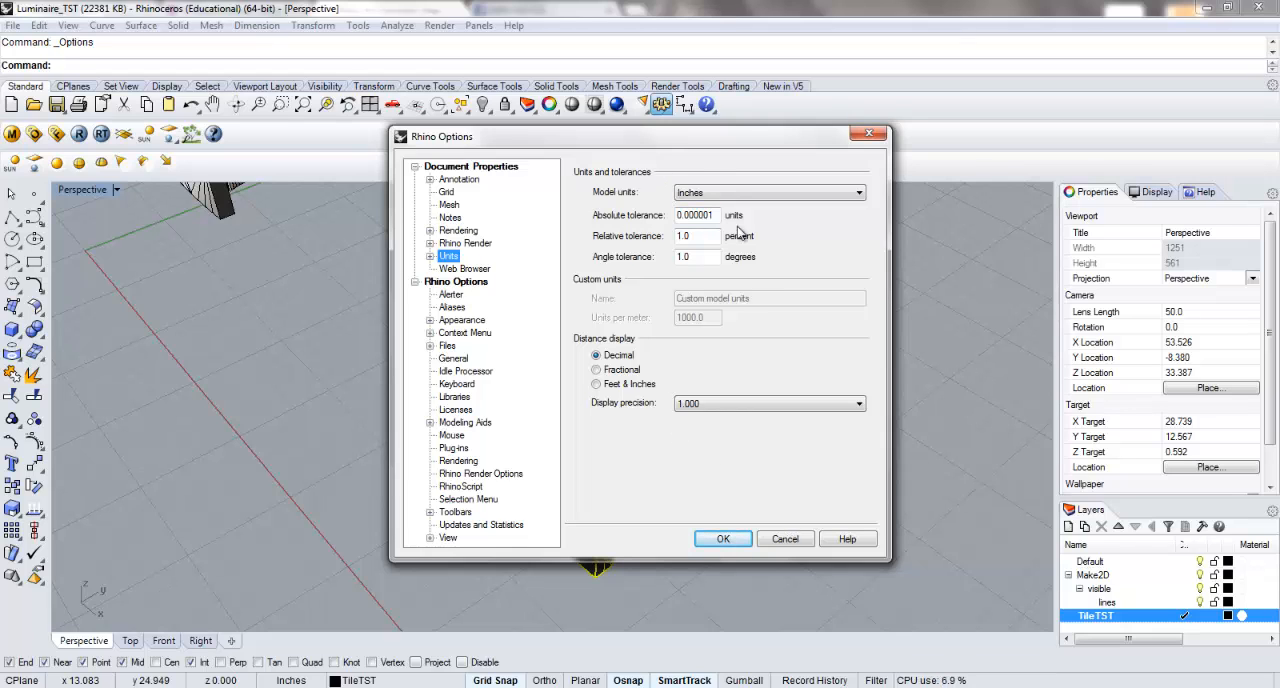
click(722, 538)
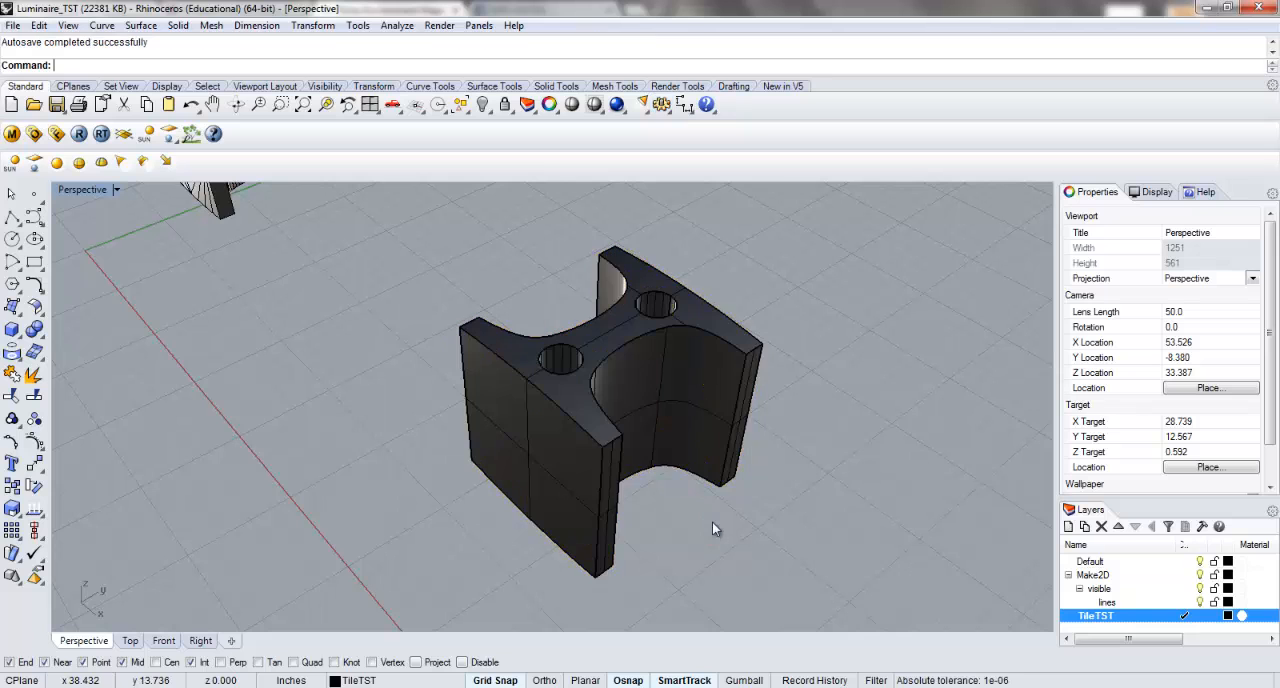
drag(715, 528, 738, 393)
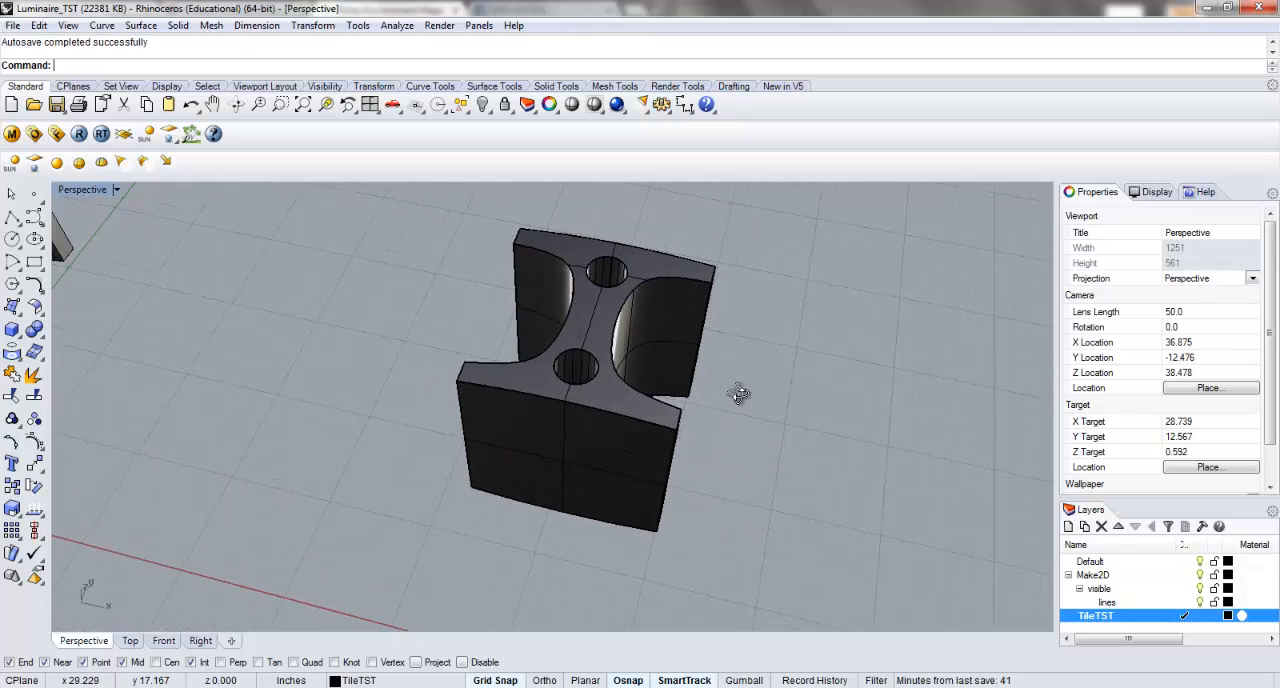
drag(738, 392, 668, 333)
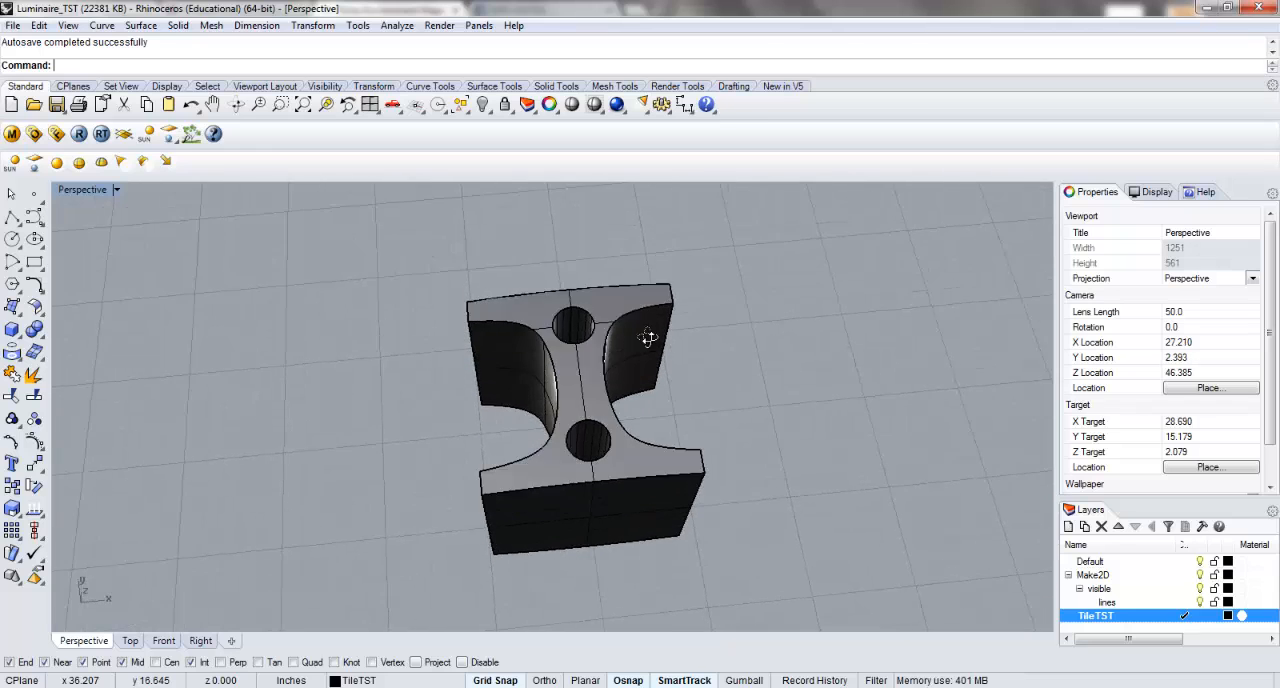
click(570, 410)
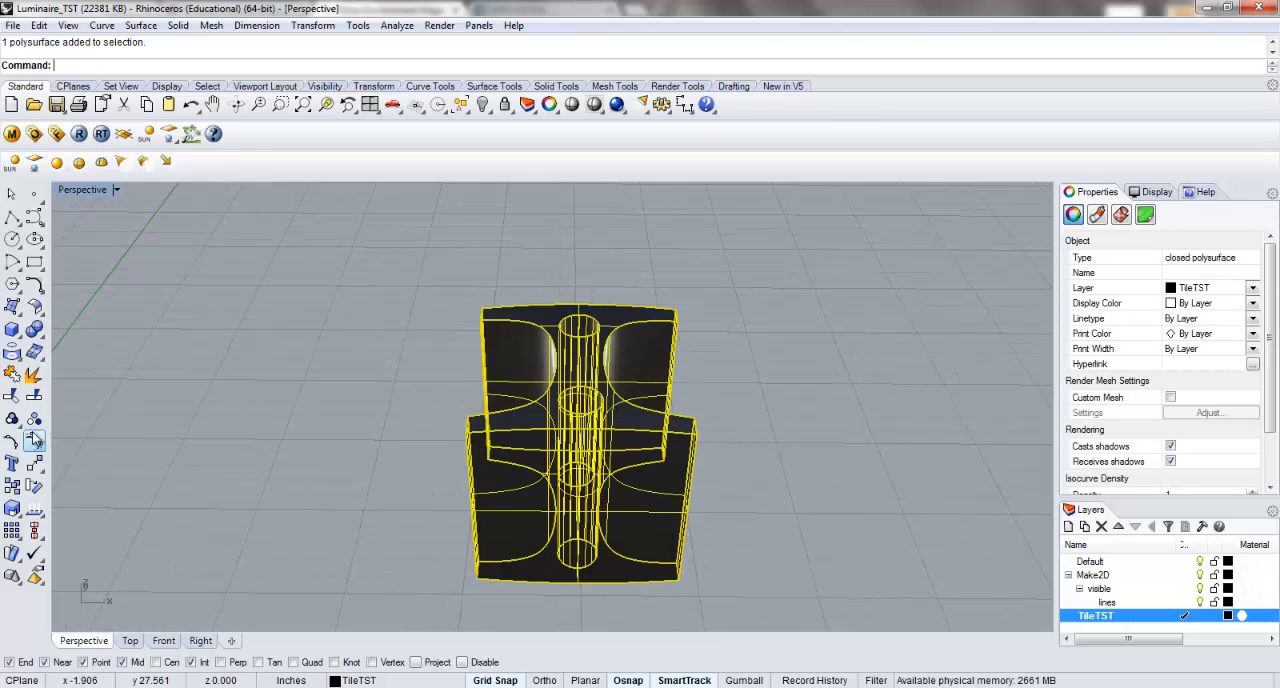
click(580, 530)
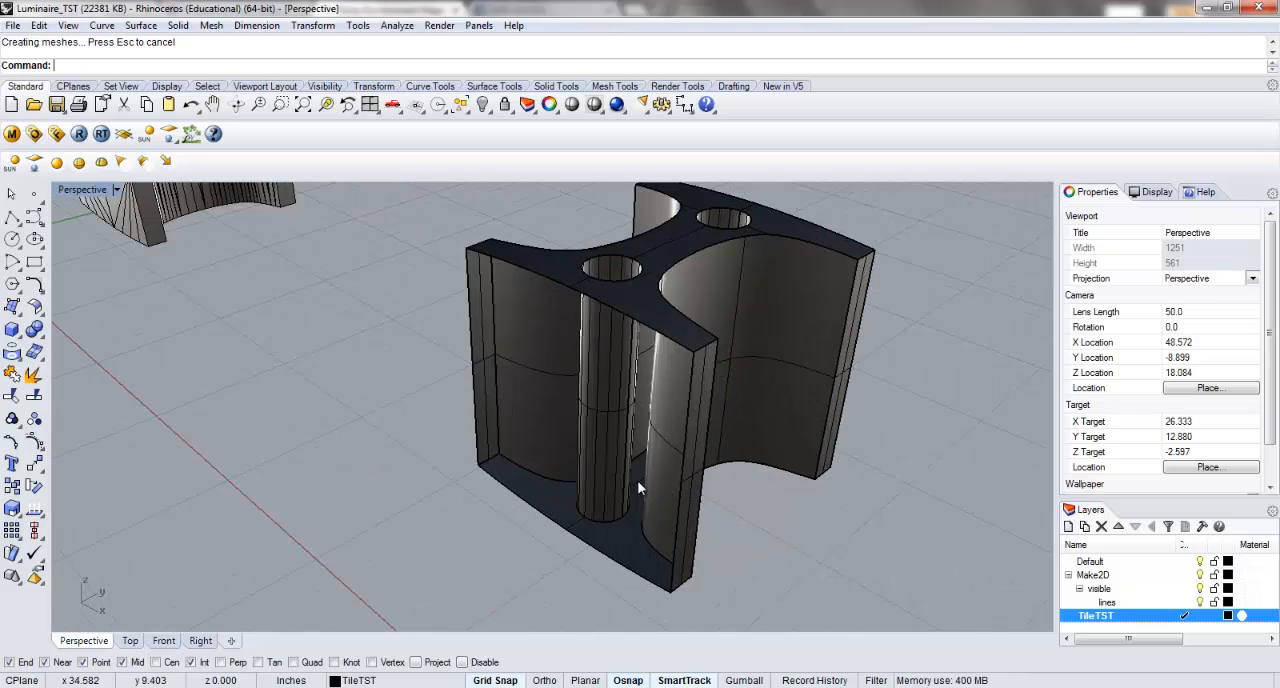
mouse_move(667, 542)
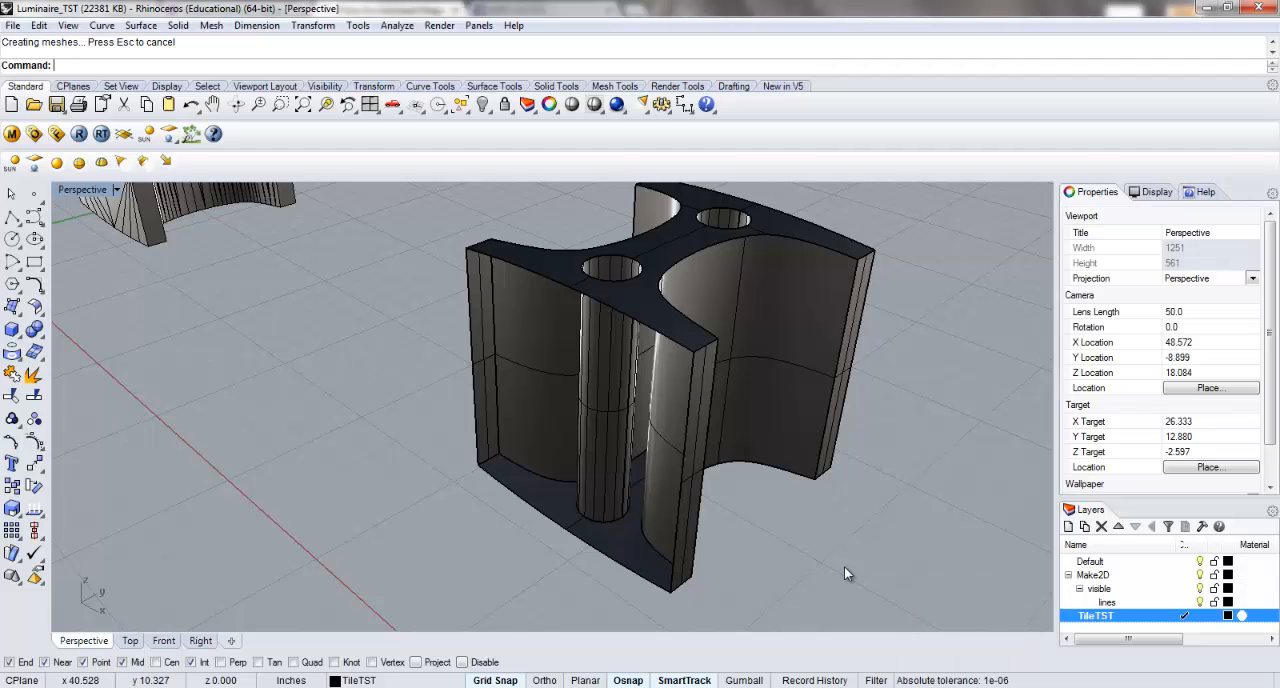
Step: Orbit around the opened tile and check Properties reports it as an open polysurface
drag(845, 573, 575, 417)
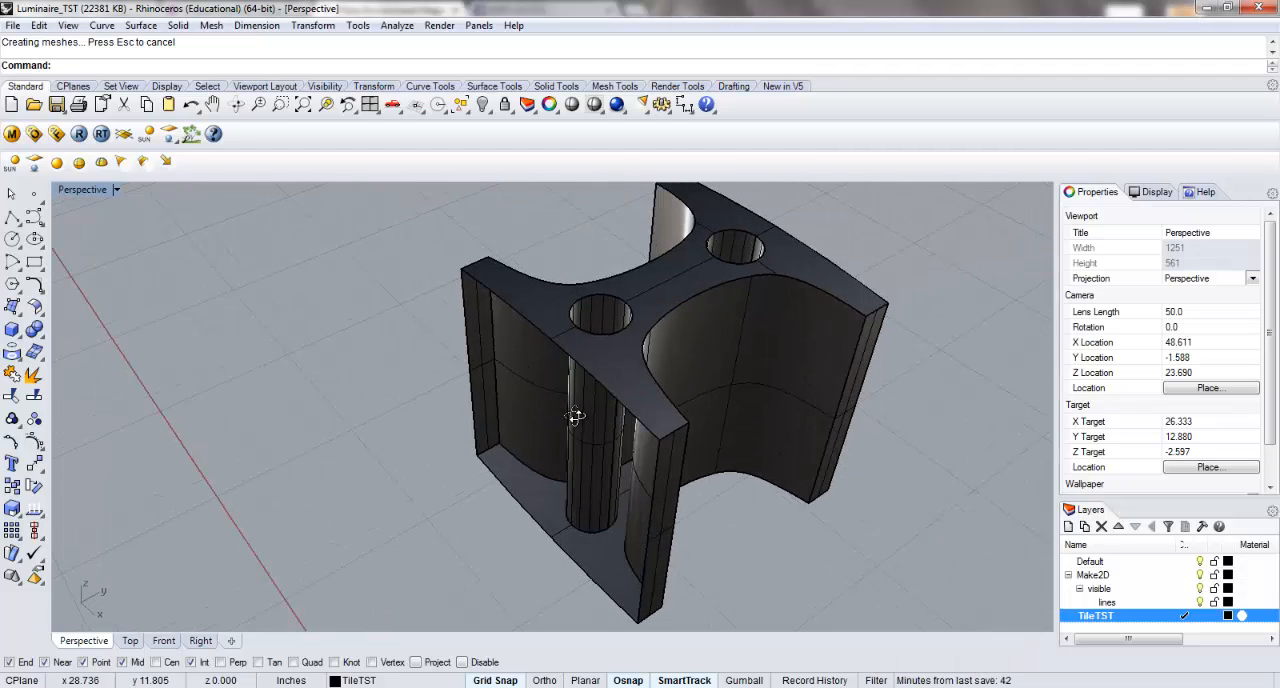
drag(575, 415, 595, 382)
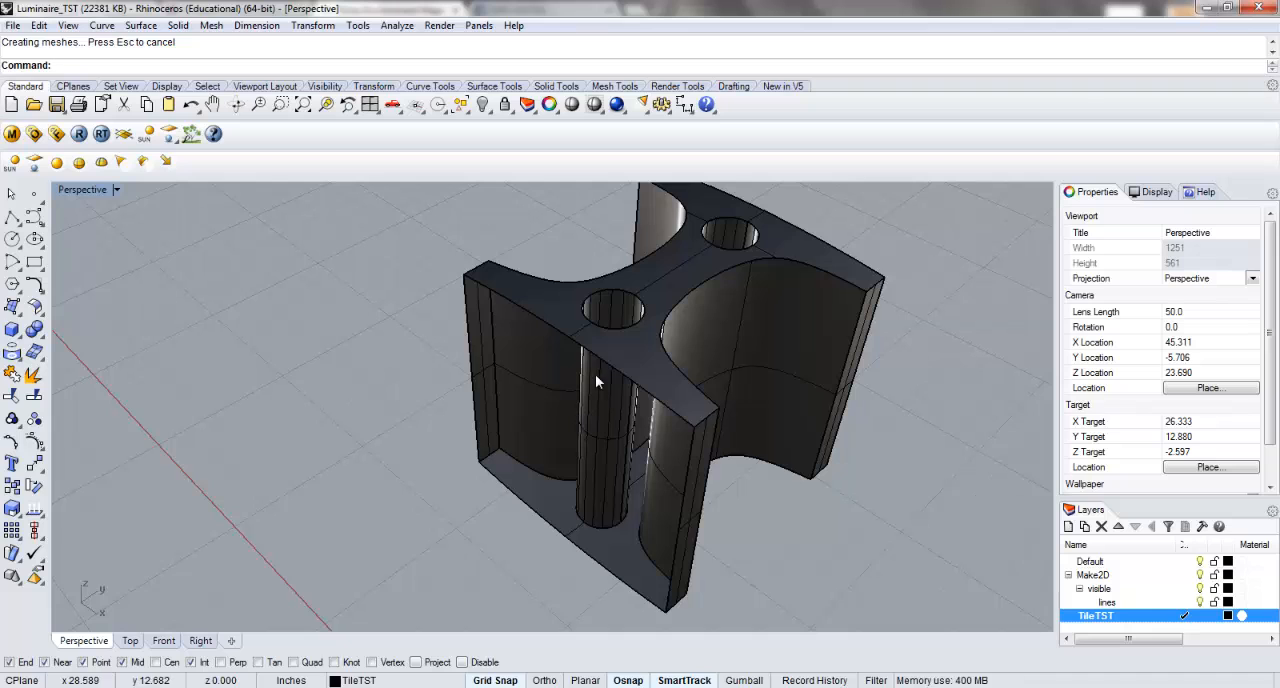
click(595, 380)
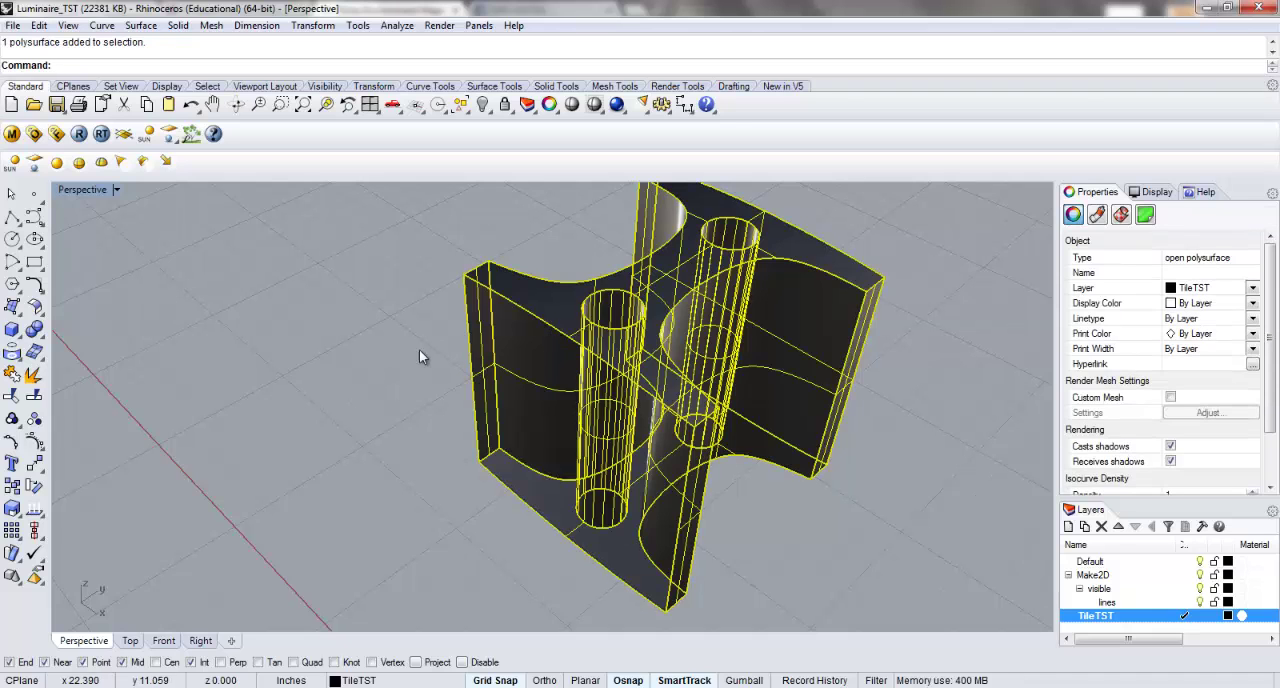
drag(420, 357, 650, 437)
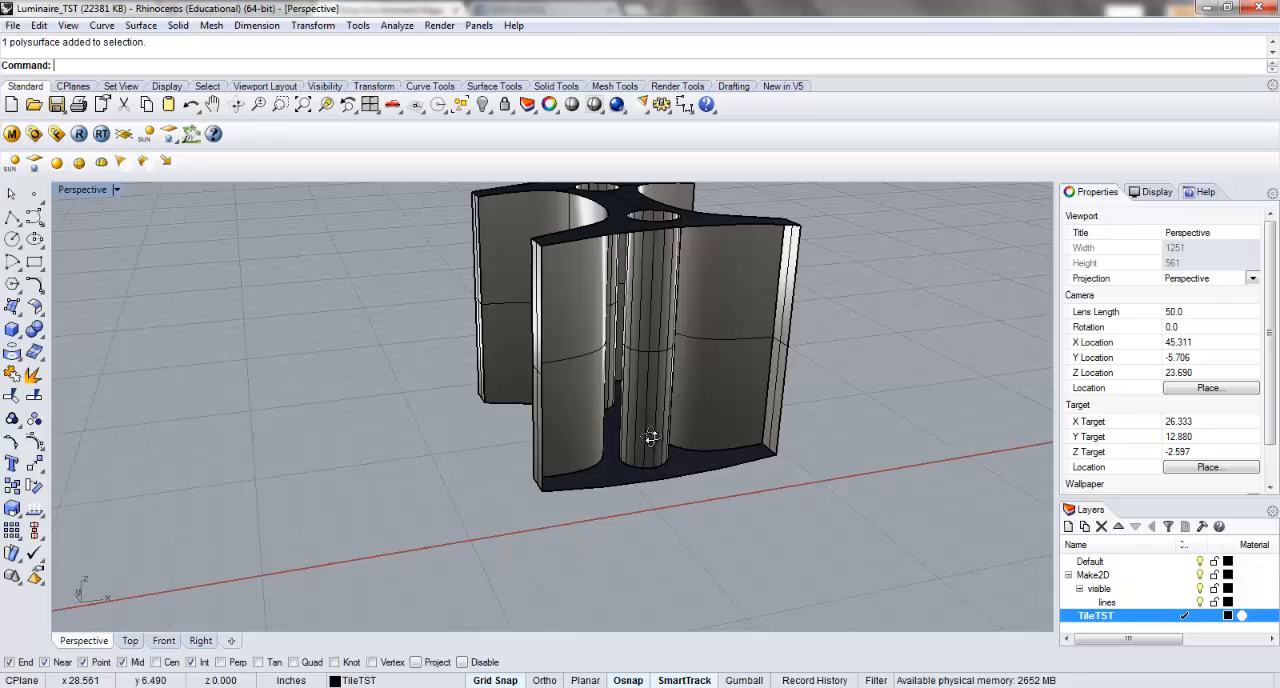
drag(650, 435, 683, 383)
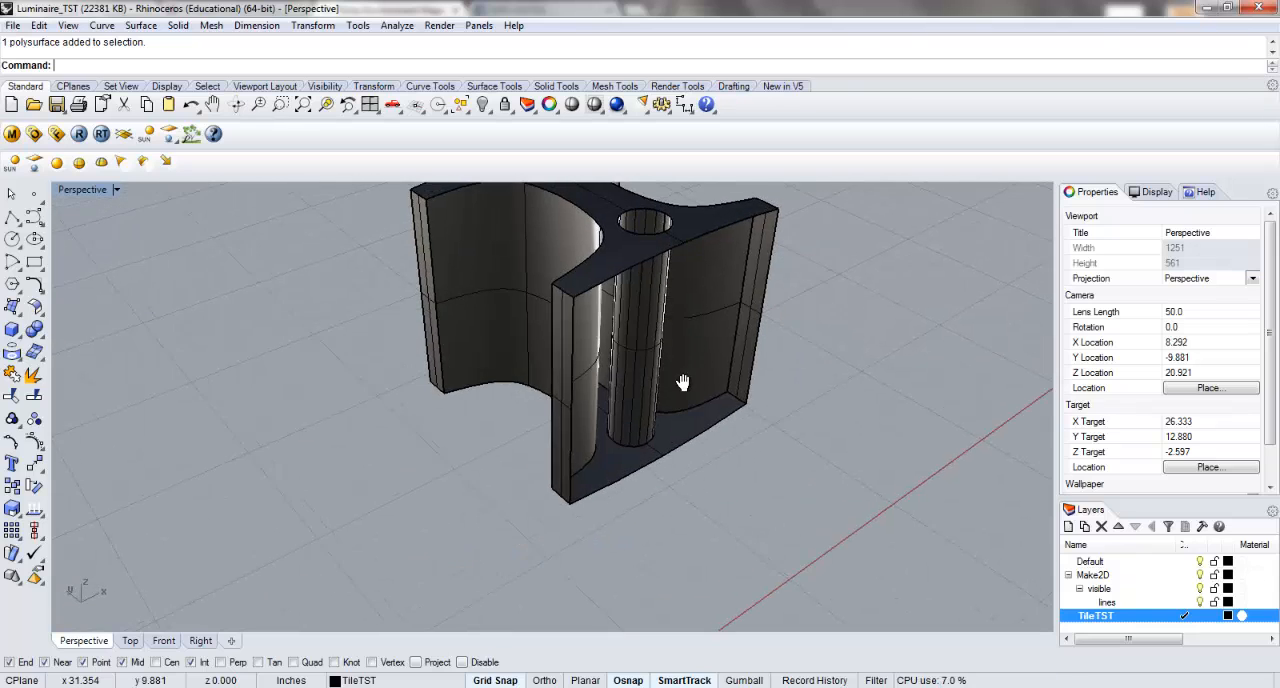
drag(683, 382, 378, 276)
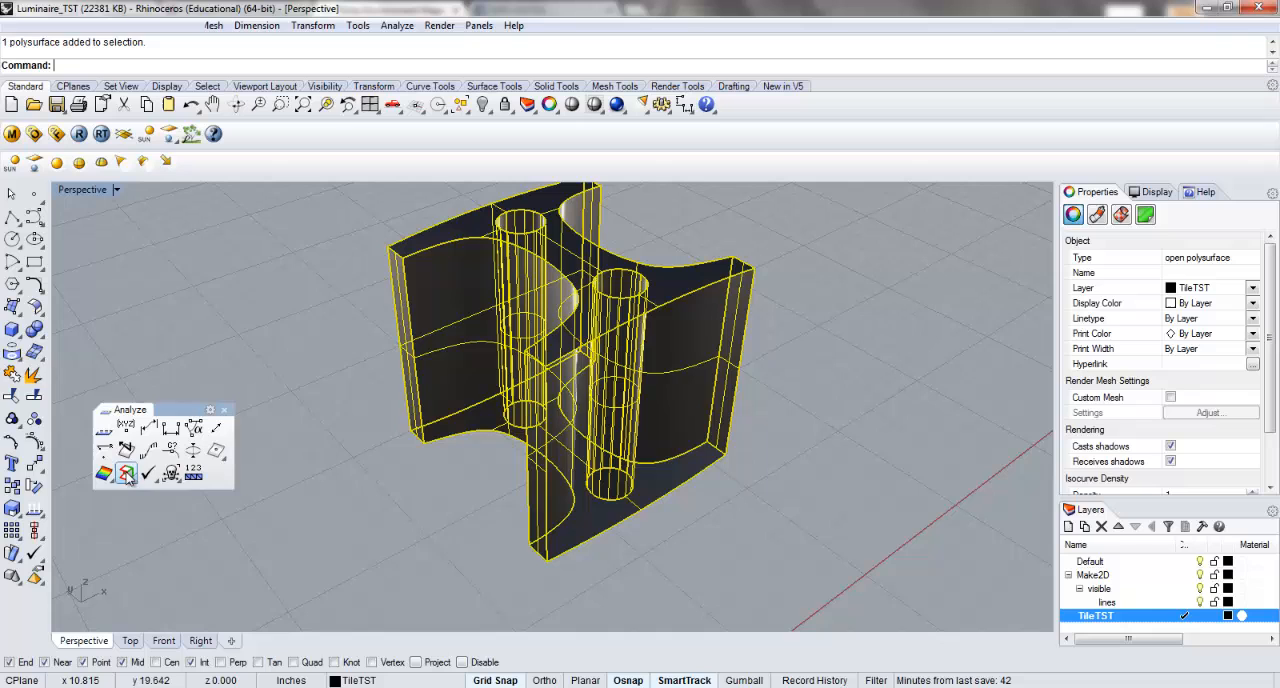
Step: Check the tile's edges: 30 total, 4 naked, none non-manifold
click(126, 474)
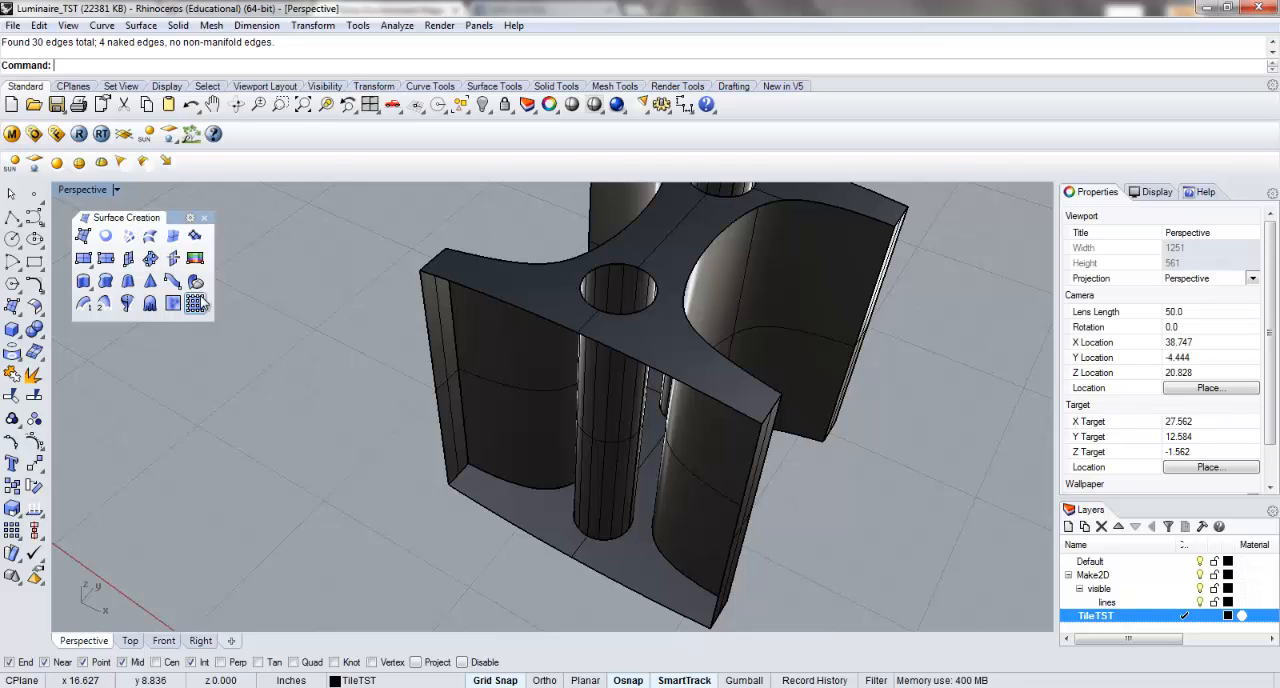
mouse_move(172, 235)
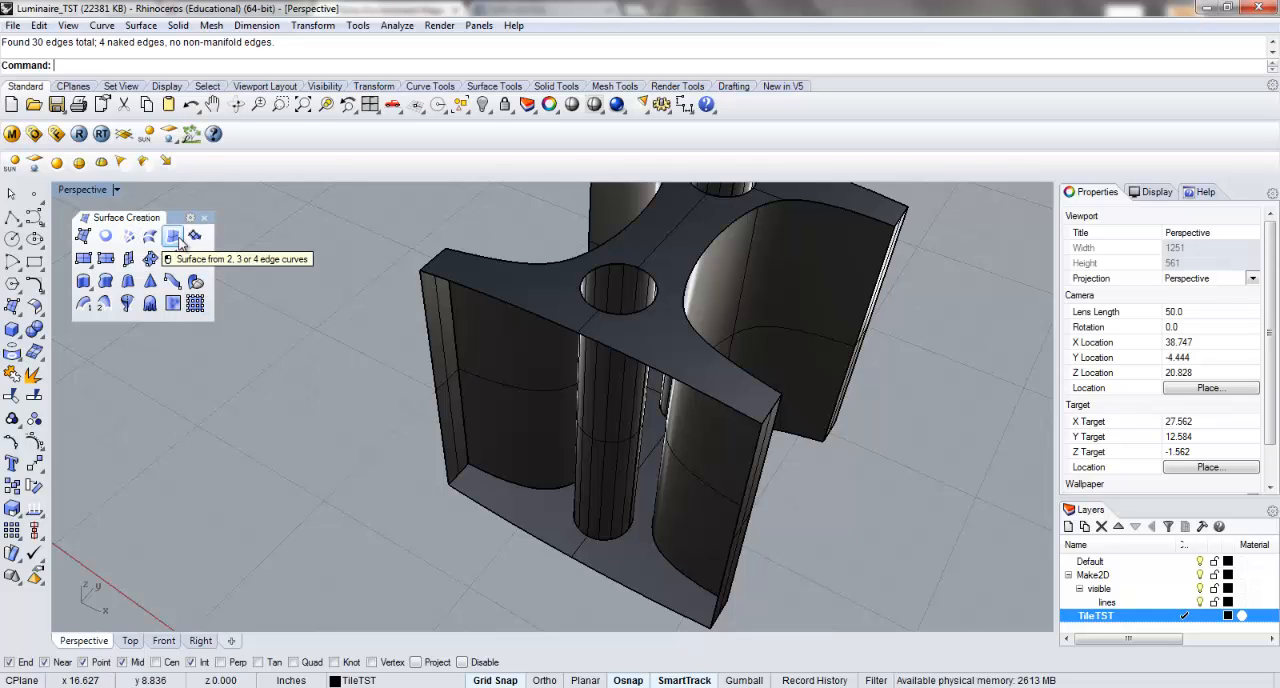
mouse_move(173, 240)
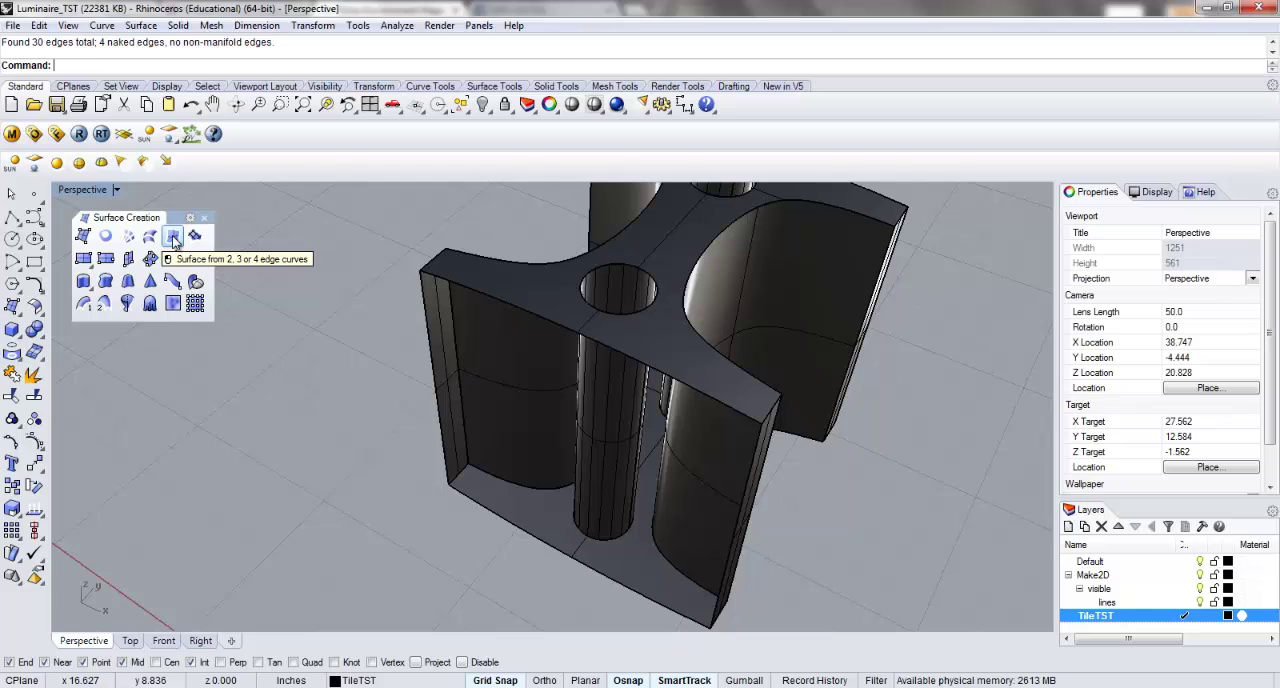
click(172, 235)
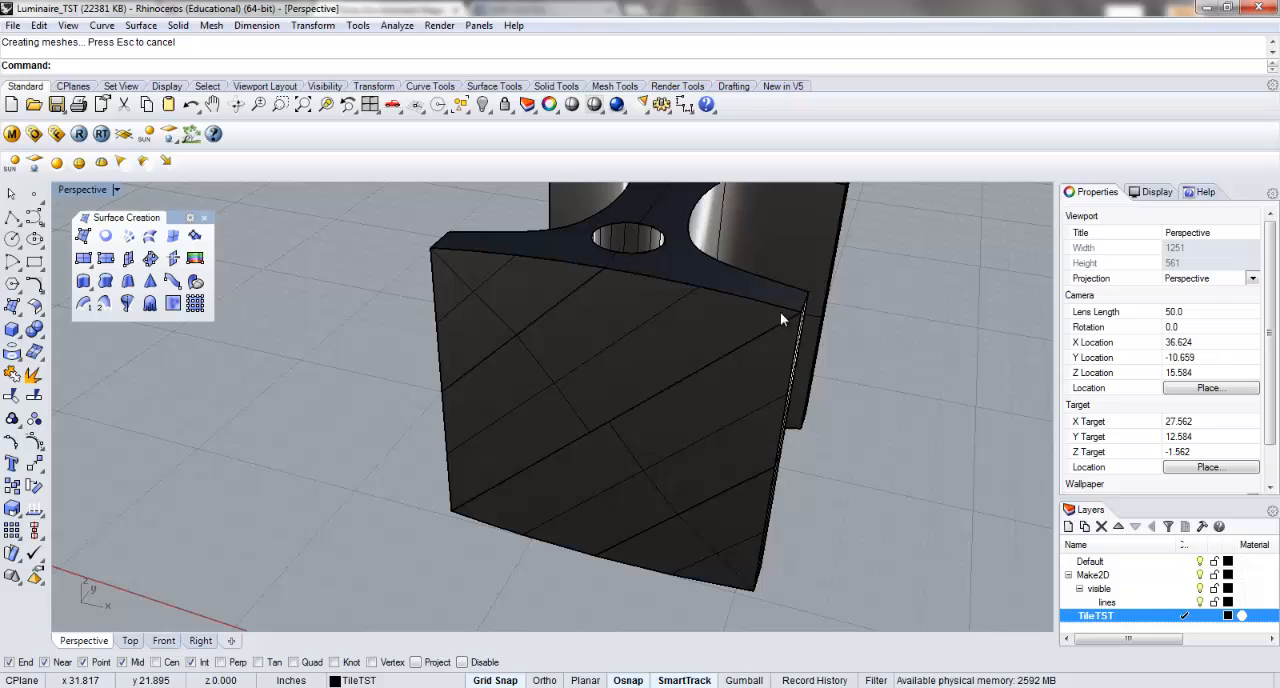
drag(785, 320, 735, 360)
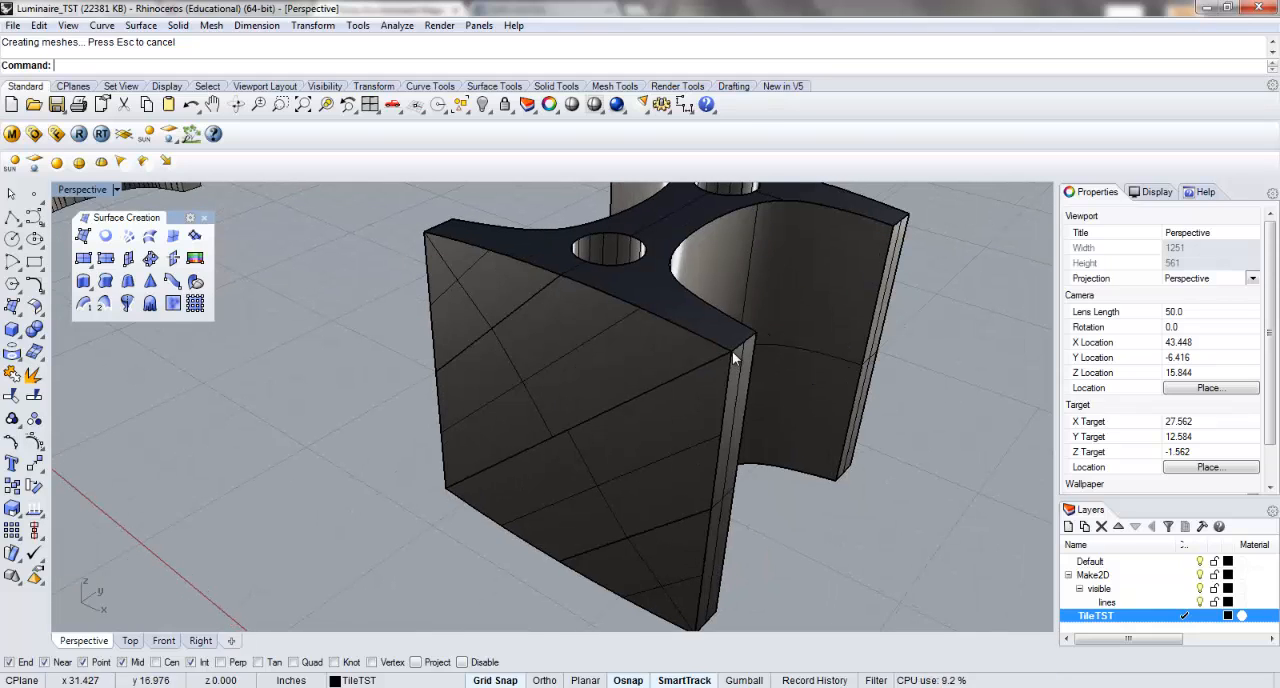
mouse_move(708, 296)
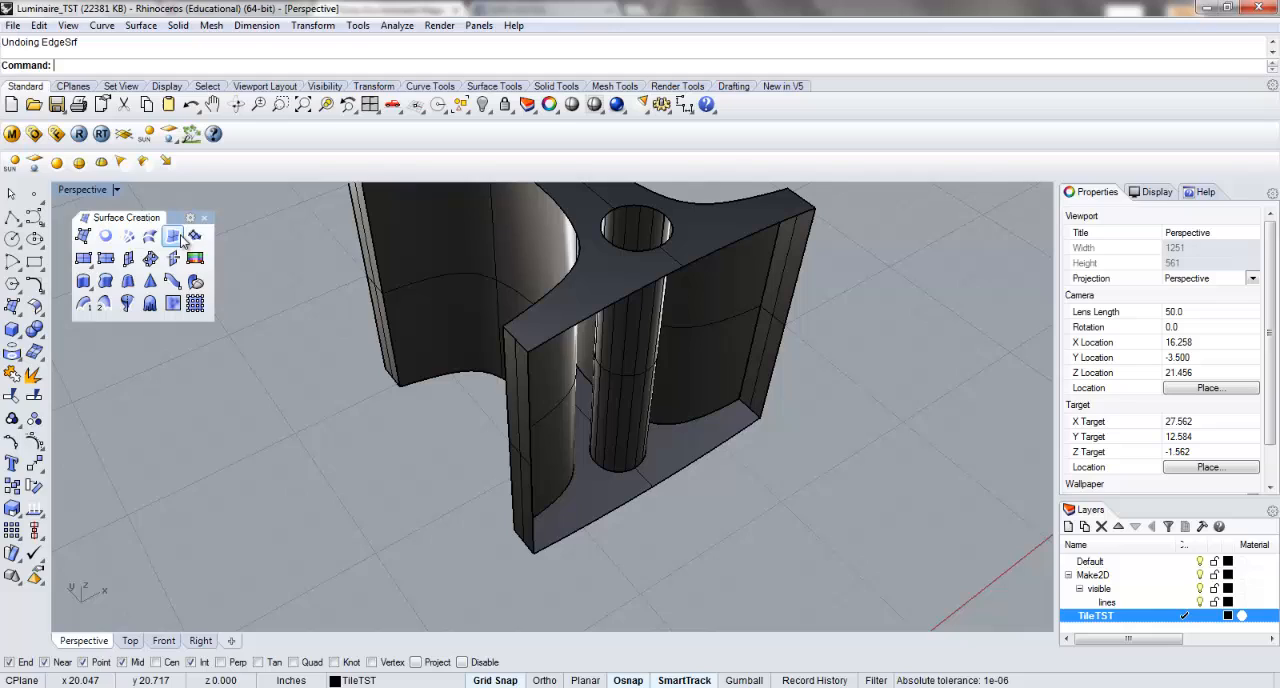
mouse_move(194, 236)
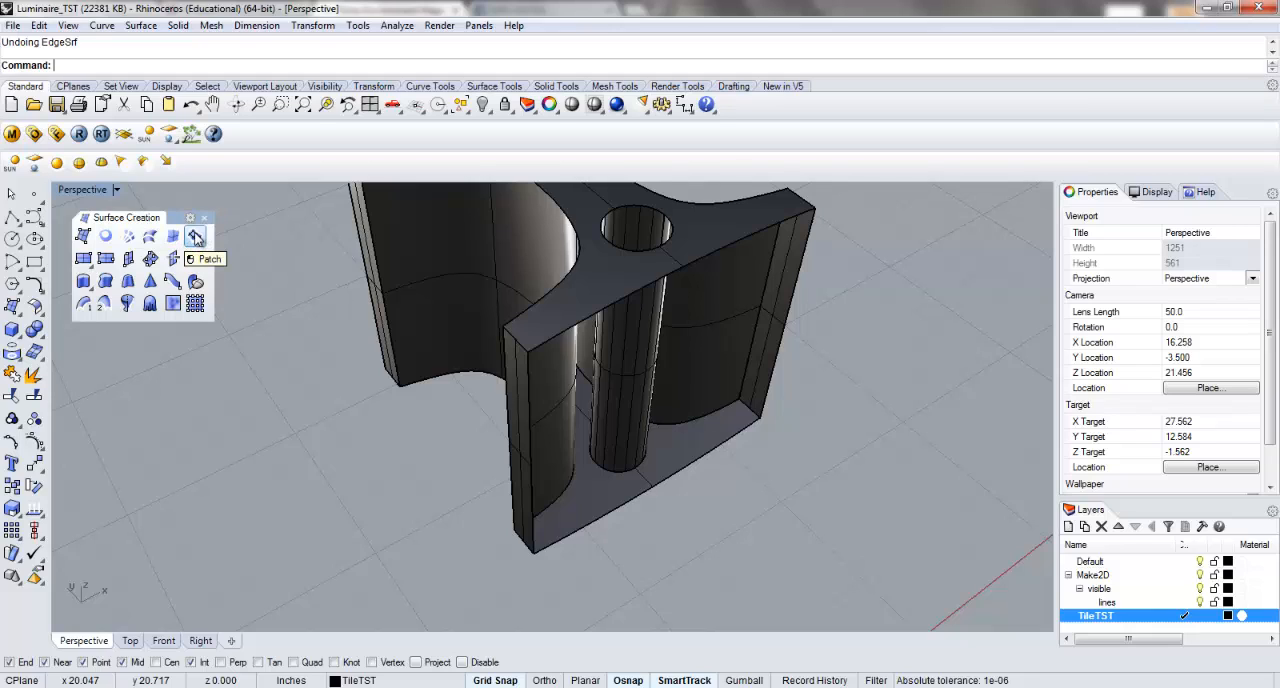
Step: Start Patch on the open end's edges with 10 spans in U and V
click(195, 235)
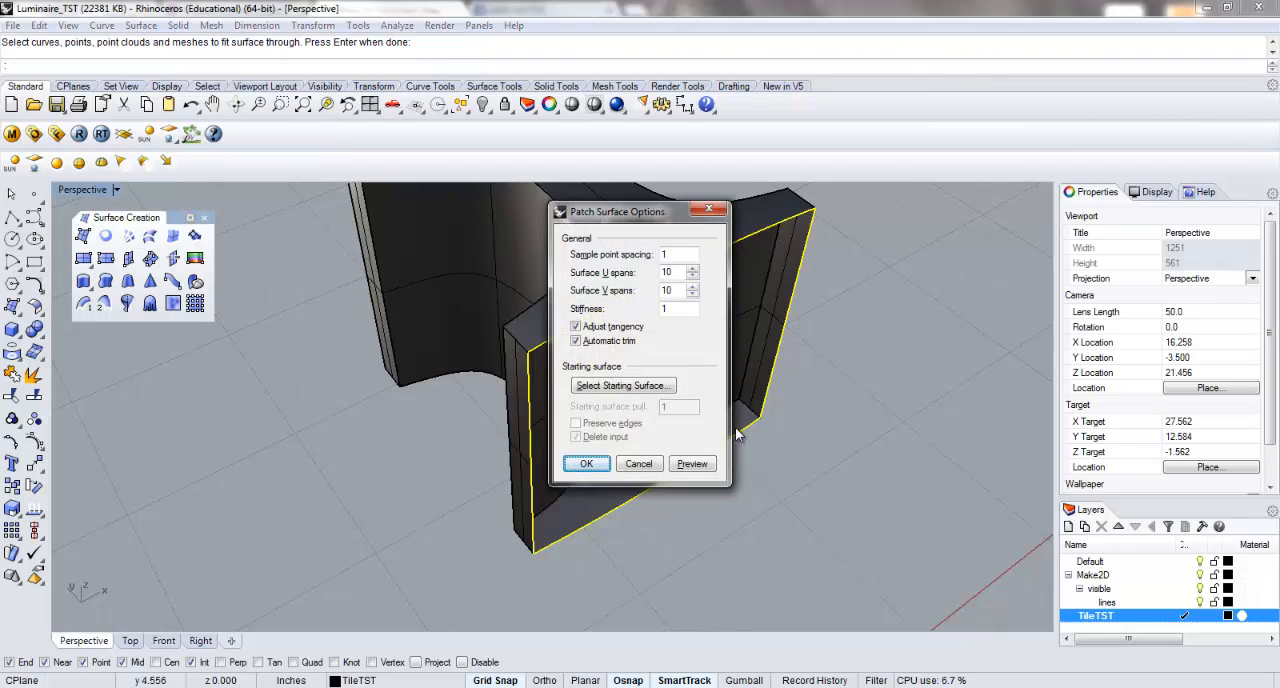
drag(617, 211, 368, 242)
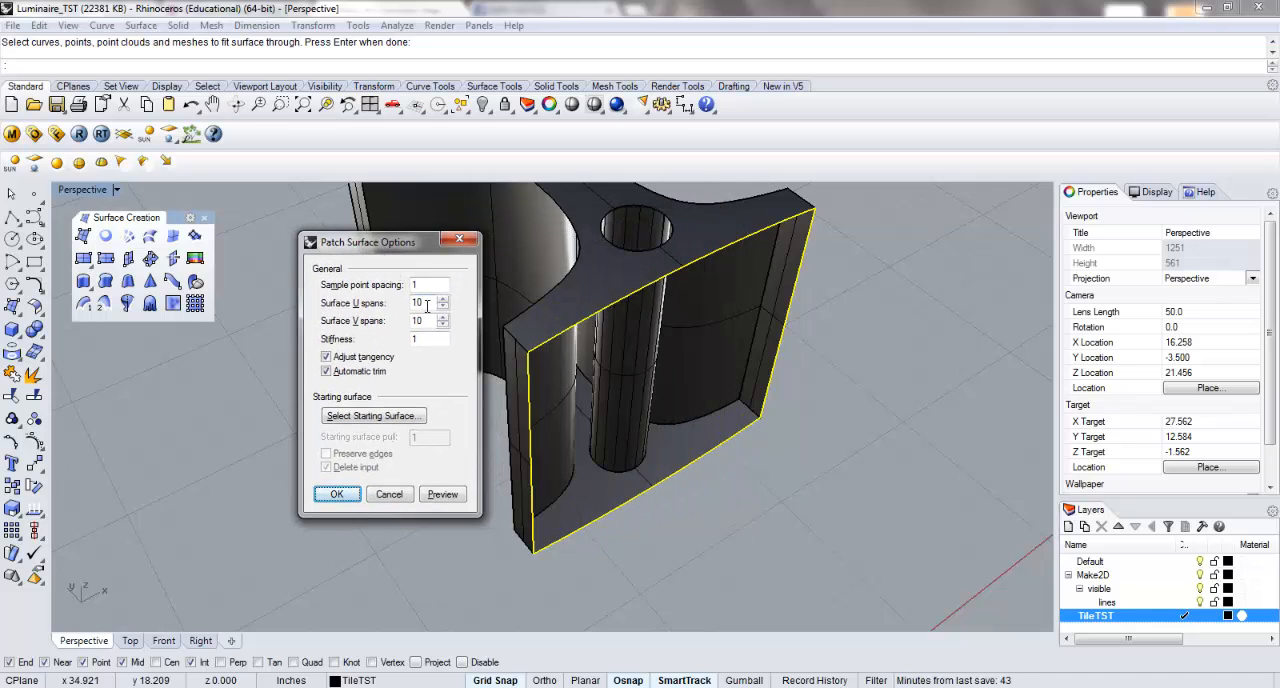
triple_click(425, 320)
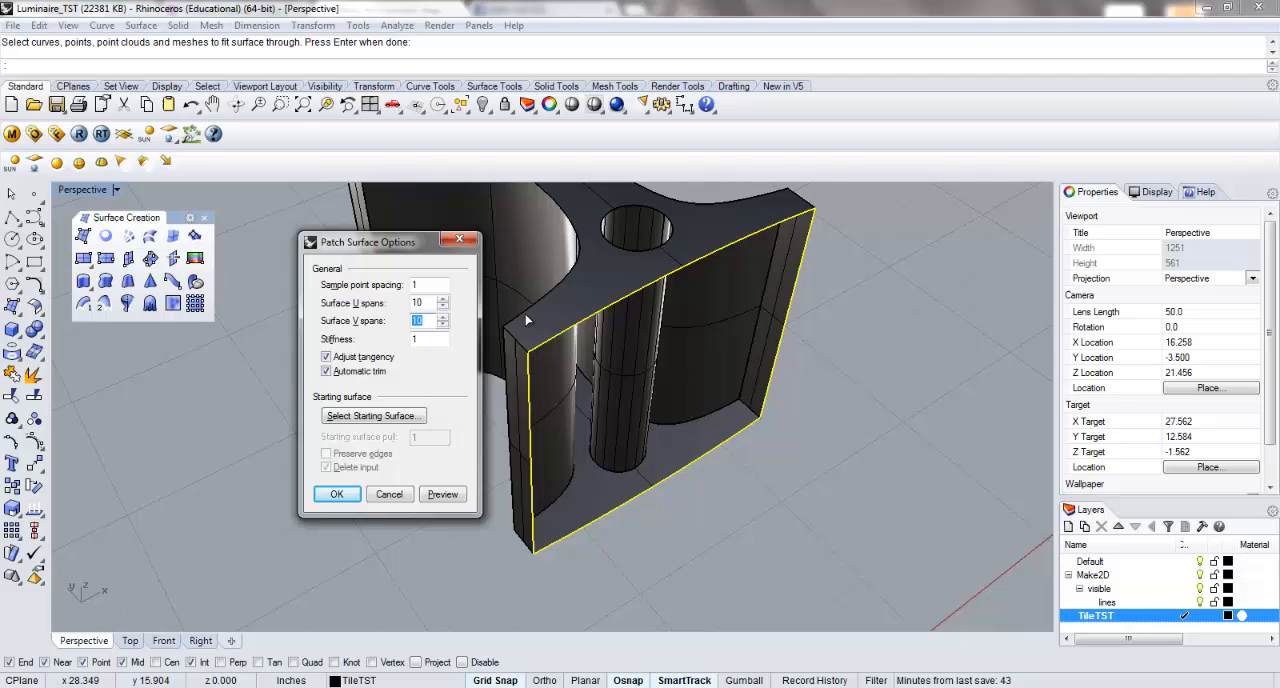
mouse_move(658, 497)
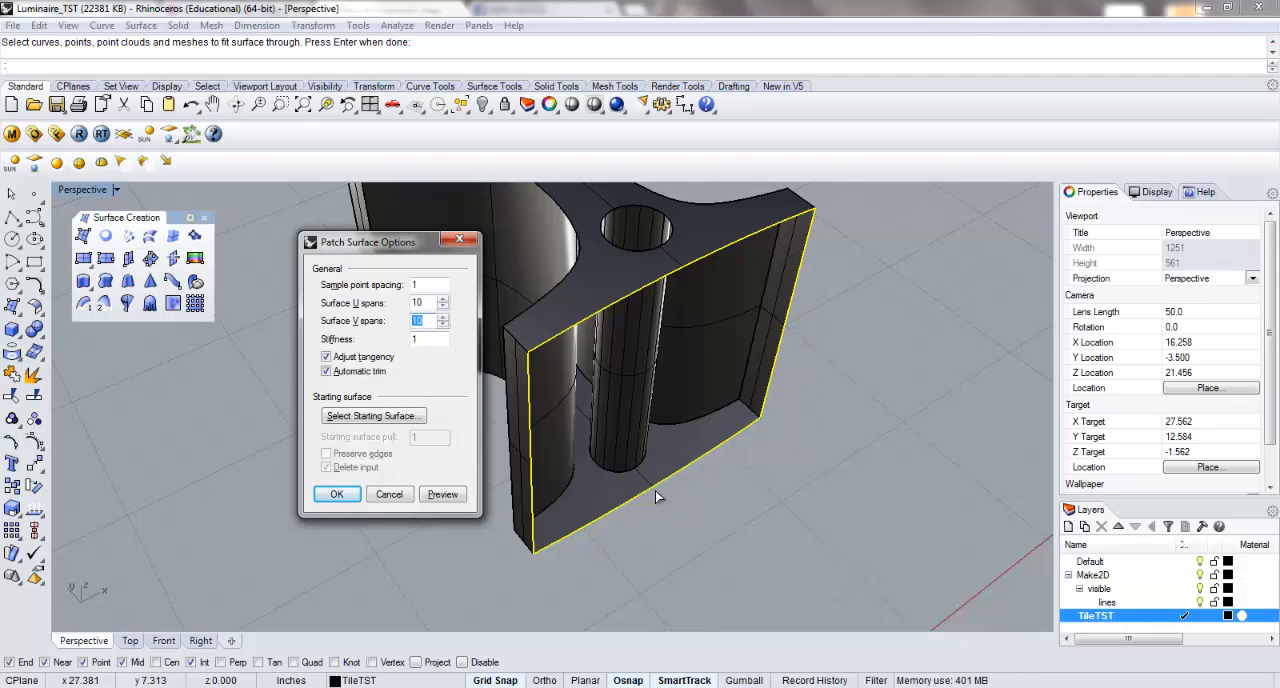
mouse_move(807, 323)
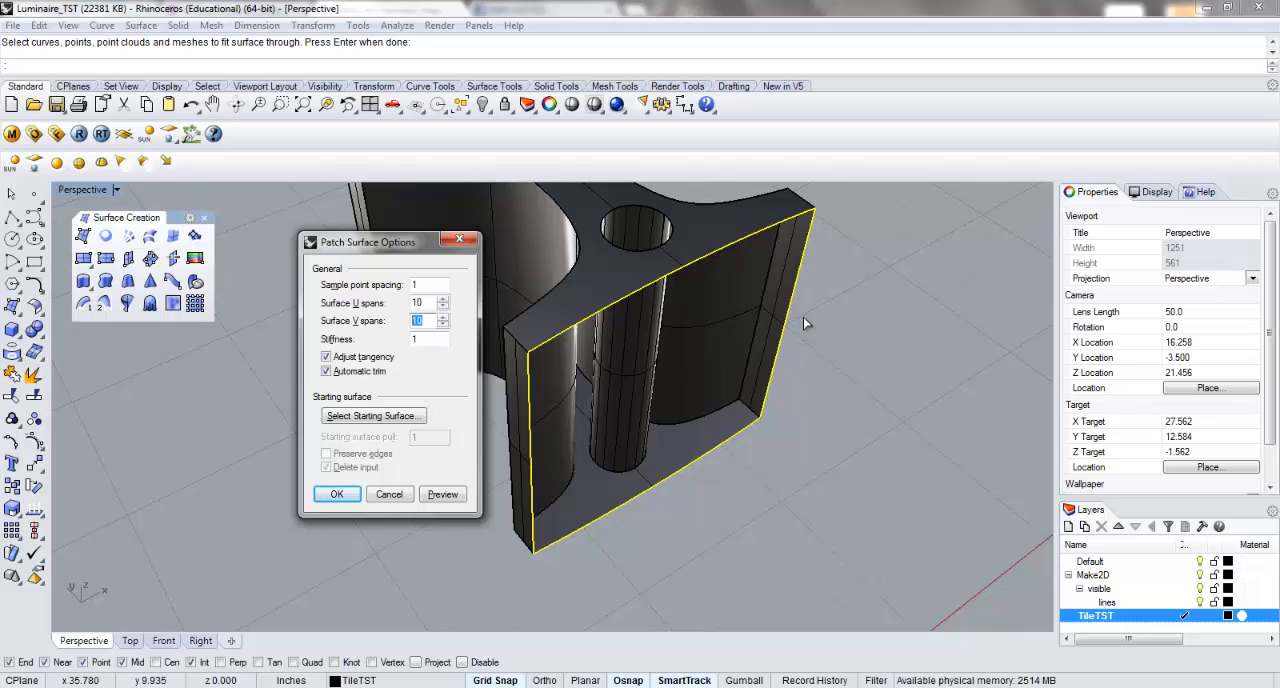
mouse_move(708, 381)
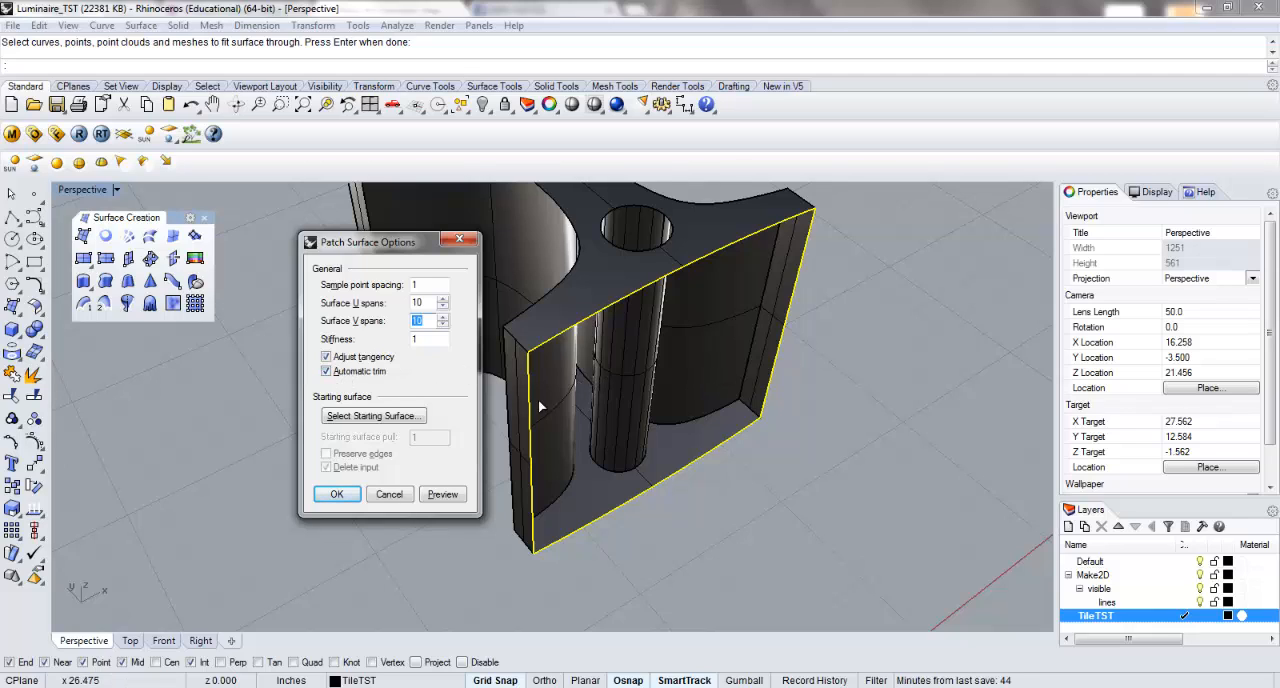
mouse_move(610, 218)
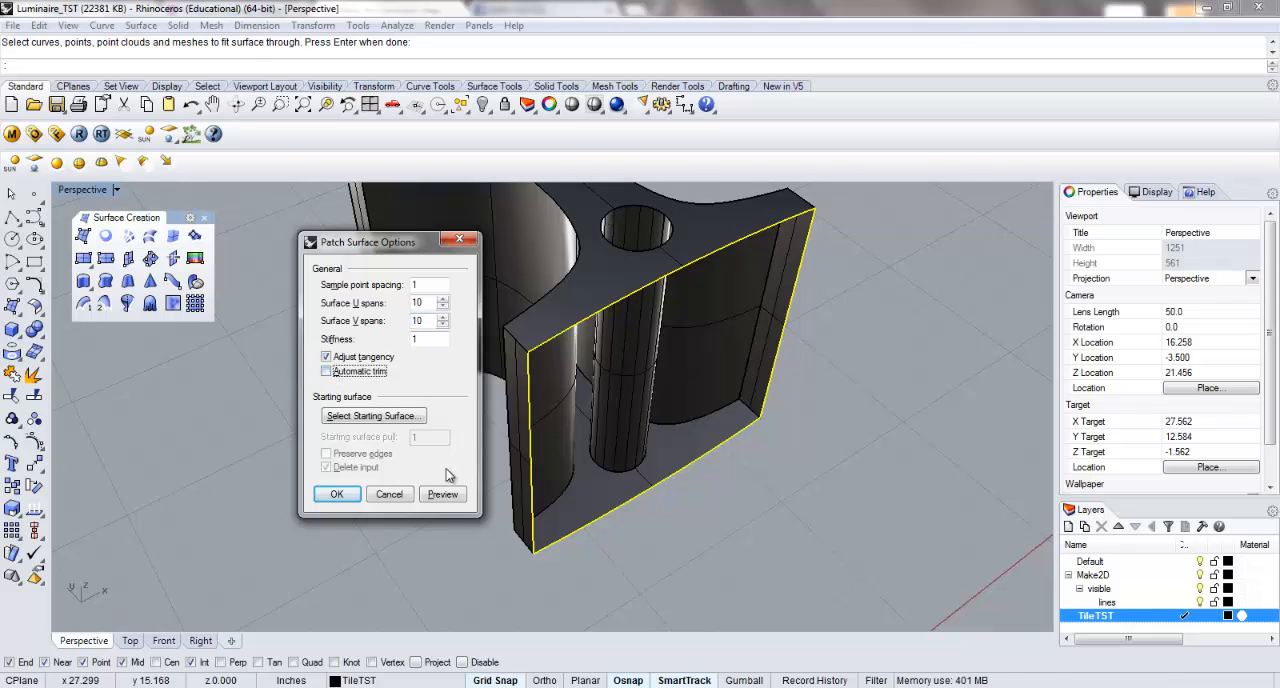
Step: Preview the patch without automatic trim, then again with automatic trim turned on
click(442, 494)
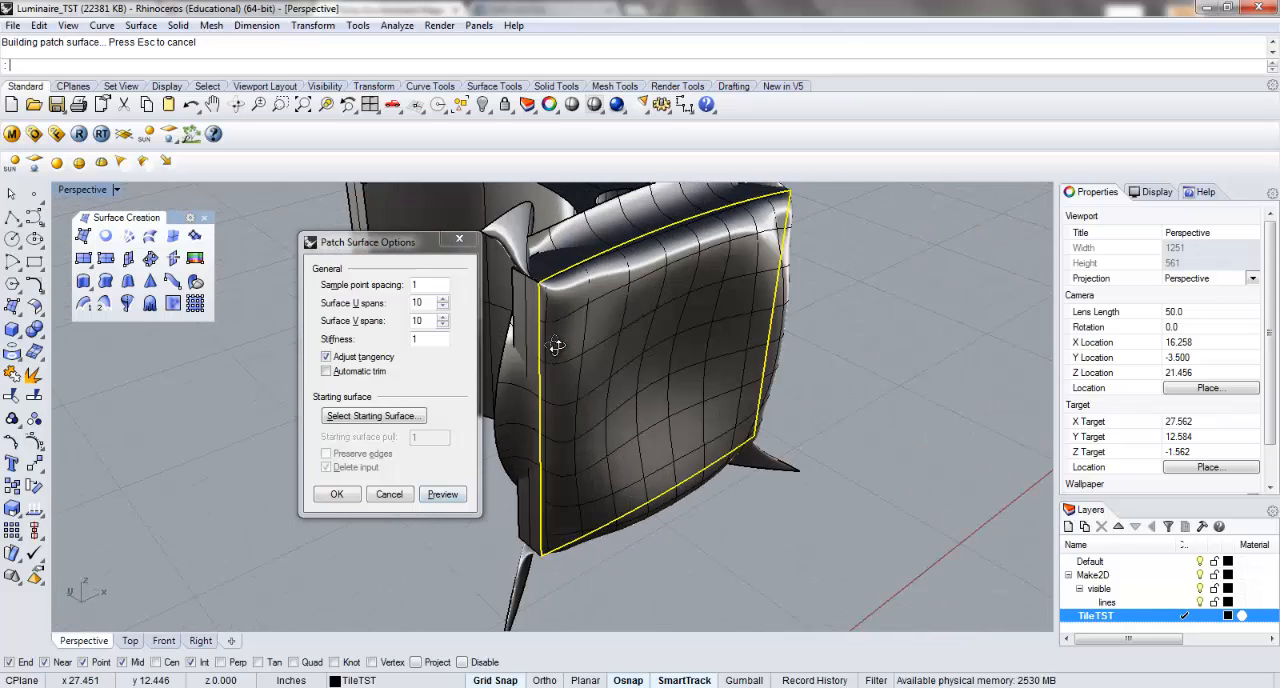
click(326, 371)
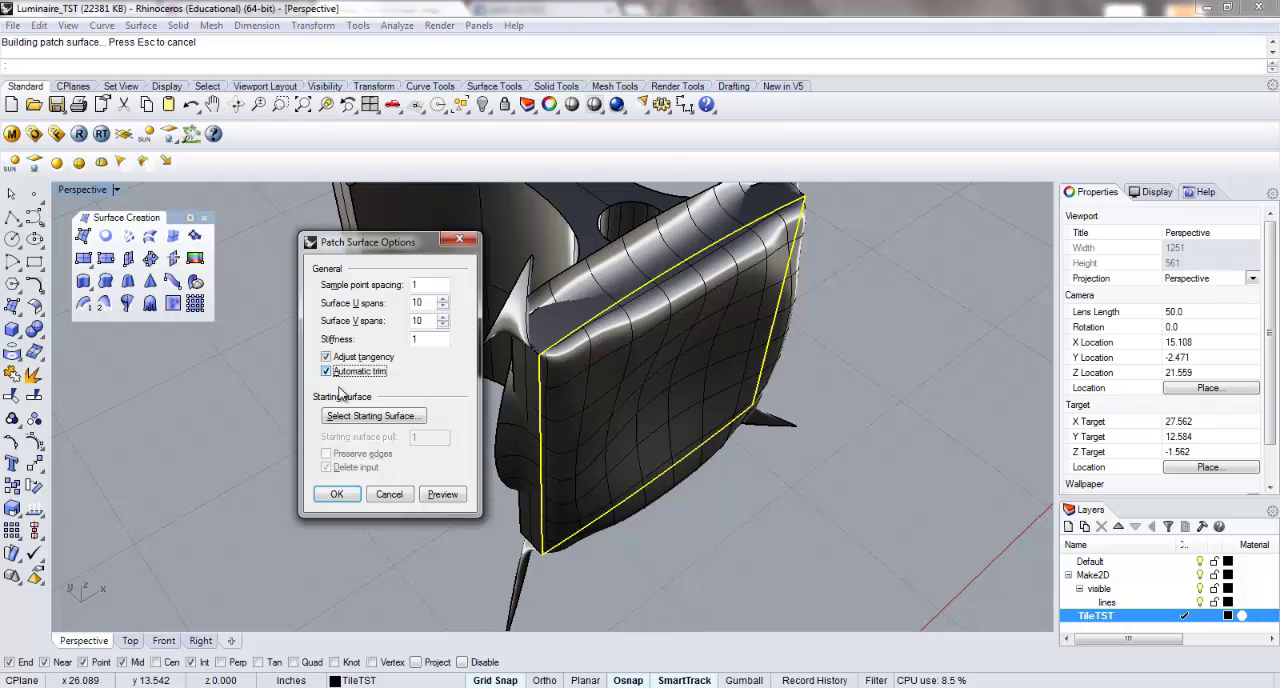
click(441, 494)
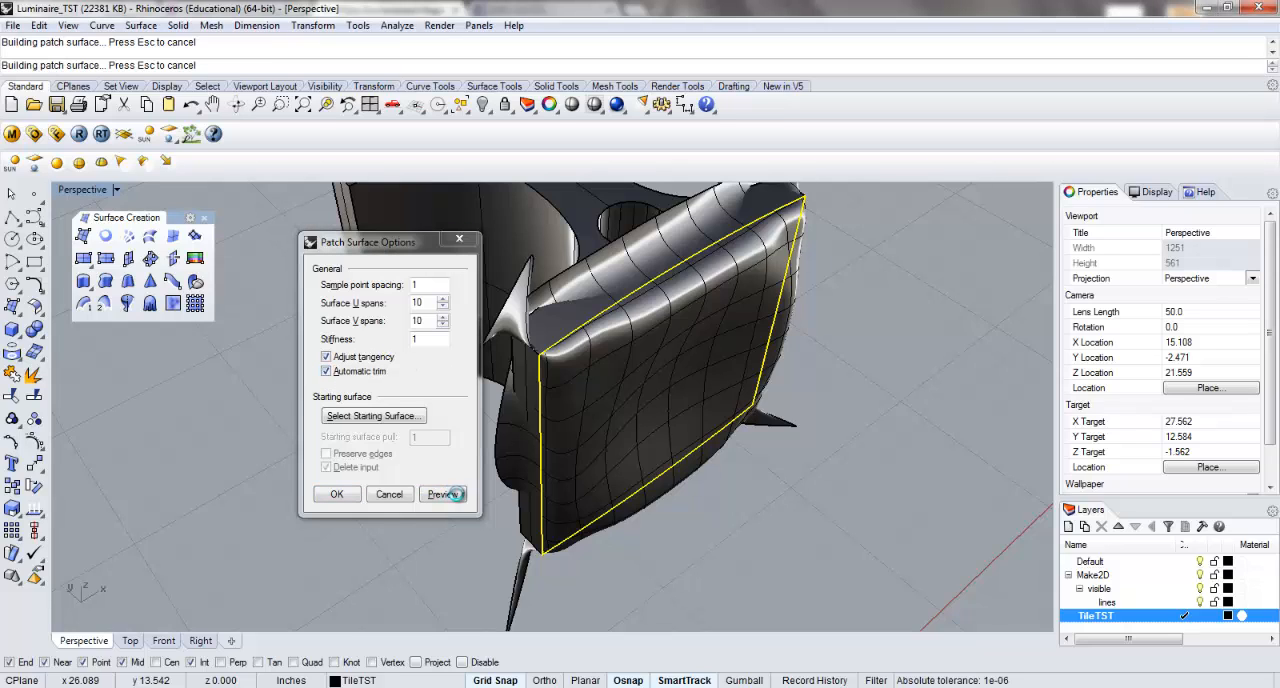
click(442, 494)
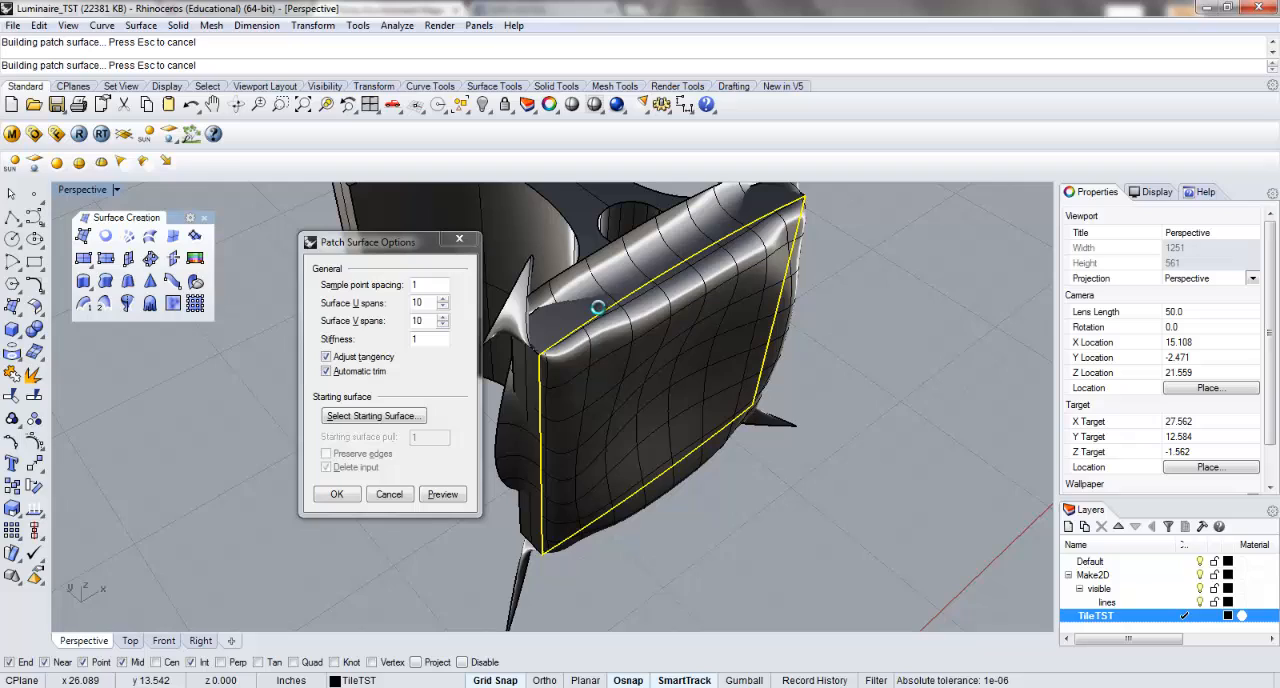
mouse_move(778, 238)
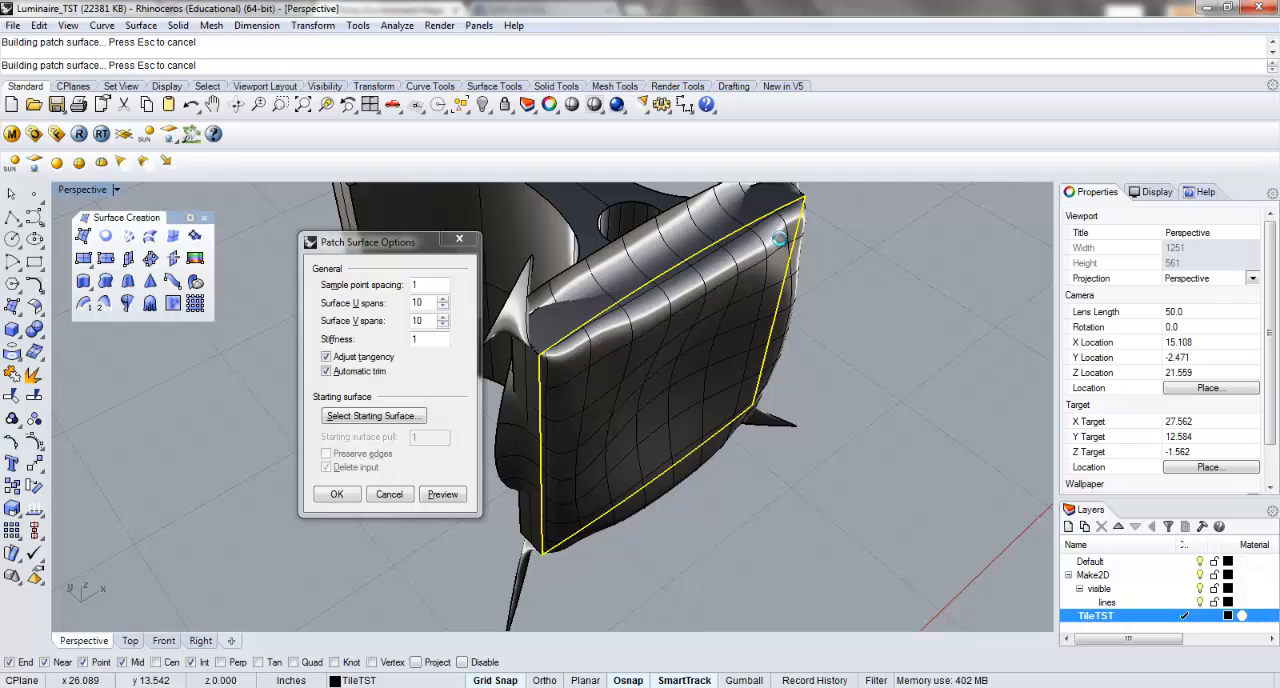
mouse_move(685, 264)
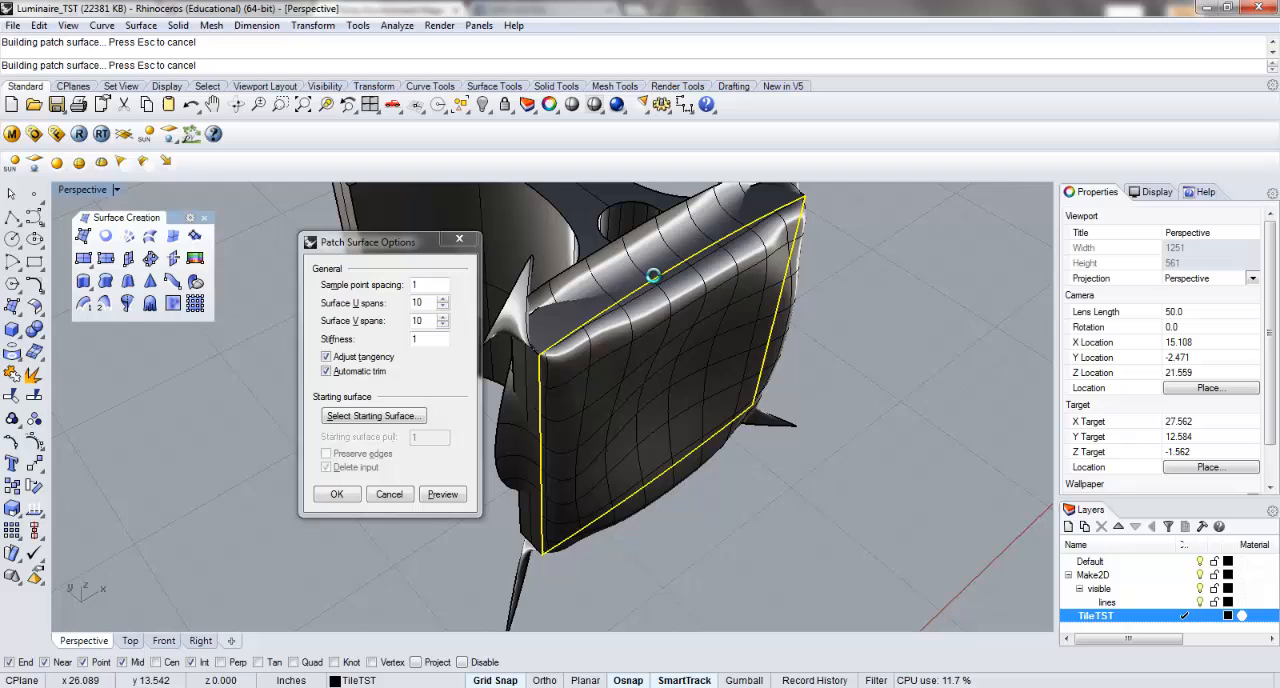
Step: Accept the Patch Surface Options and confirm creating the bulging patch
click(336, 494)
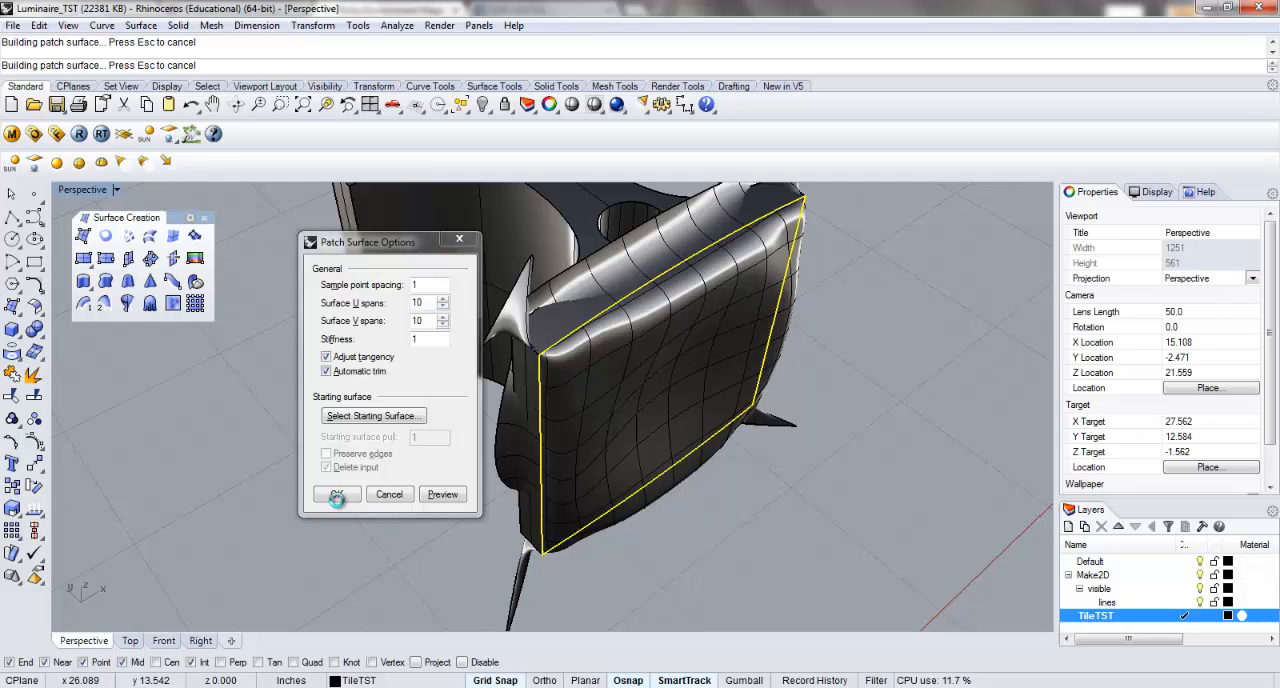
click(336, 494)
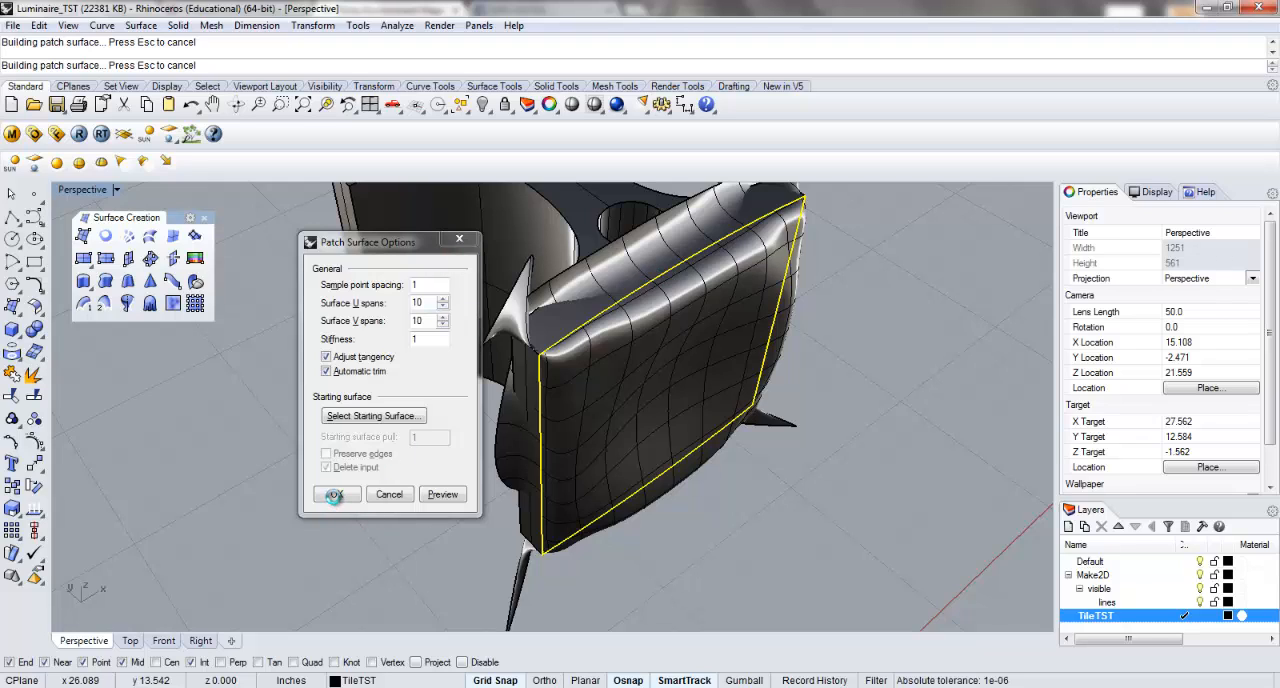
click(336, 494)
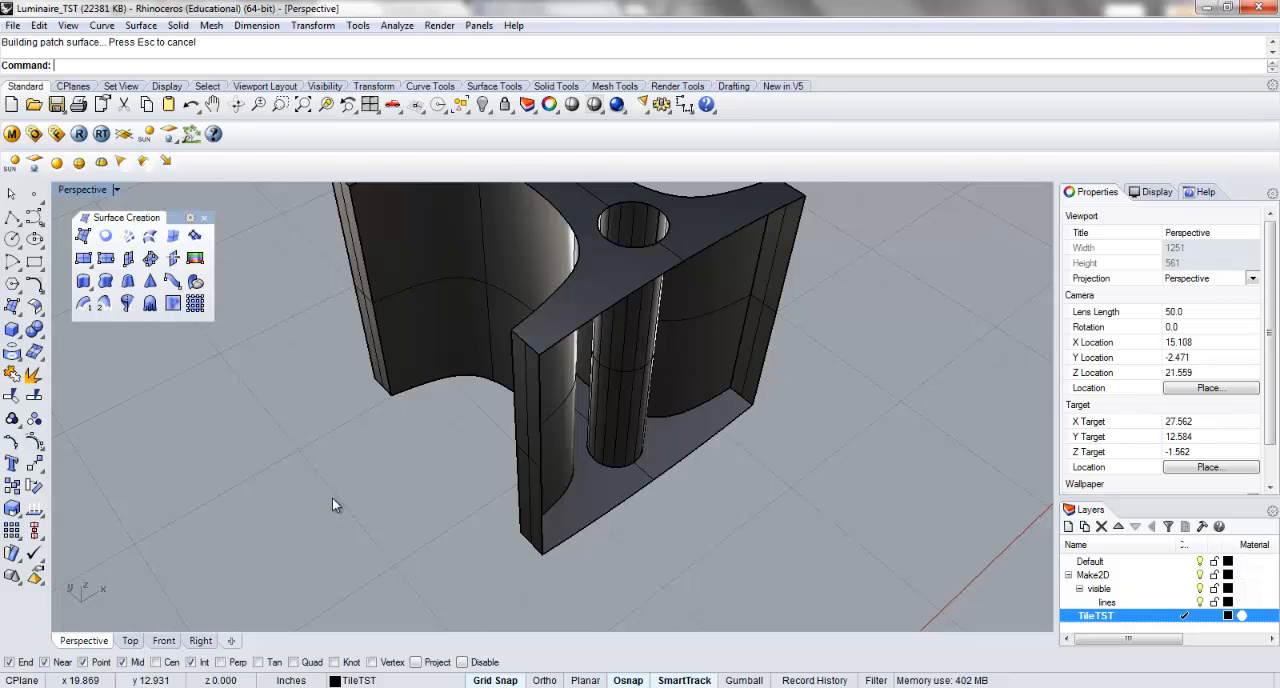
mouse_move(444, 471)
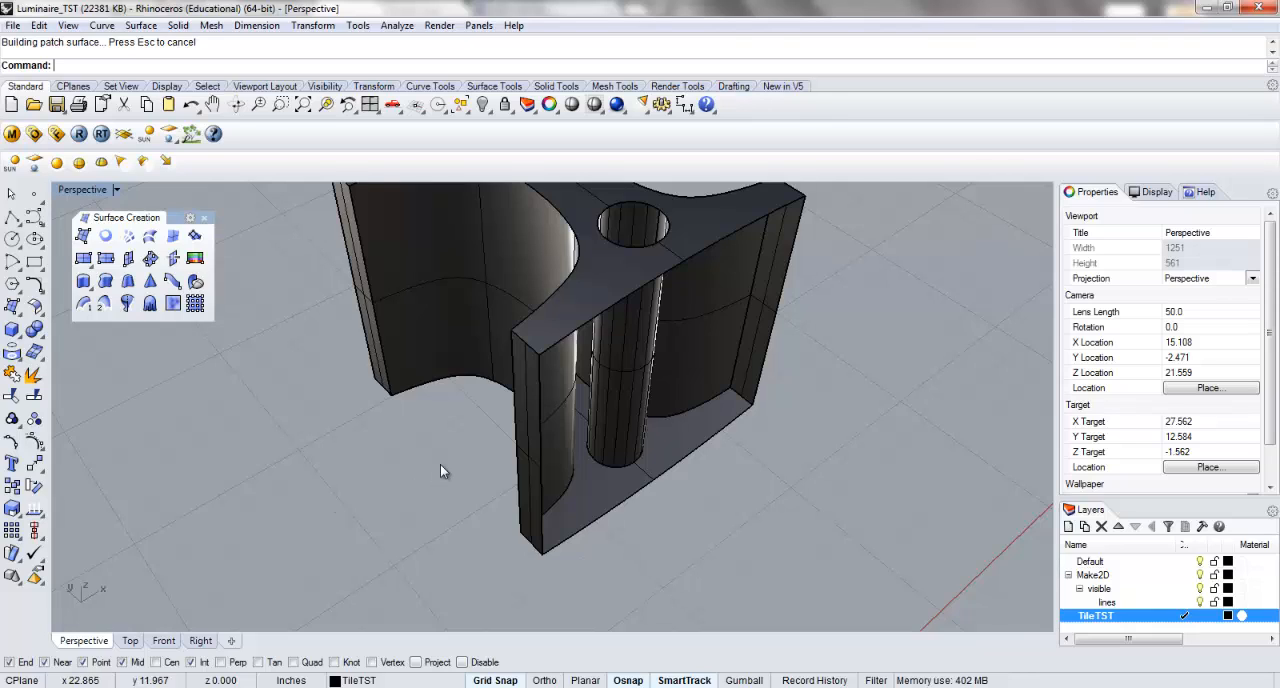
Step: Orbit around the tile to inspect its underside and open end after discarding the patch
drag(445, 470, 528, 470)
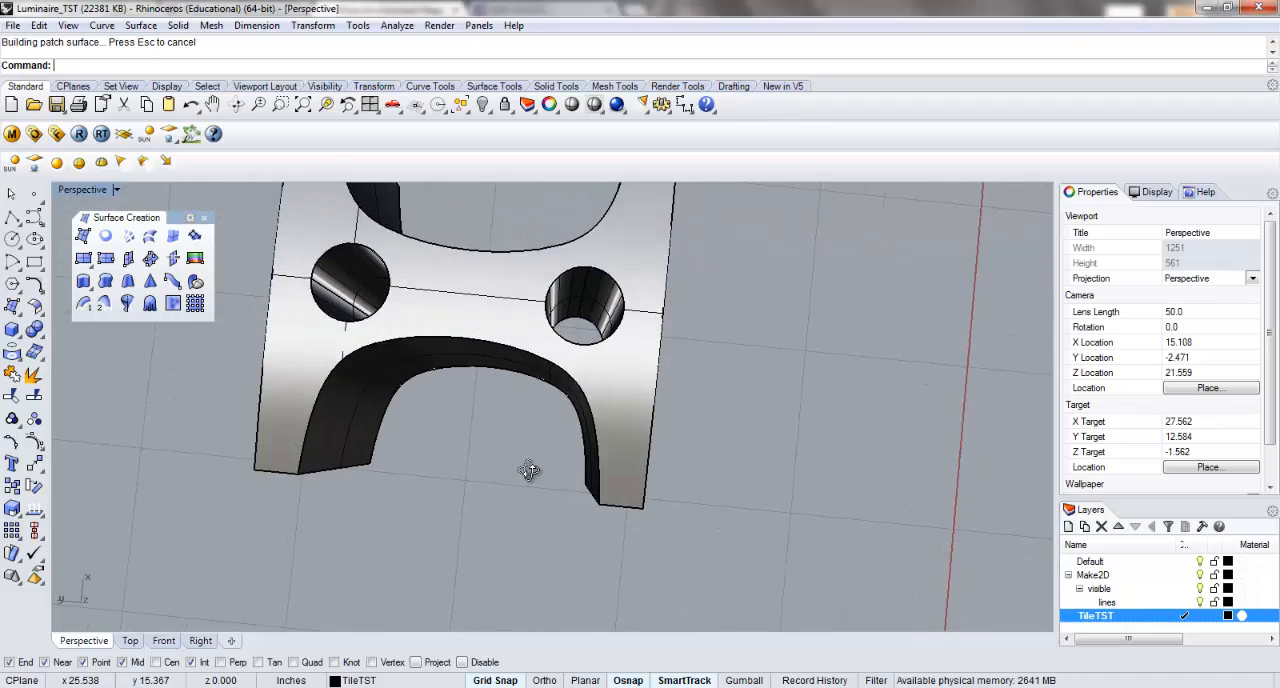
drag(528, 470, 545, 265)
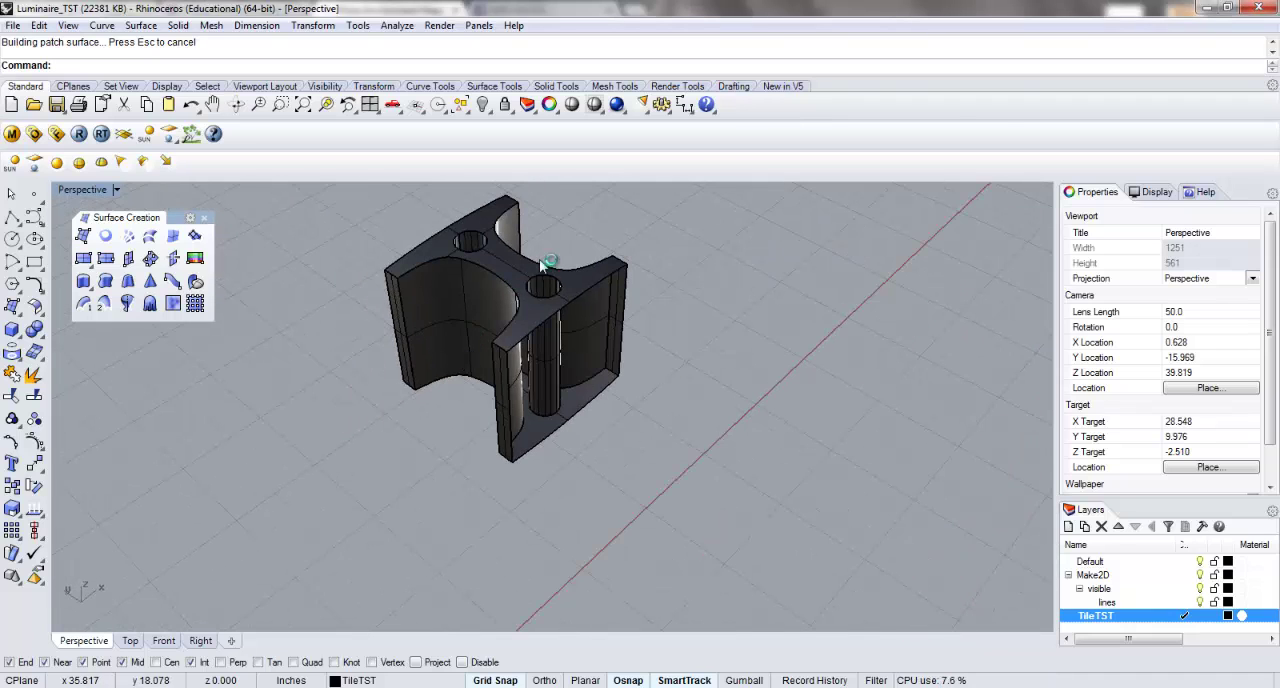
drag(545, 260, 313, 412)
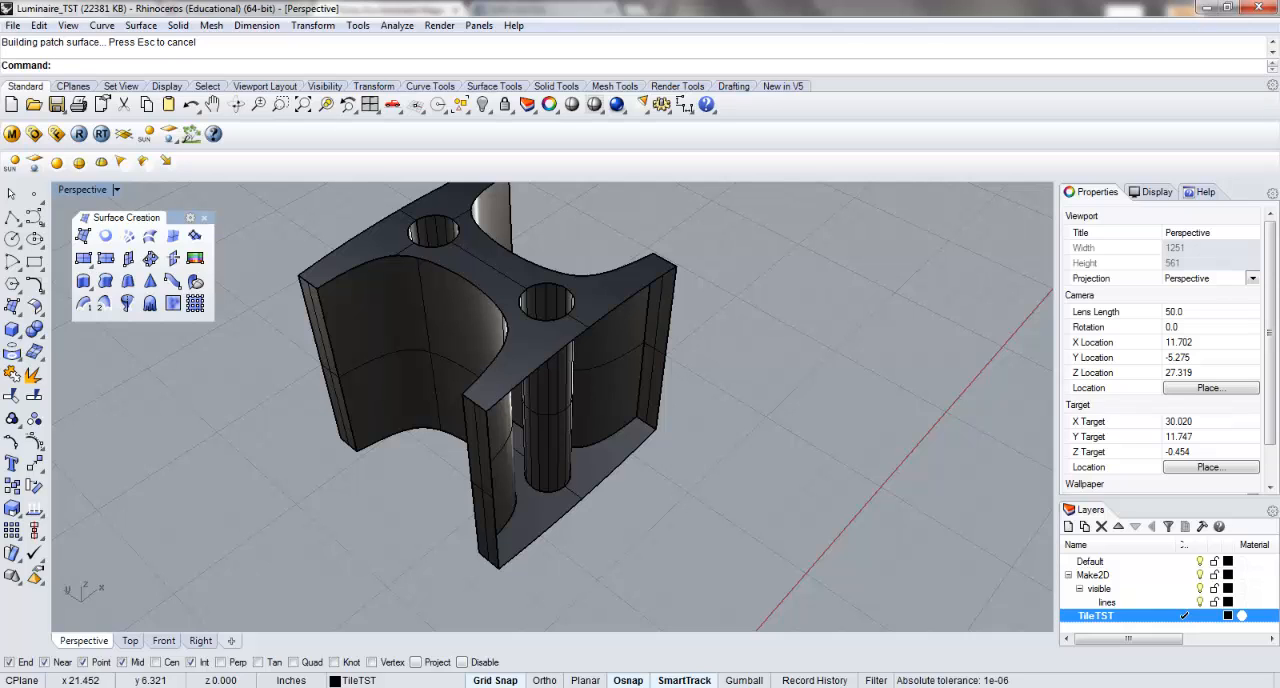
mouse_move(278, 487)
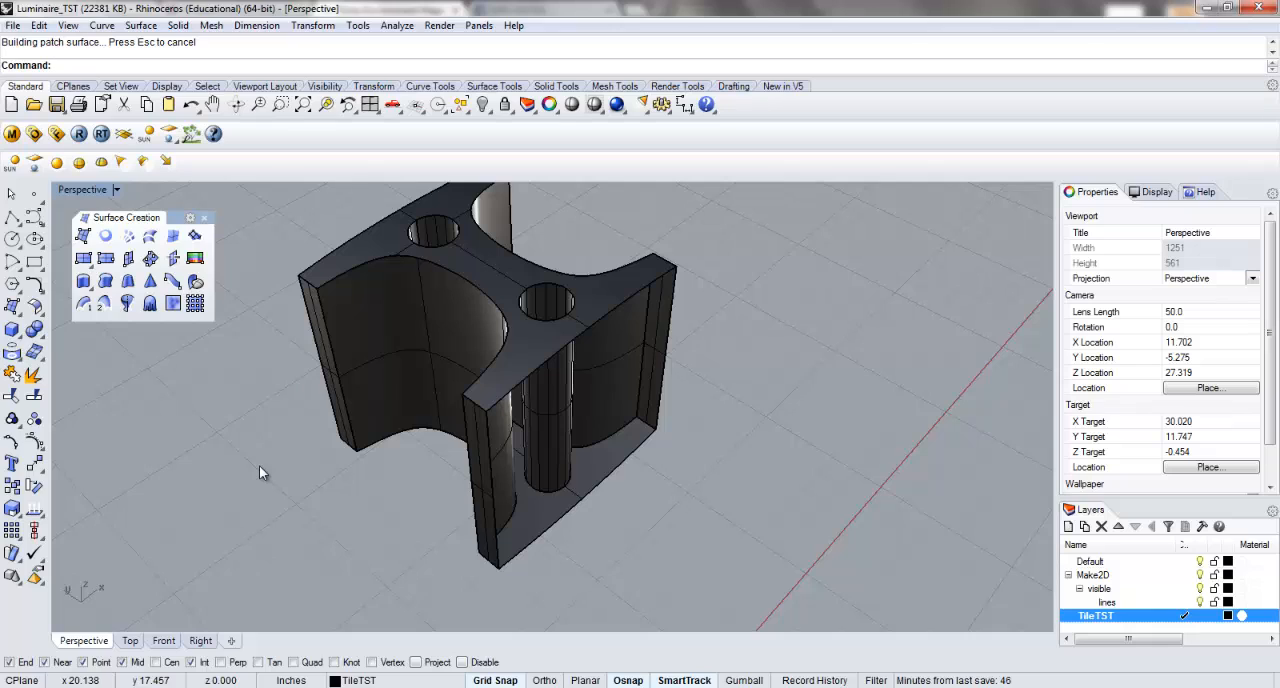
mouse_move(675, 410)
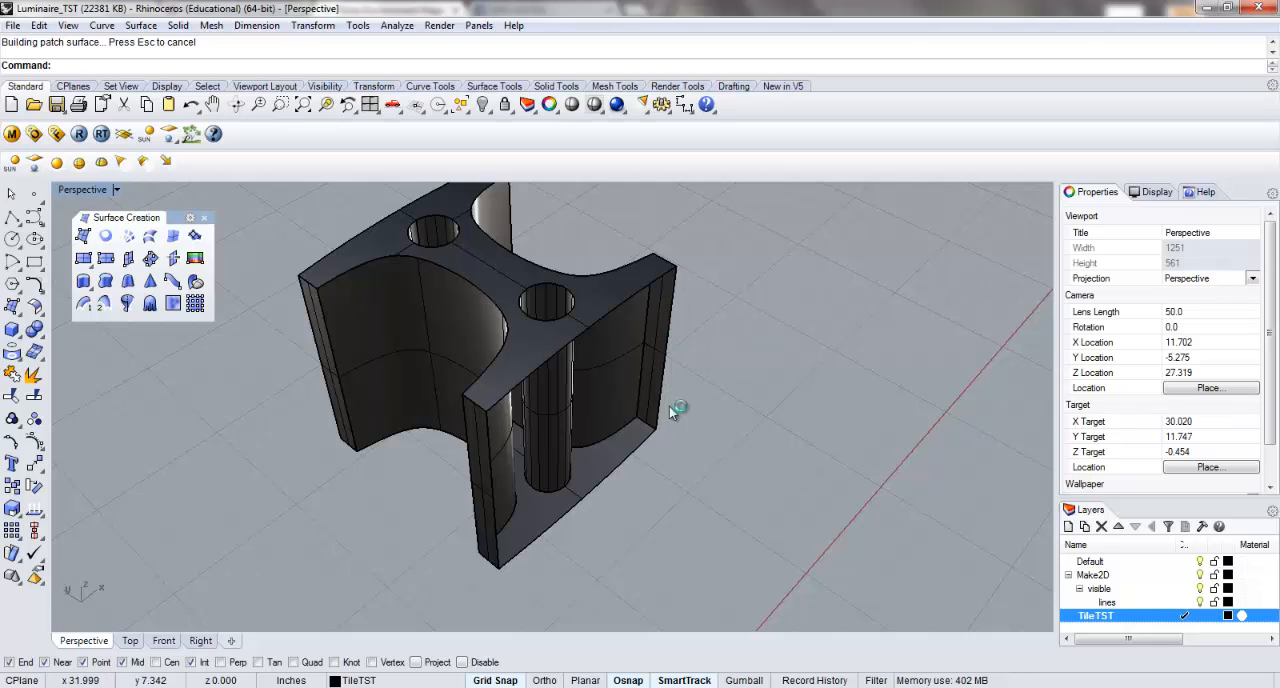
mouse_move(445, 497)
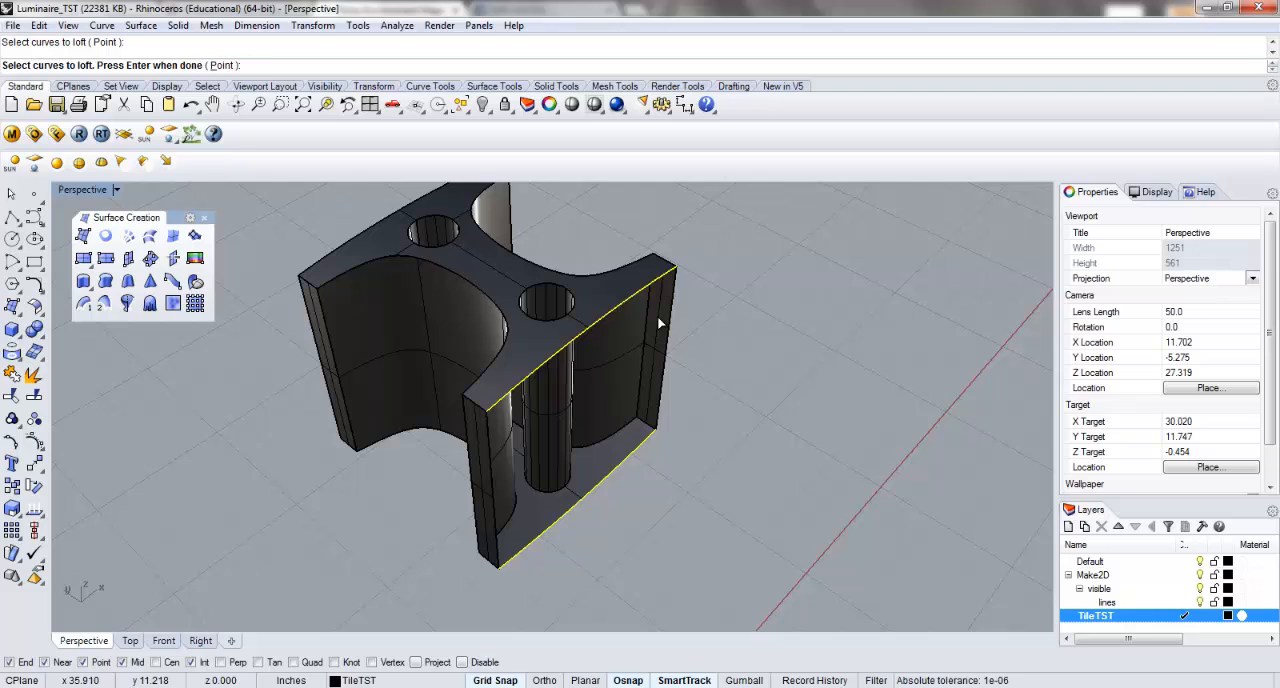
mouse_move(672, 413)
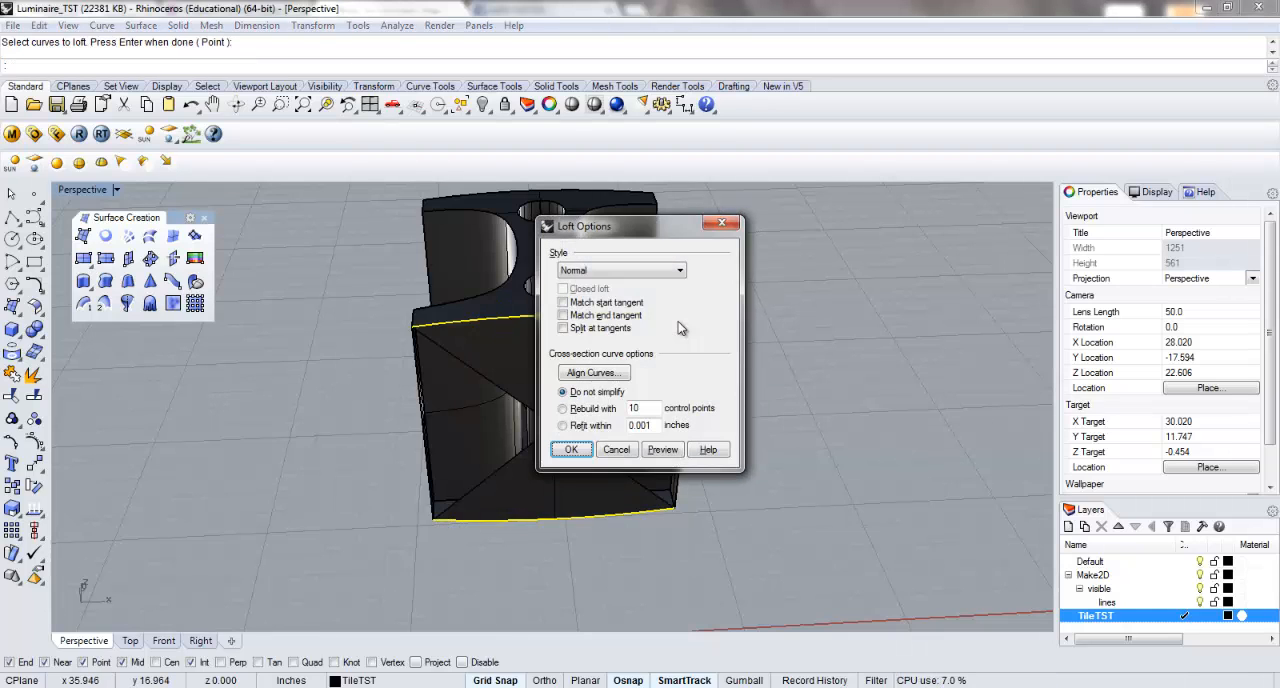
Step: Loft across the tile's open end, then undo it so the end is open again
click(571, 449)
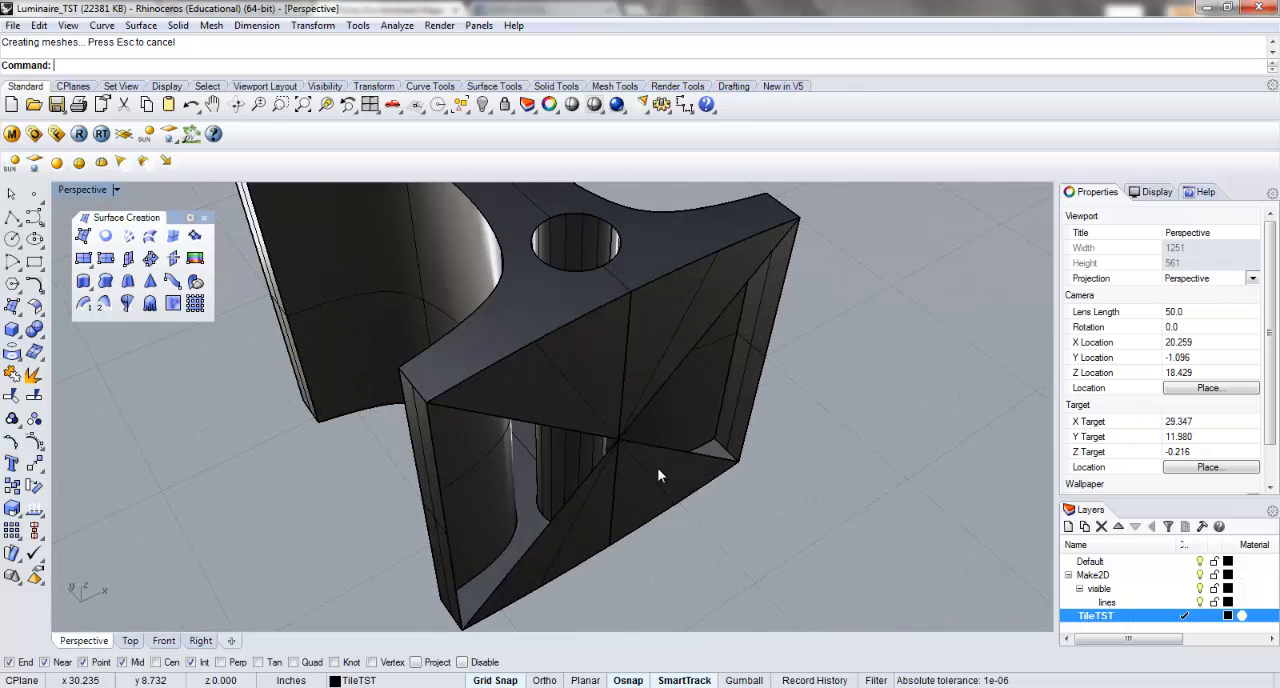
key(ctrl+z)
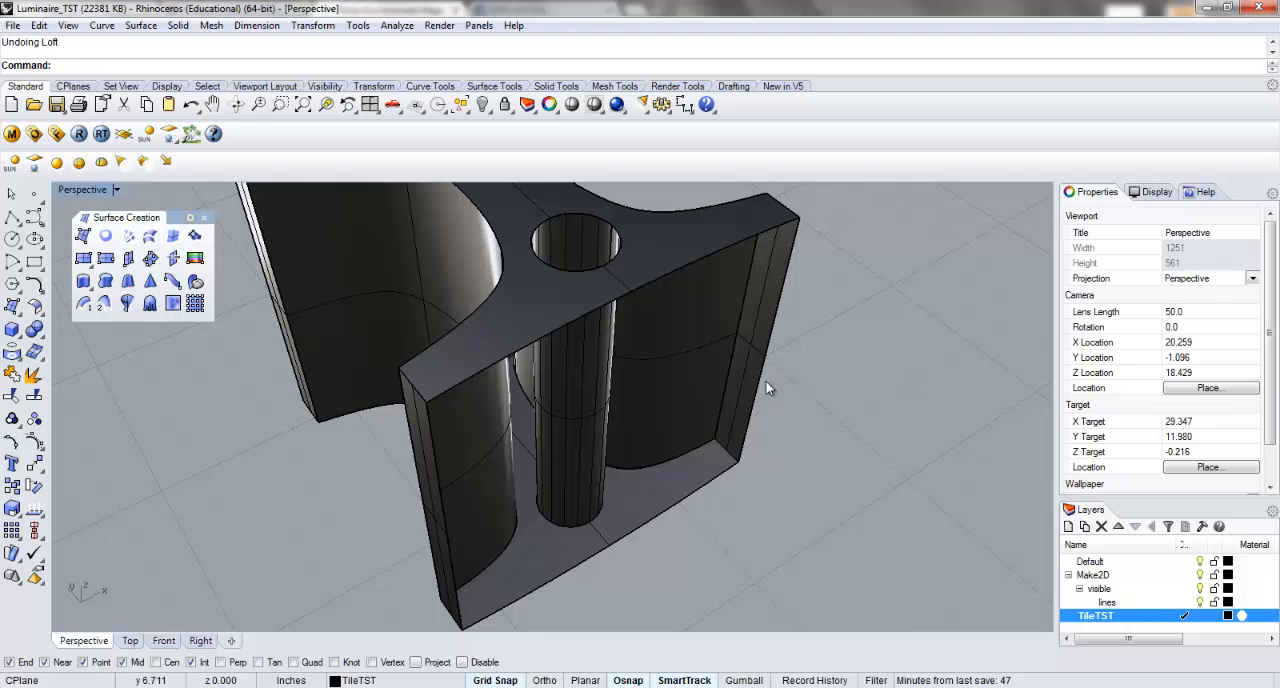
mouse_move(194, 235)
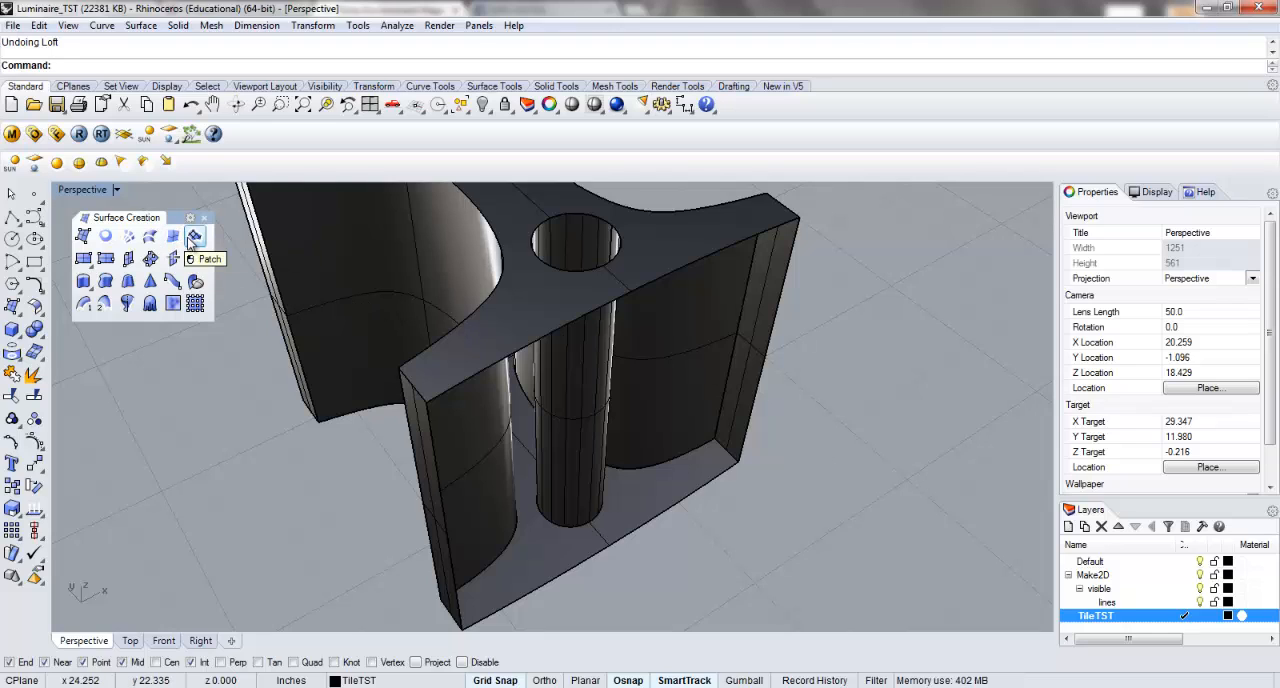
mouse_move(106, 235)
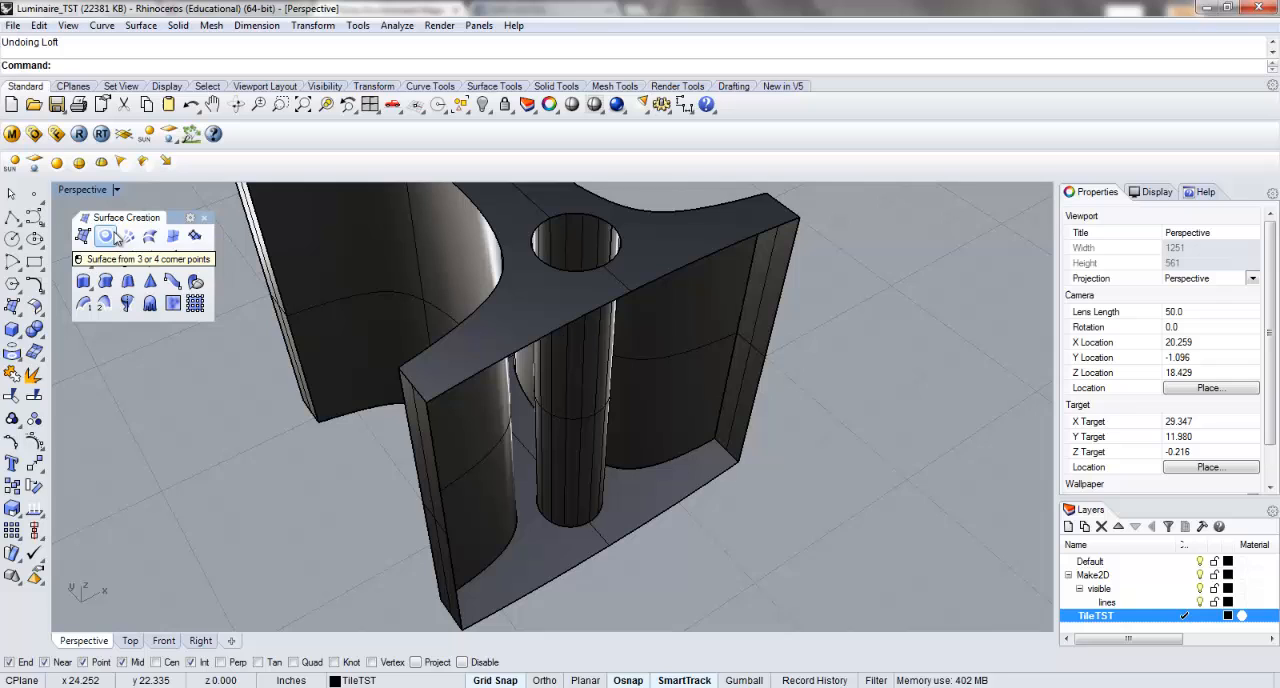
Step: Build a corner-point surface over the open end's corners and orbit to check the cap
click(520, 290)
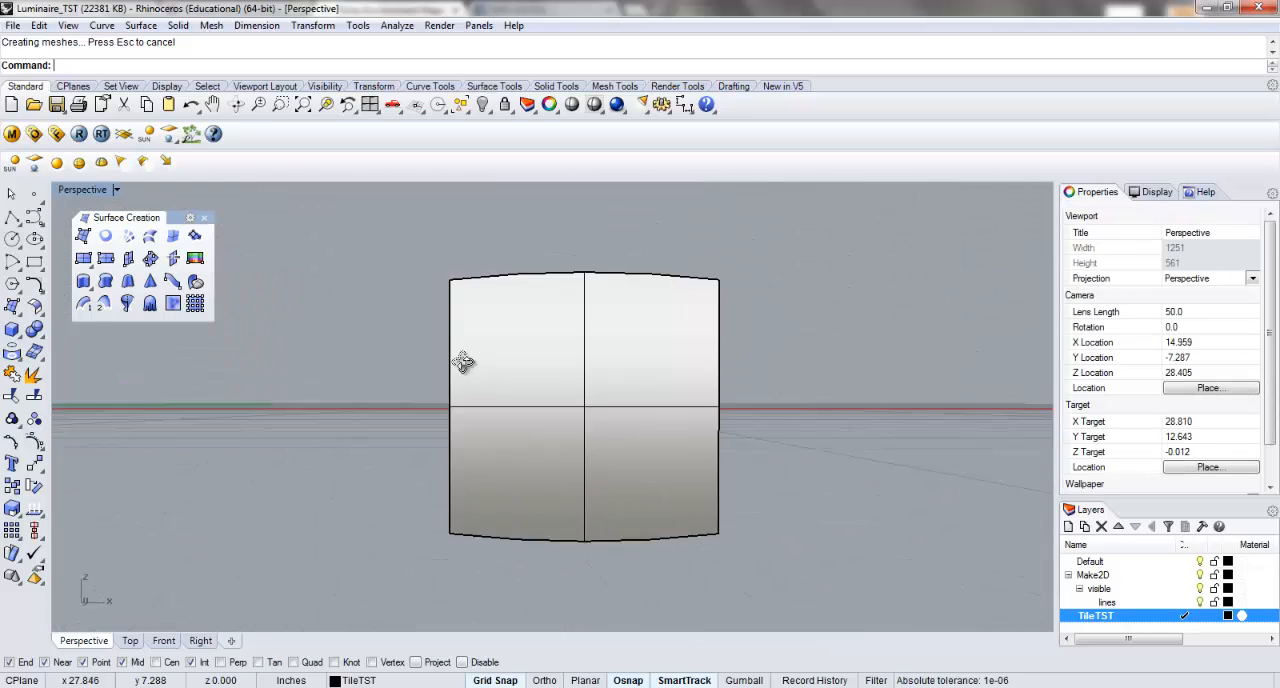
drag(463, 362, 415, 473)
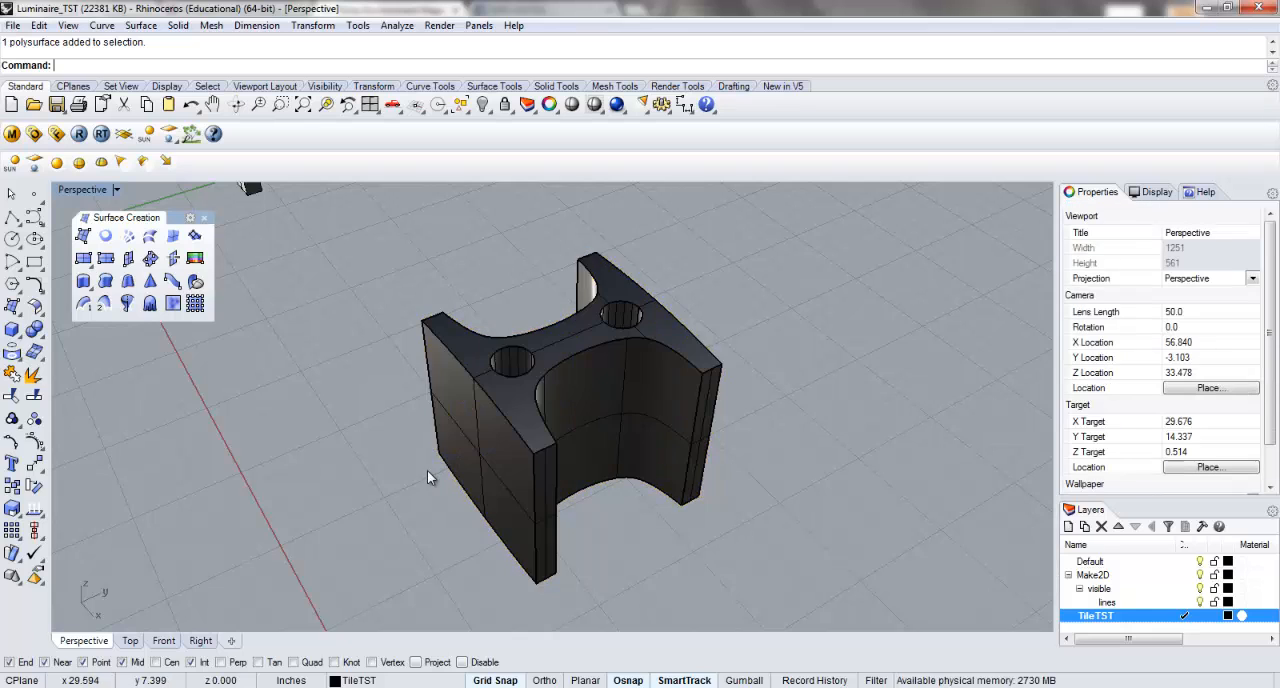
drag(427, 477, 370, 361)
text(Loft)
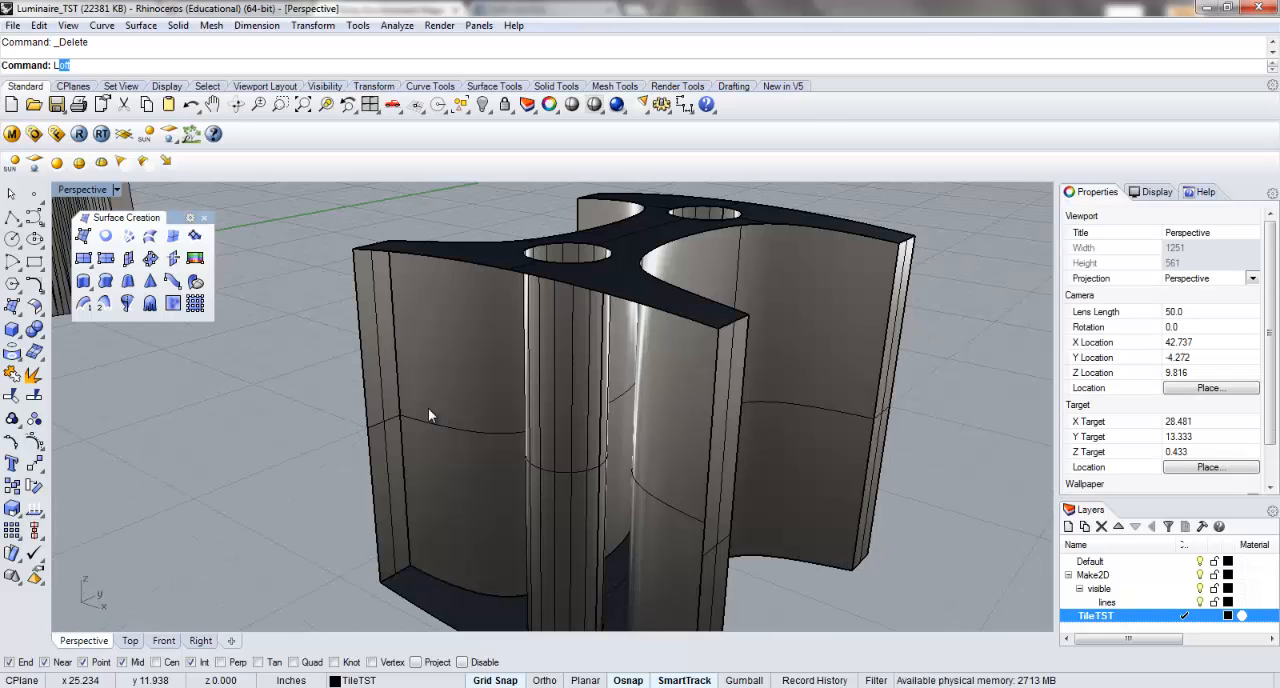
key(Return)
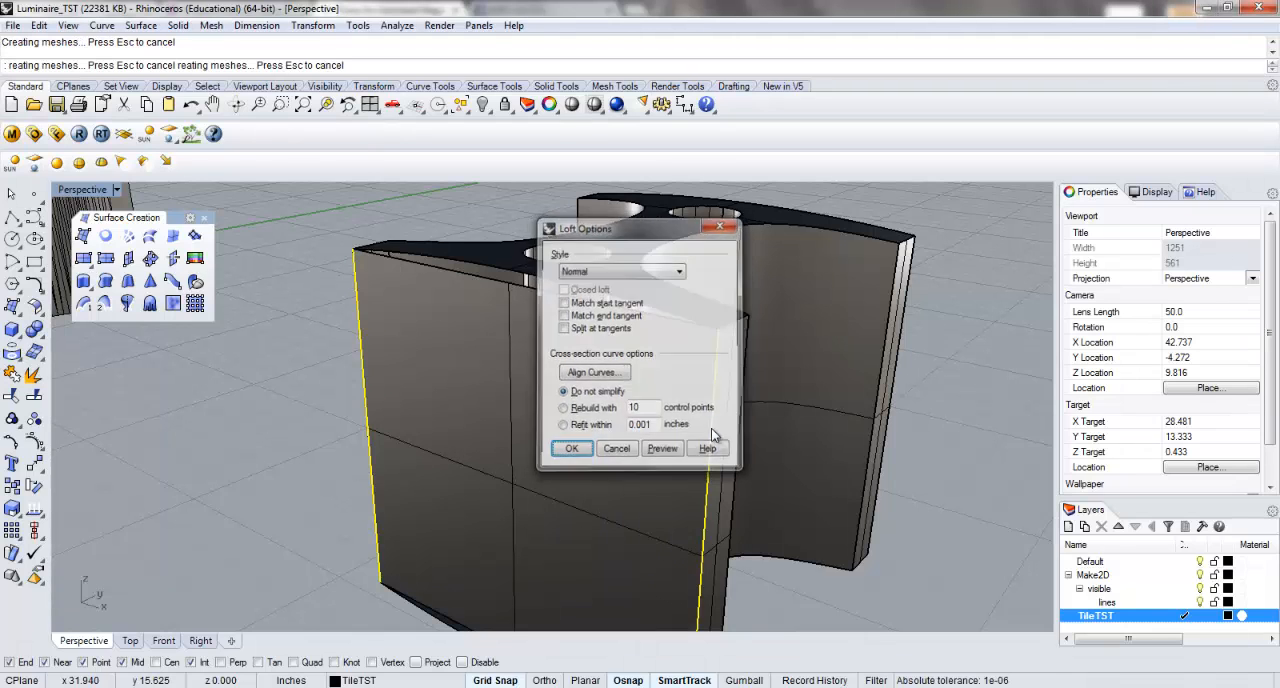
click(571, 447)
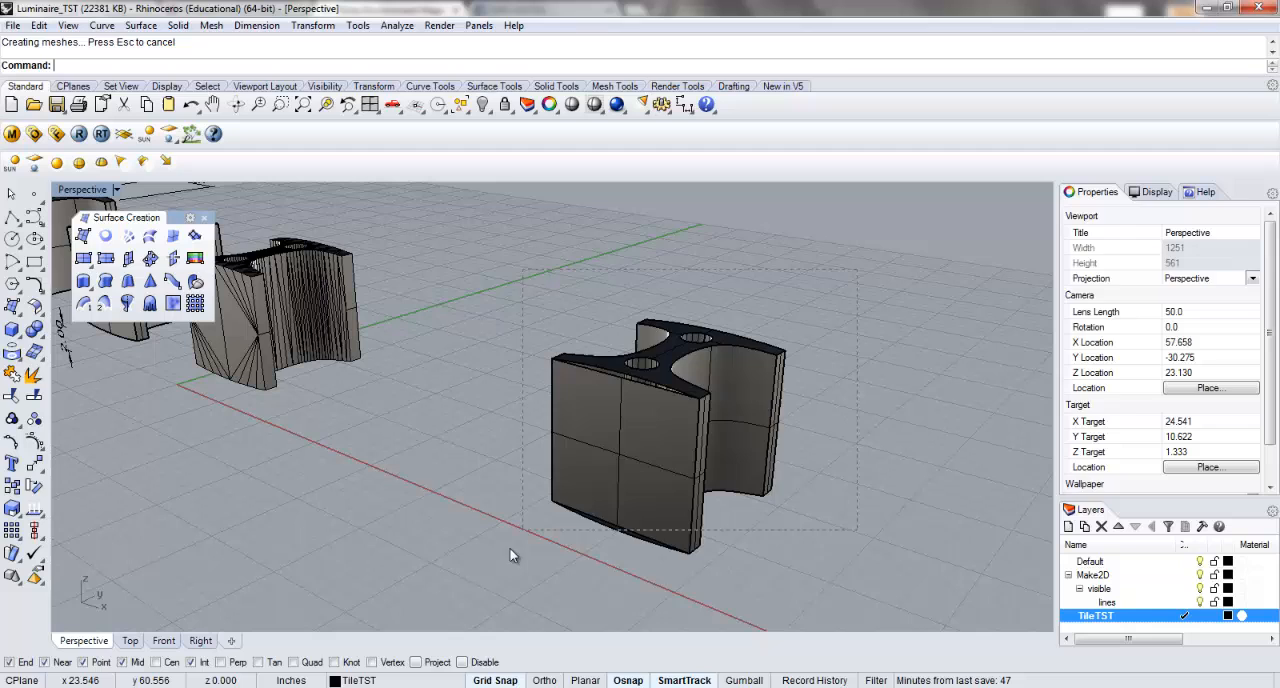
click(670, 430)
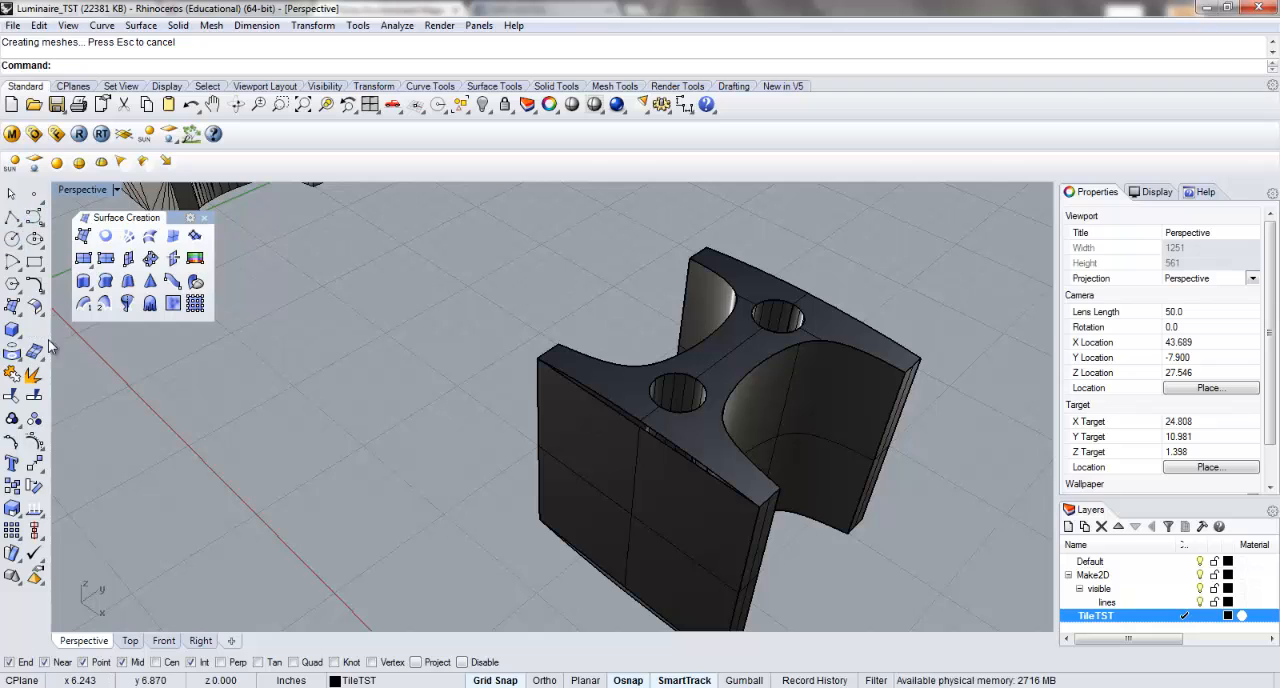
mouse_move(585, 381)
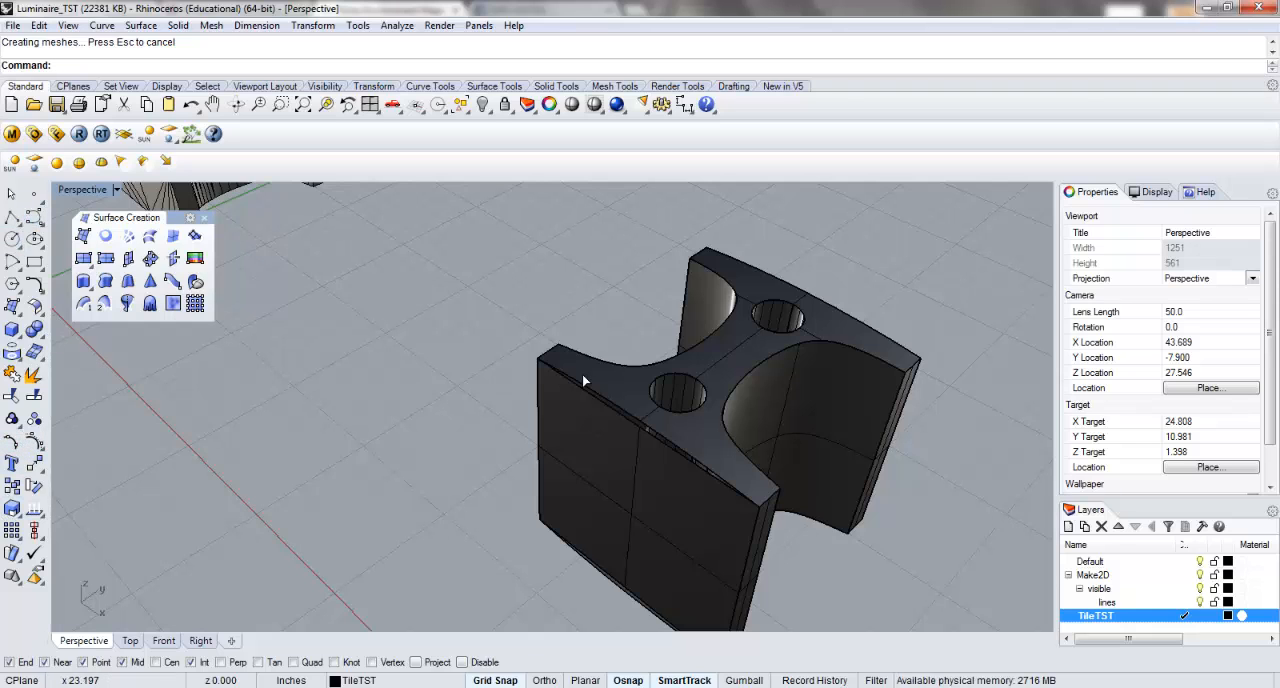
click(650, 400)
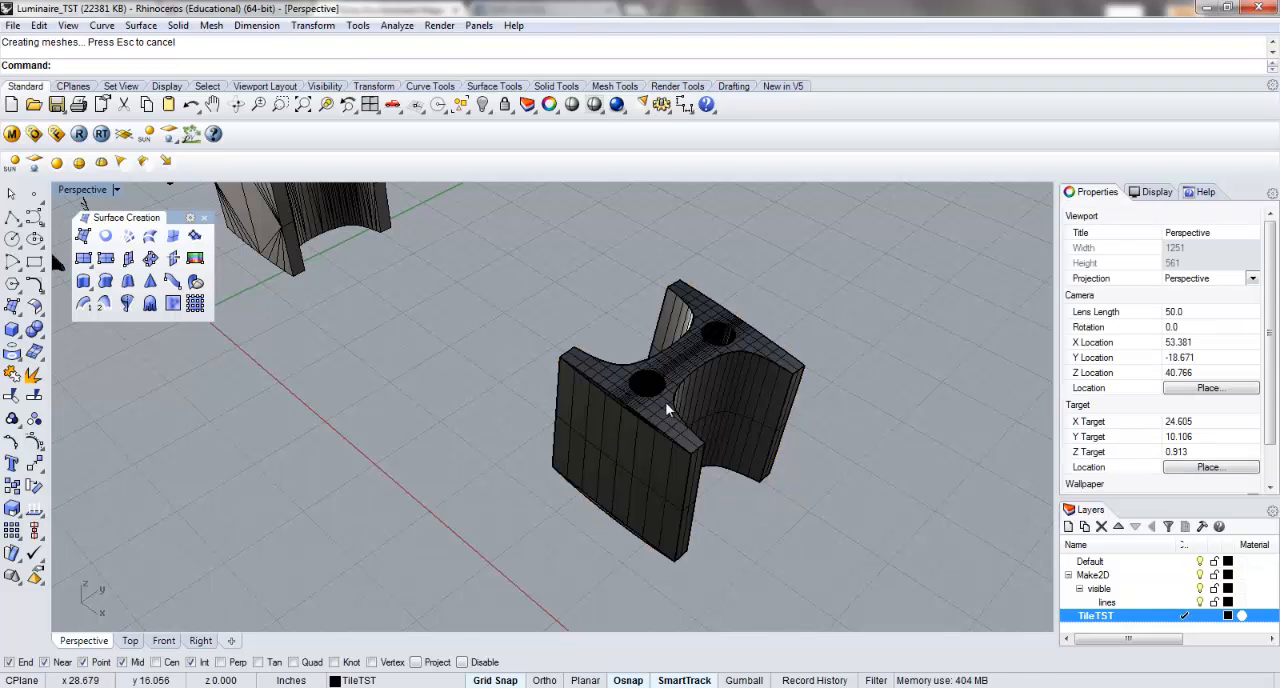
drag(667, 410, 582, 405)
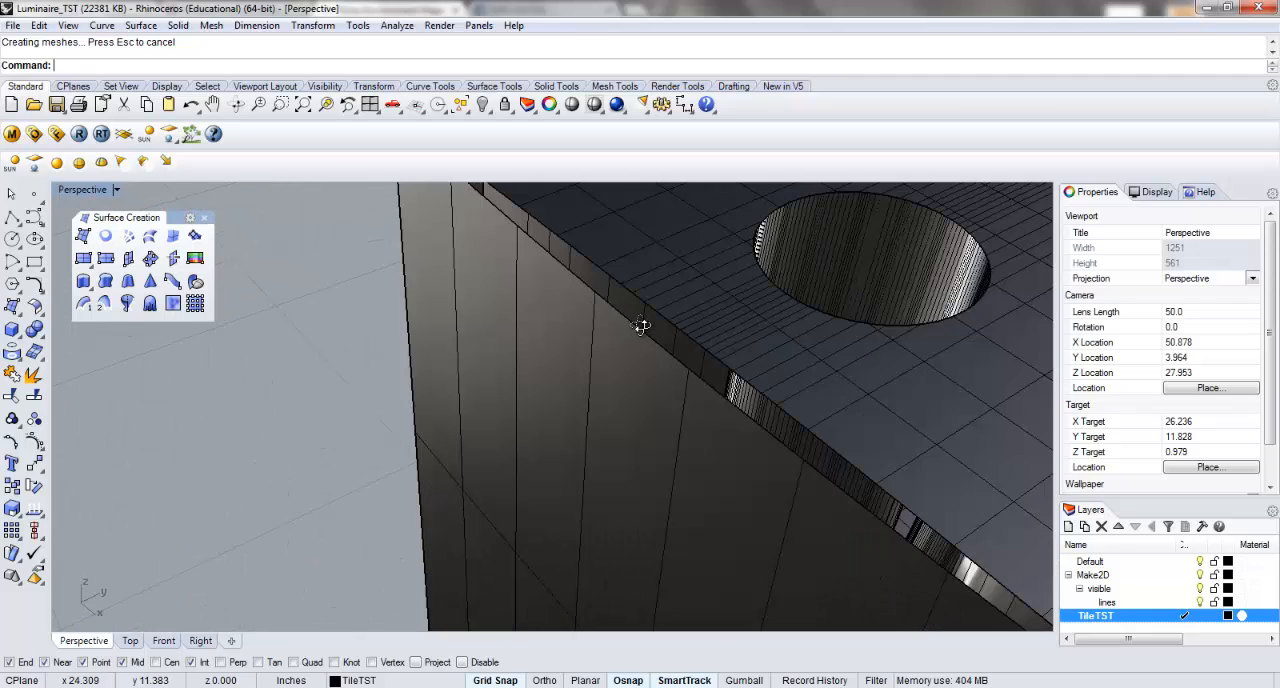
drag(640, 325, 686, 466)
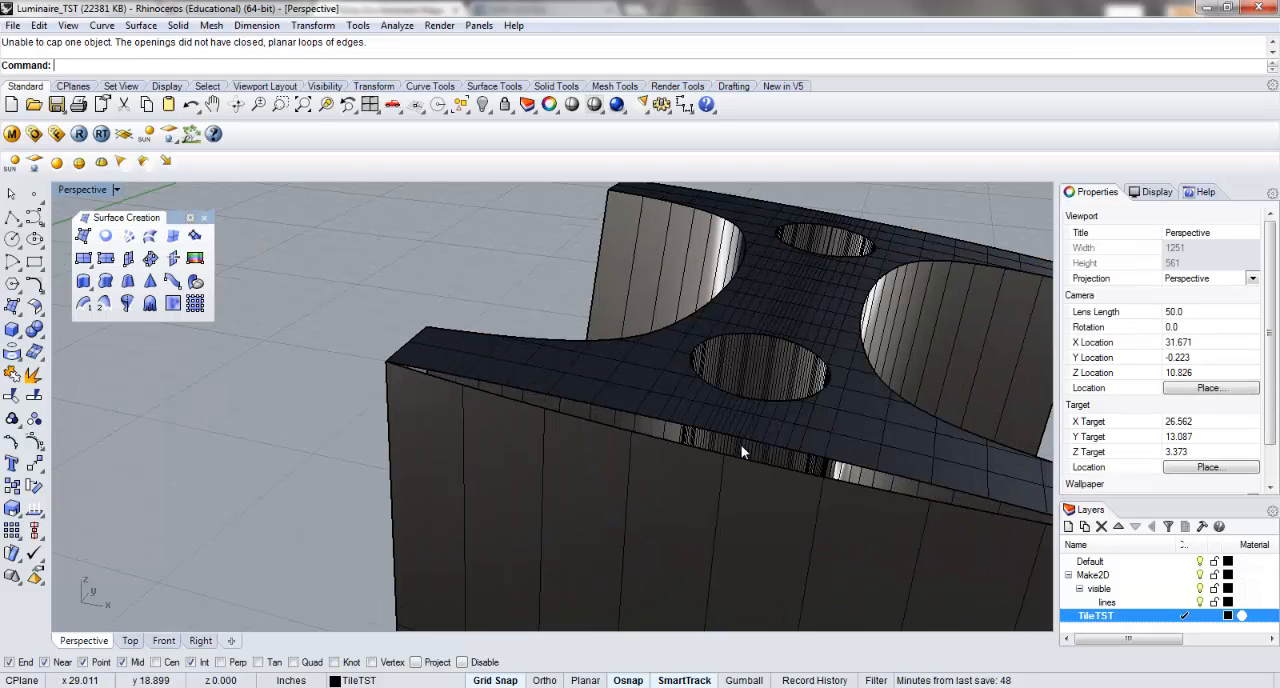
Step: Loft a strip between the two edges bordering the tile's top gap, then pull back to the zigzag curves
drag(743, 451, 604, 433)
text(Loft)
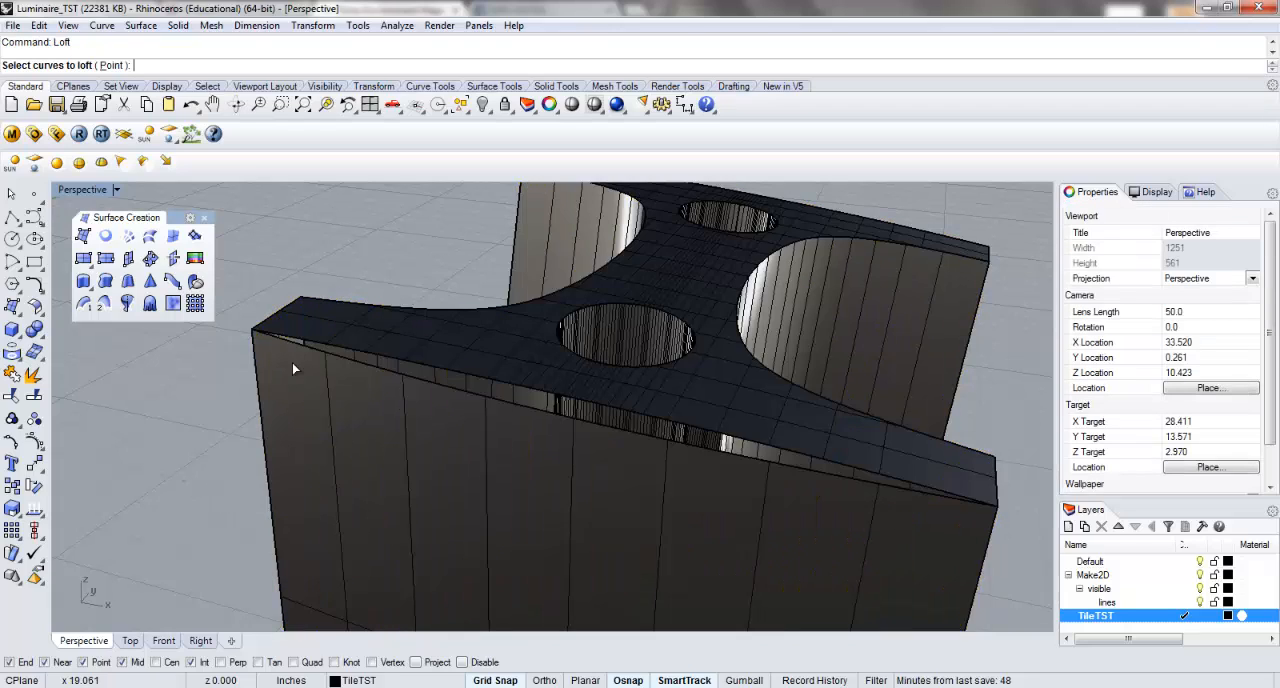
click(330, 357)
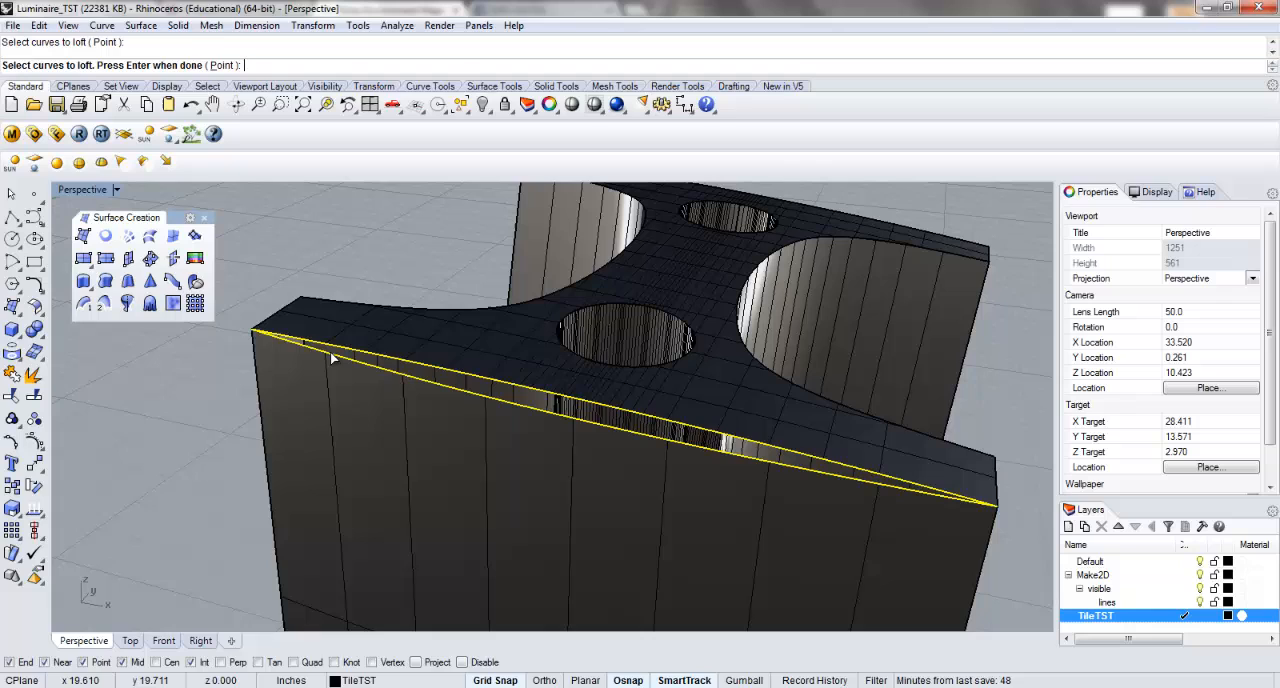
key(Return)
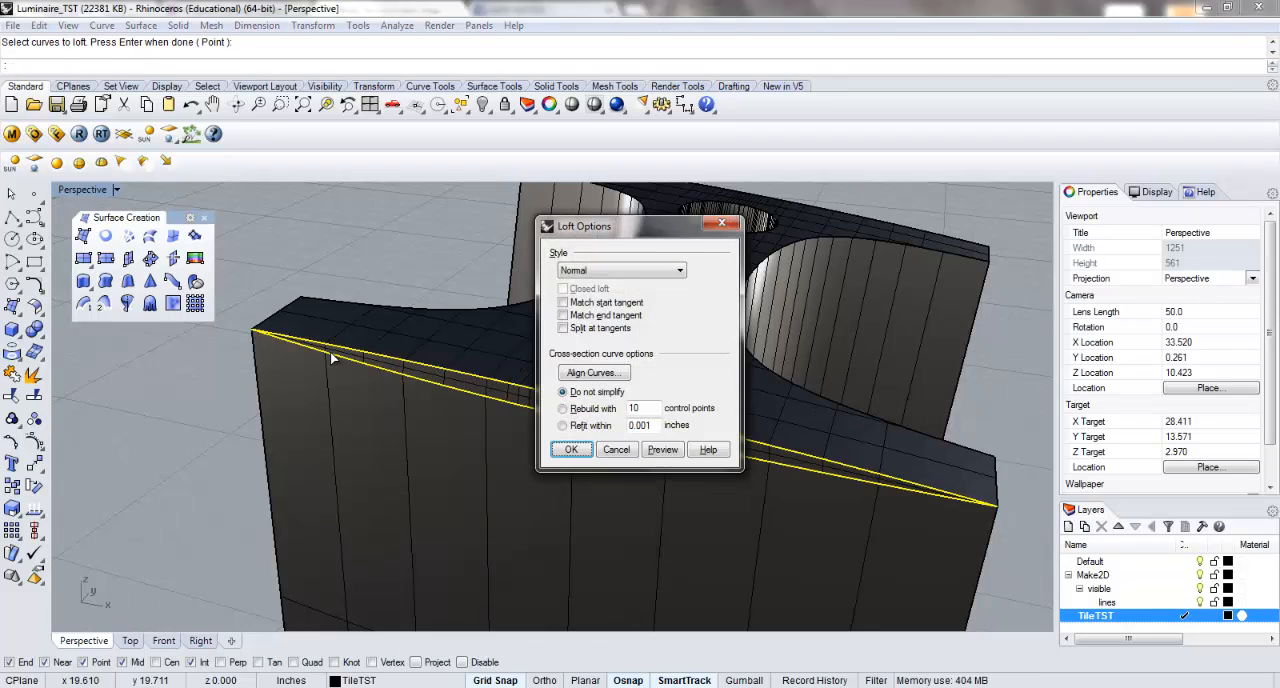
click(571, 449)
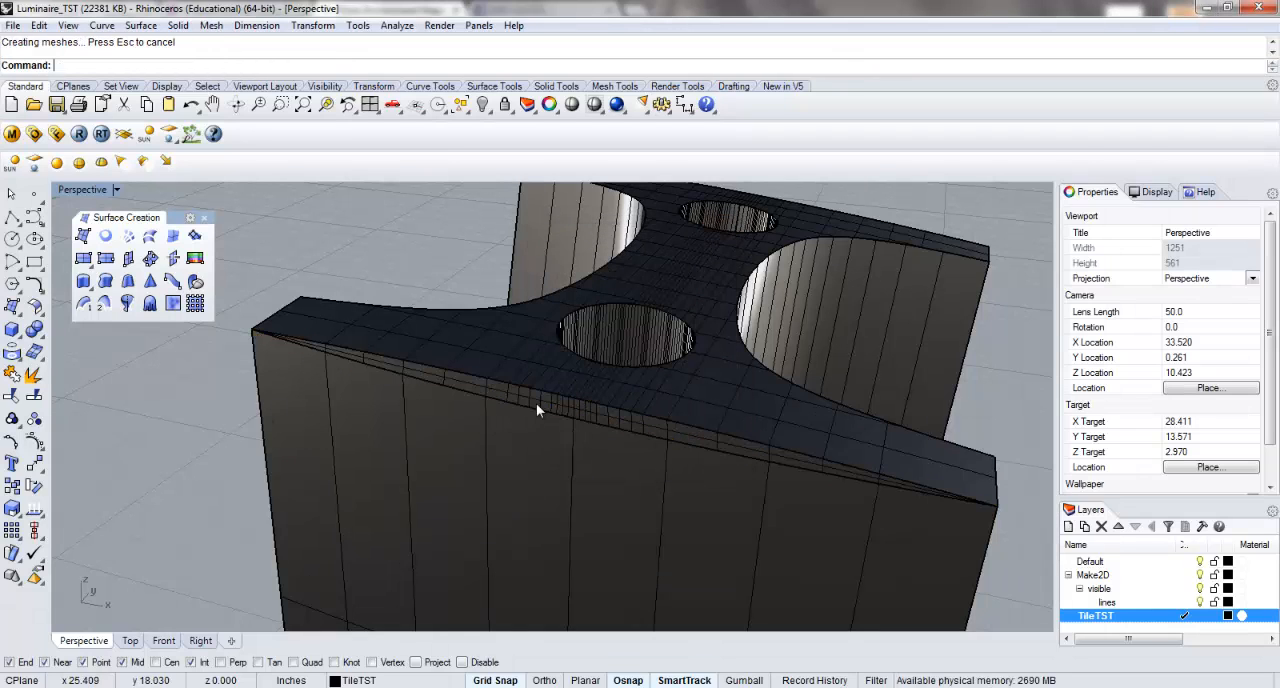
click(535, 405)
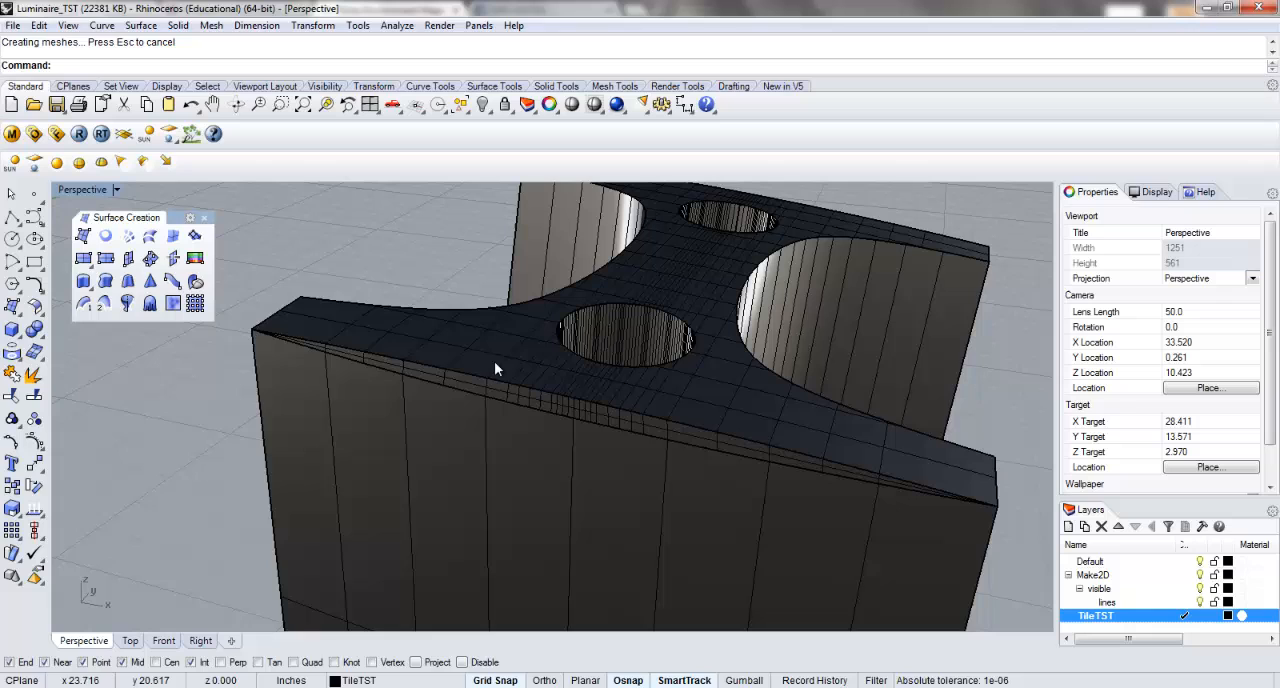
drag(500, 370, 575, 395)
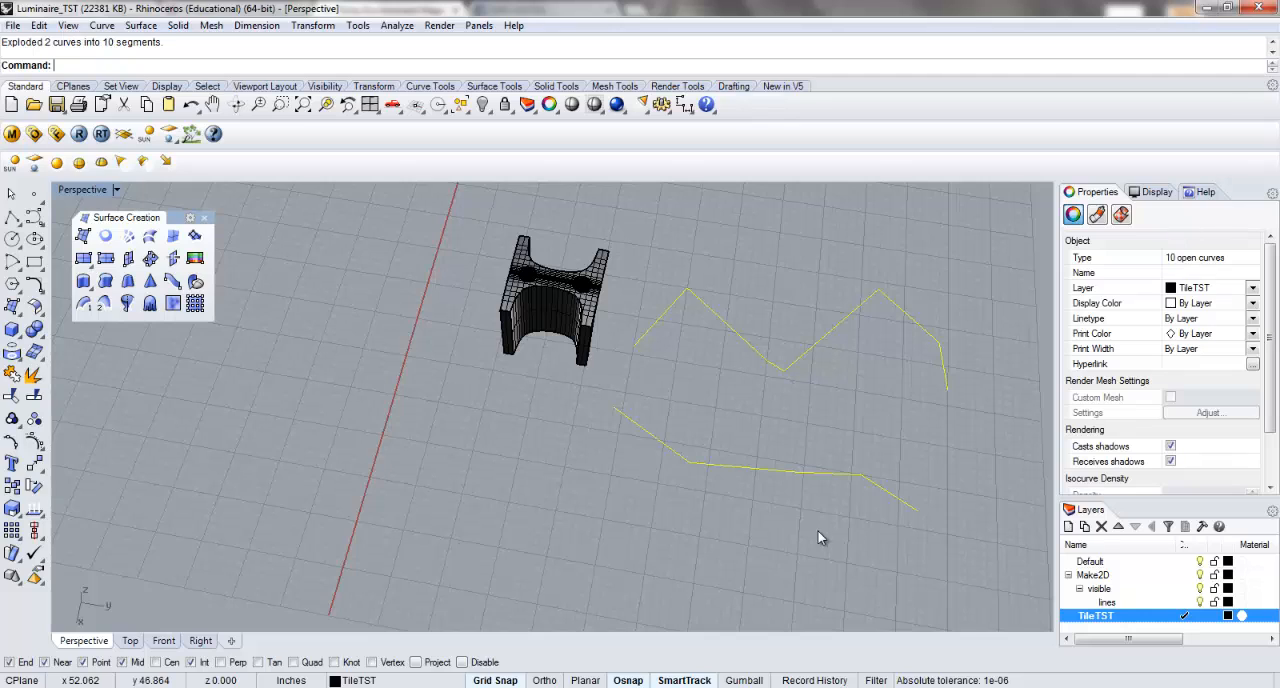
Step: Explode the two zigzag polylines into segments and start a corner-point surface
click(820, 473)
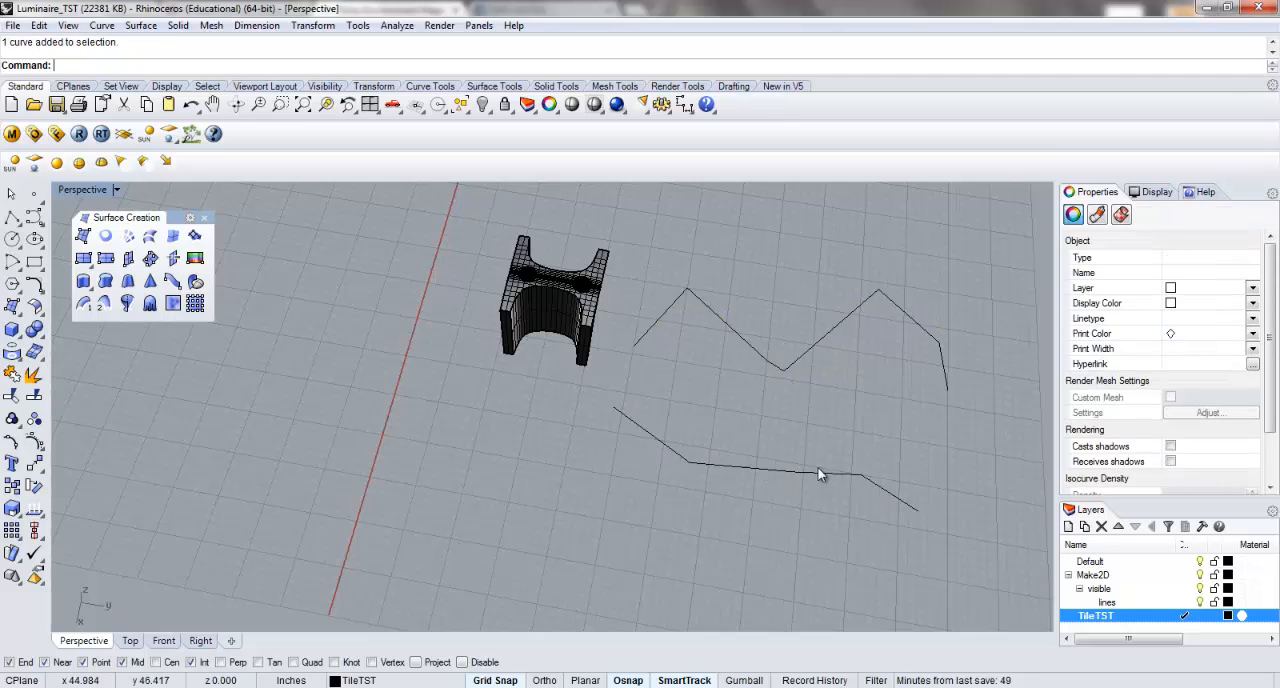
click(782, 367)
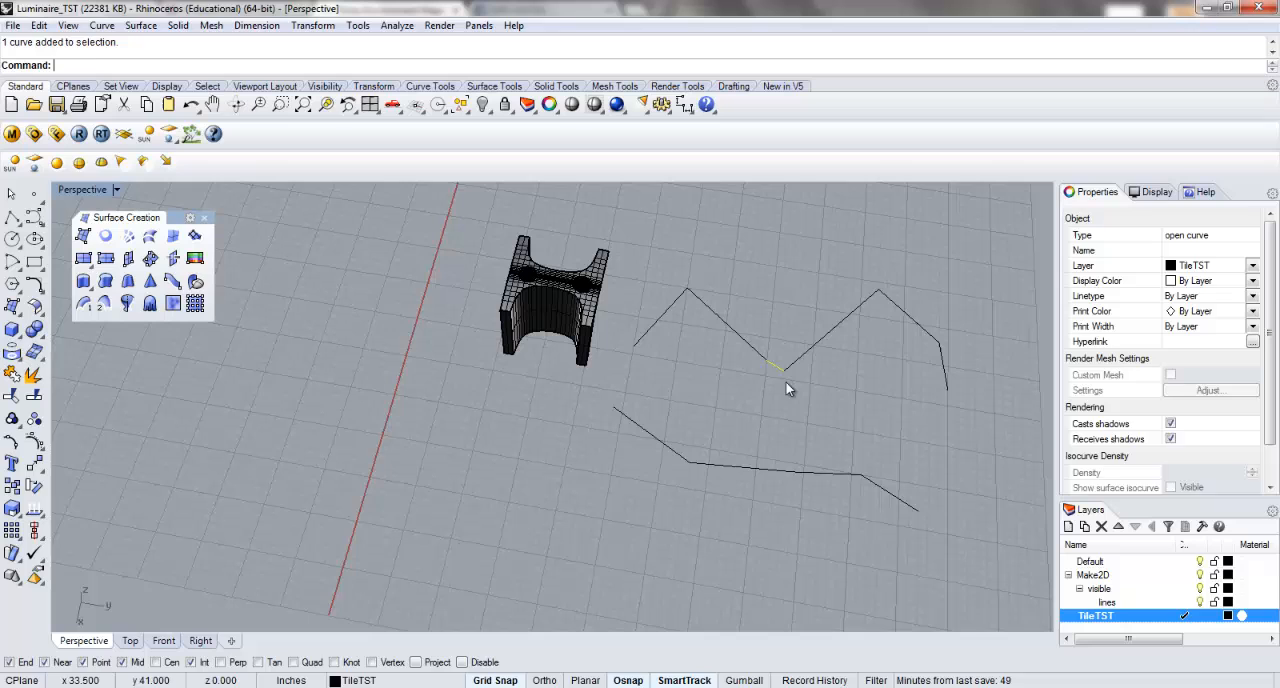
click(720, 465)
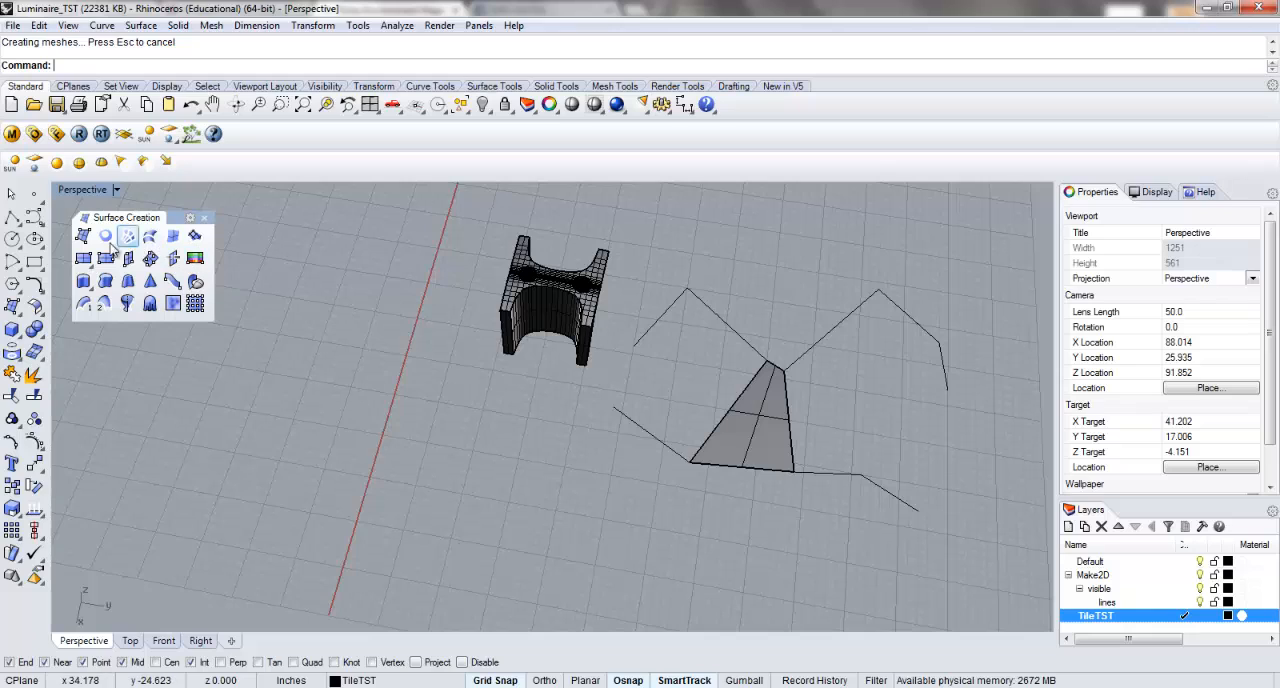
click(83, 235)
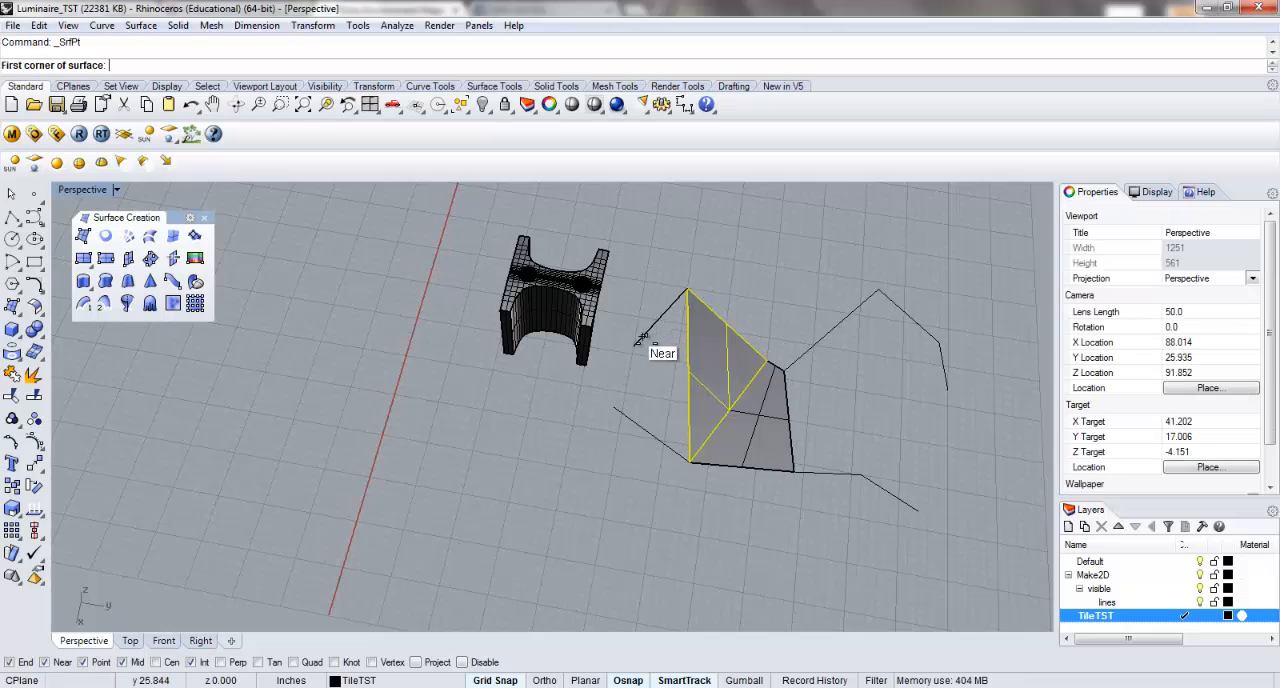
Step: Build triangular SrfPt facets snapped to segment ends, bridging the two zigzag curves
click(690, 440)
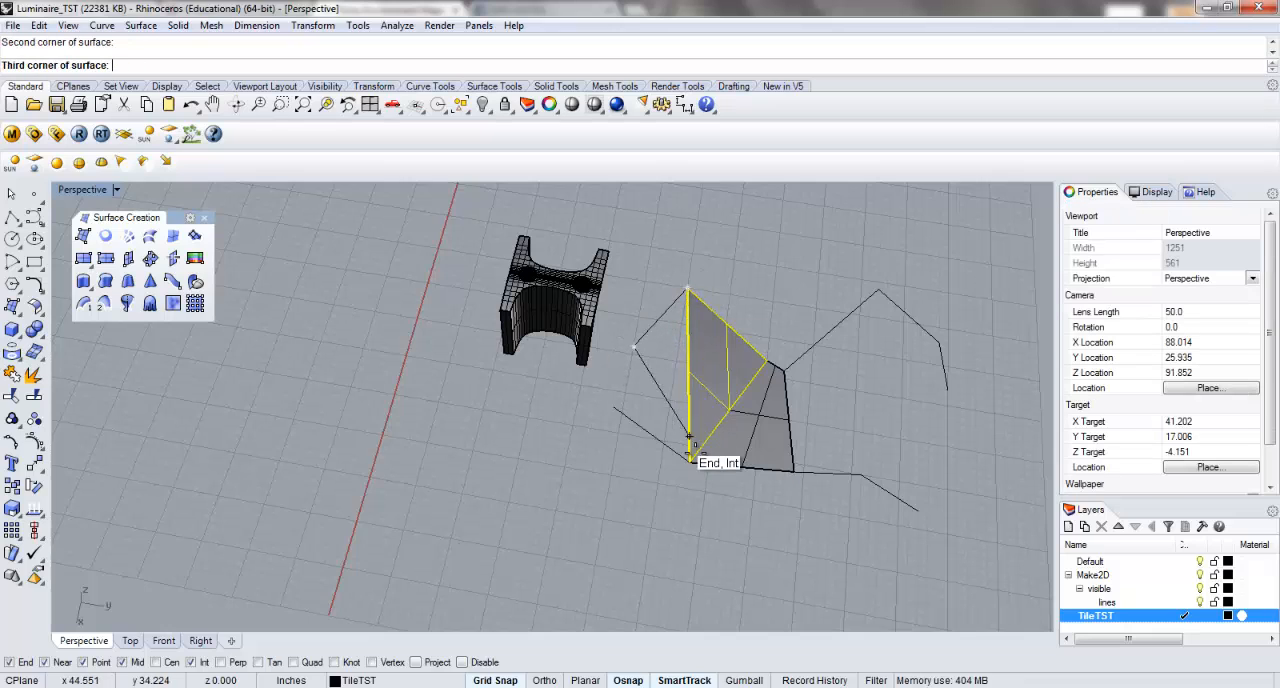
click(690, 443)
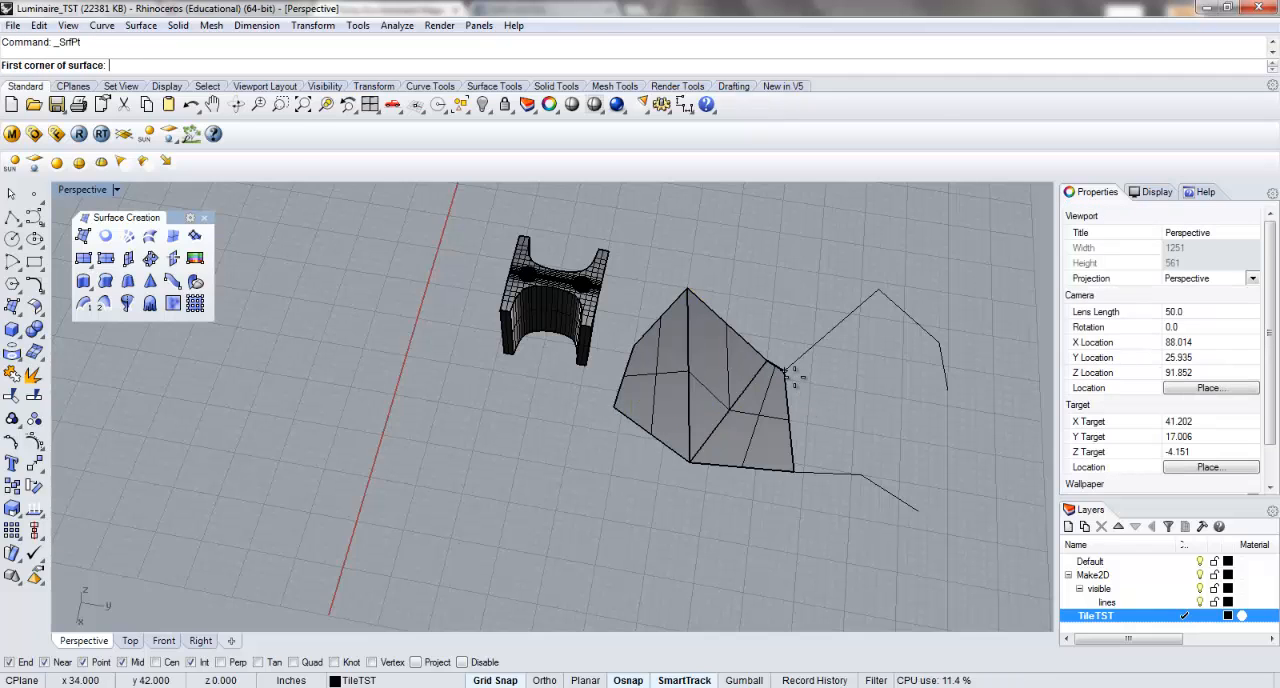
click(865, 468)
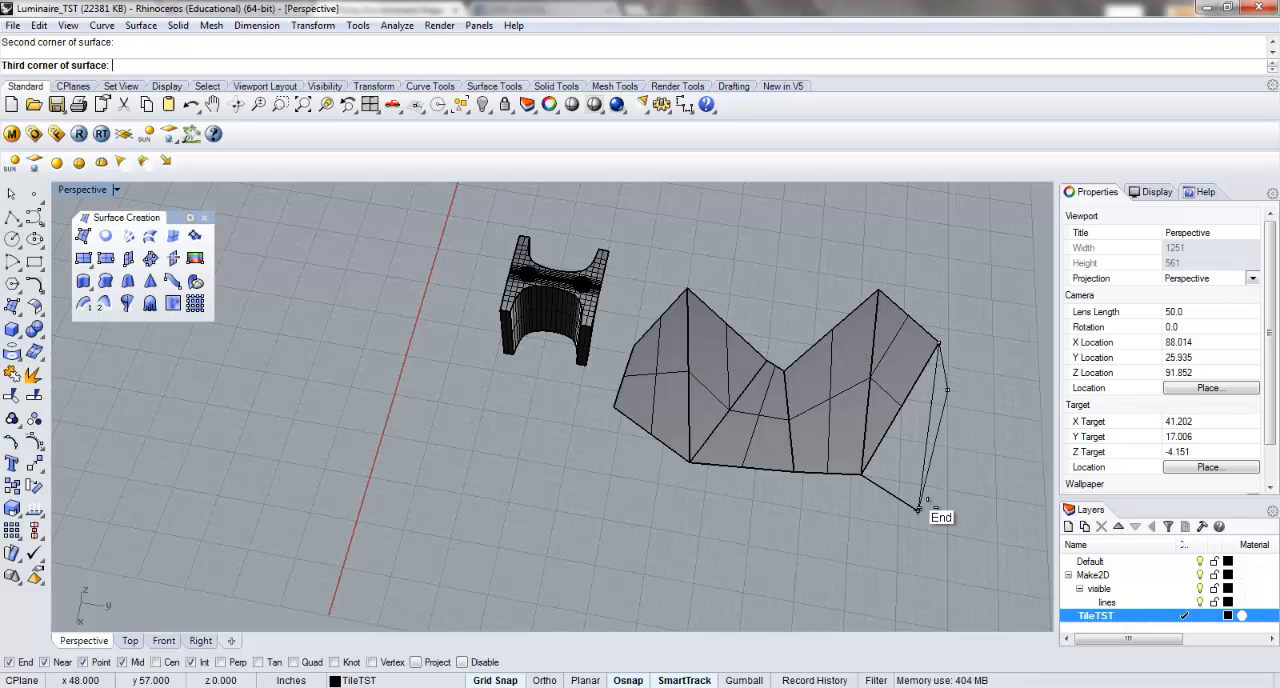
click(917, 508)
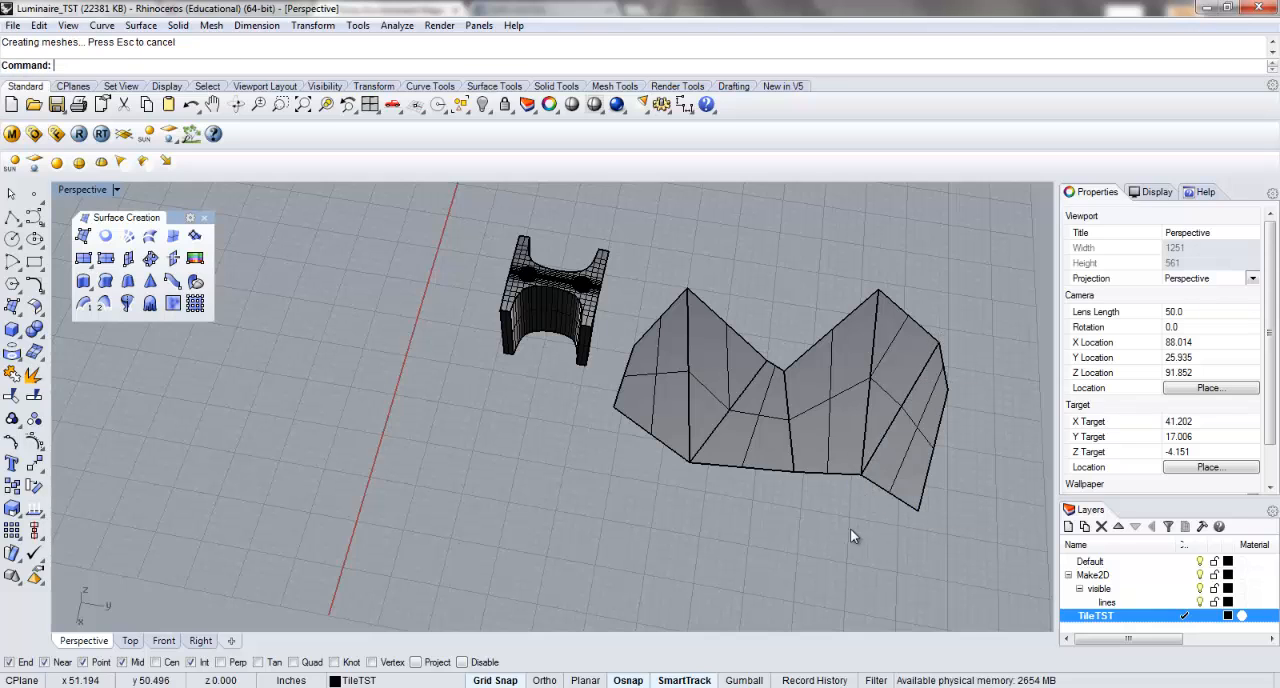
drag(855, 536, 675, 536)
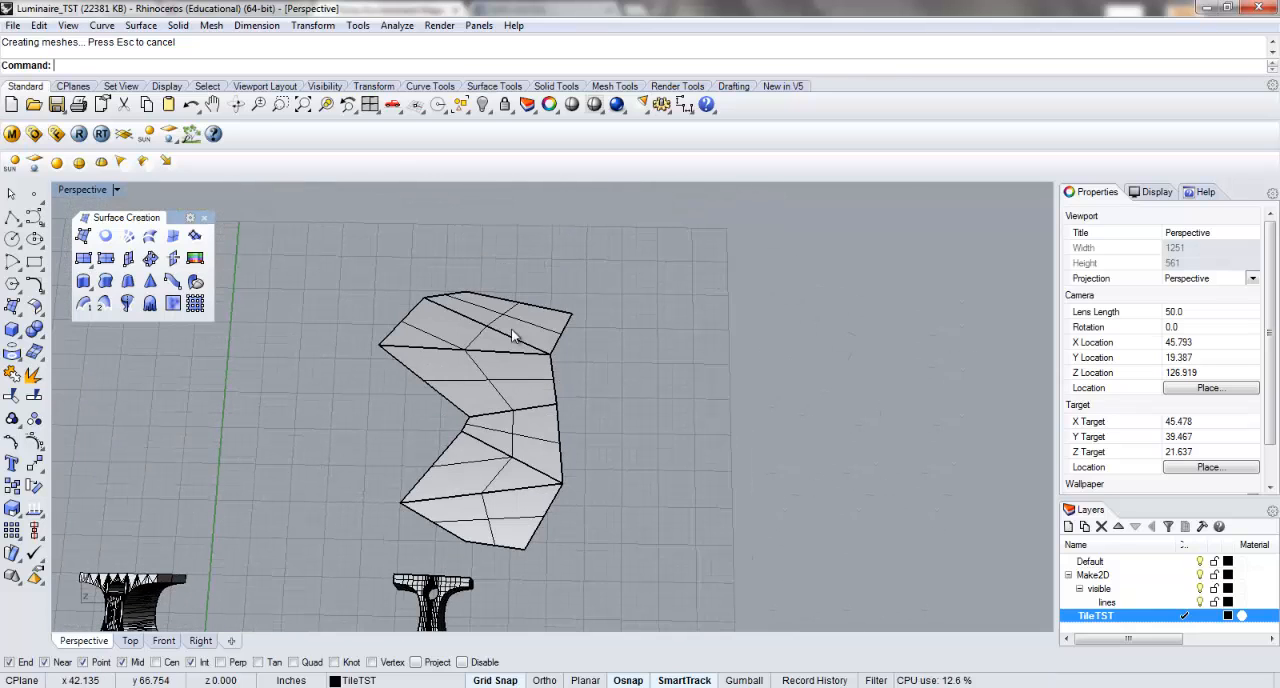
Step: Select the faceted surface, then zoom in and orbit under the tile to its bottom gap
click(490, 508)
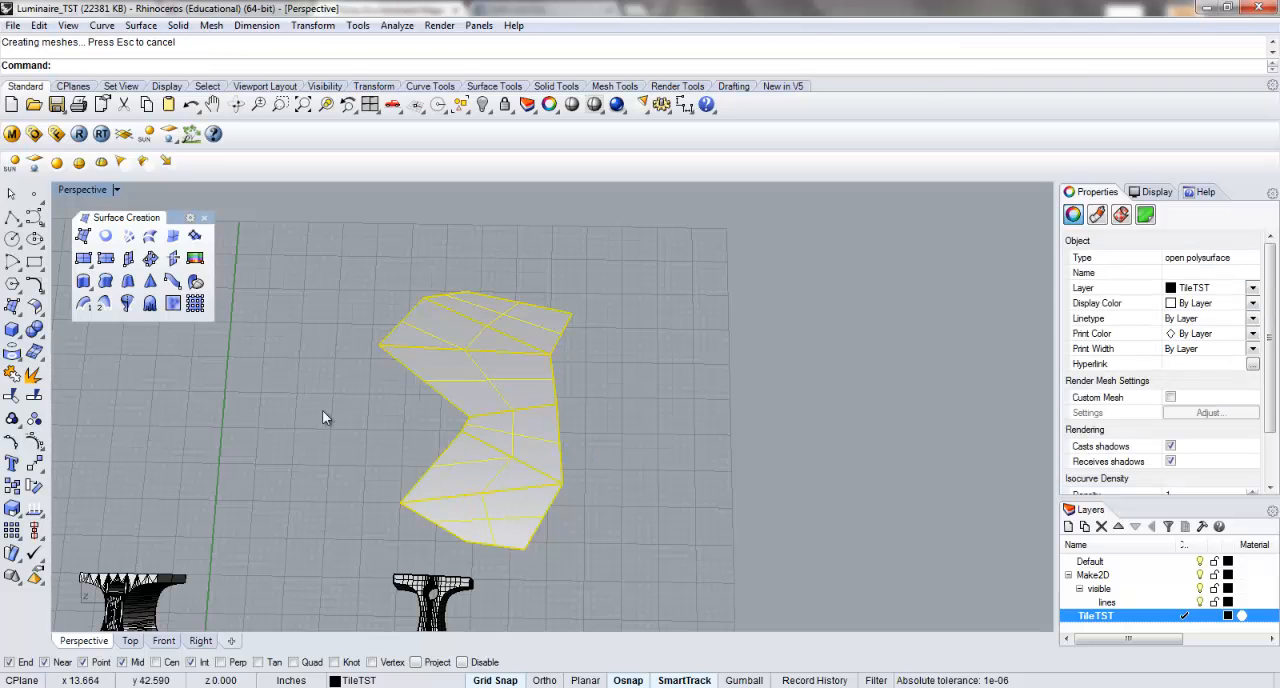
click(460, 337)
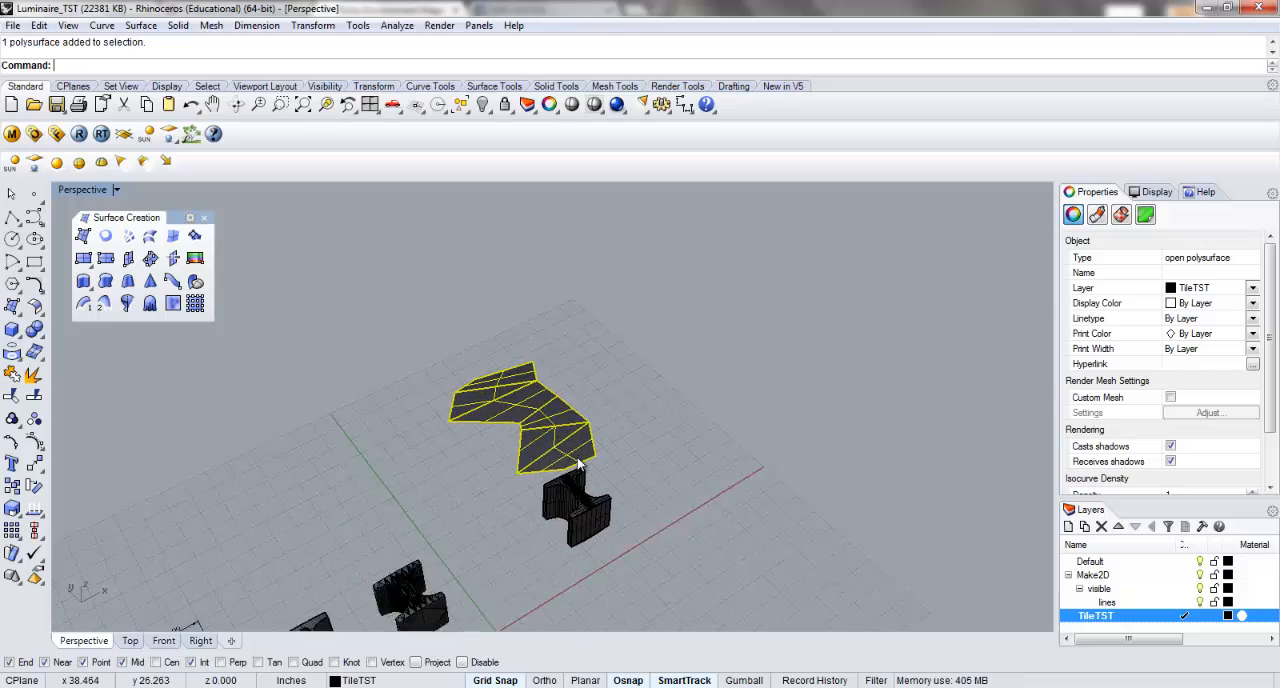
drag(575, 460, 635, 445)
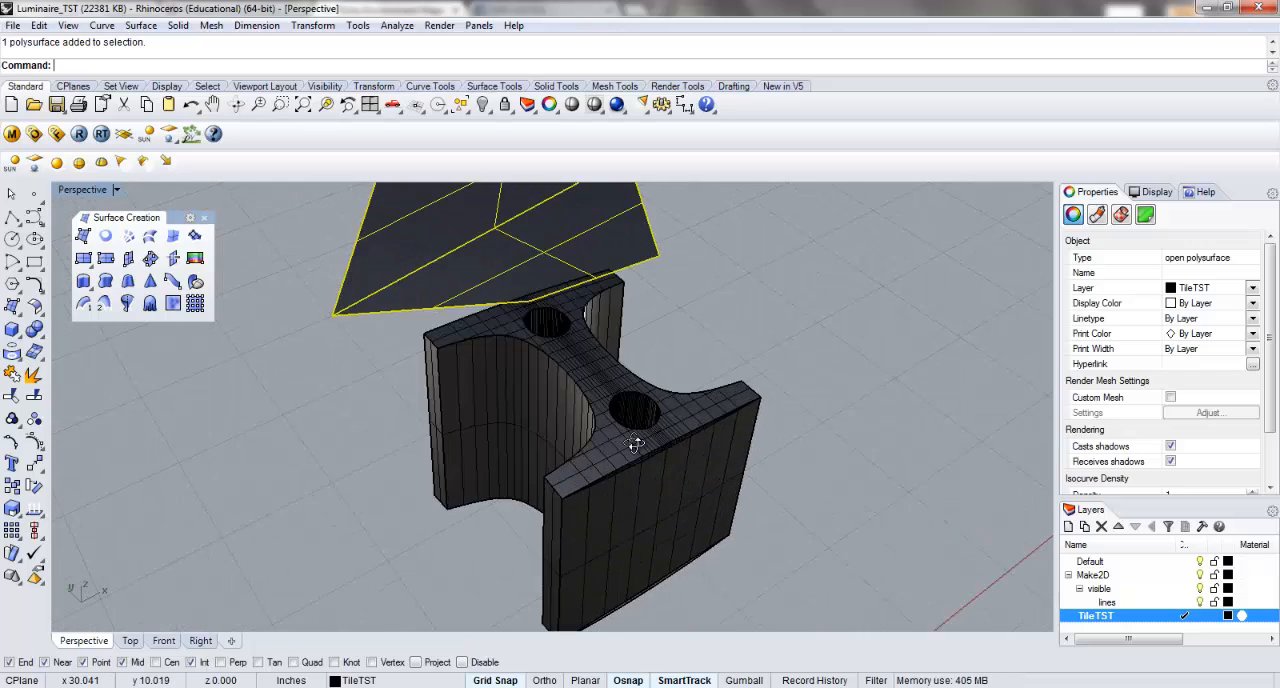
drag(635, 440, 665, 441)
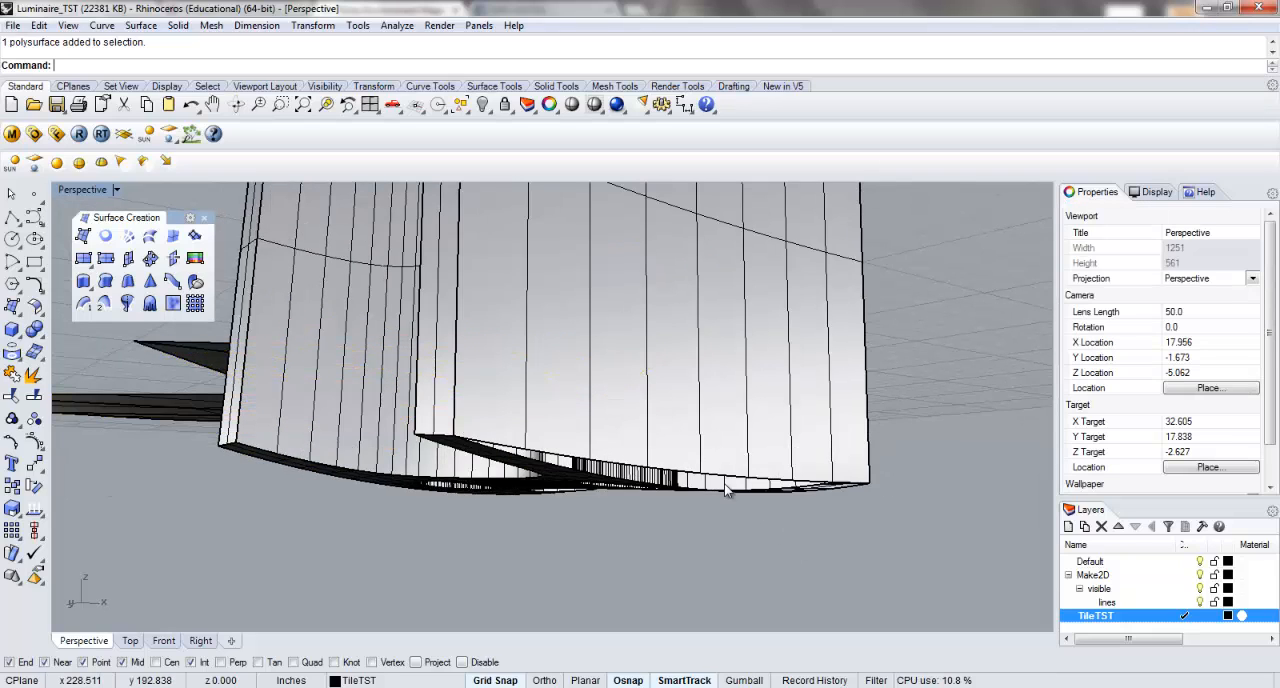
Step: Loft between the two bottom gap edges so the tile becomes a closed polysurface
click(105, 235)
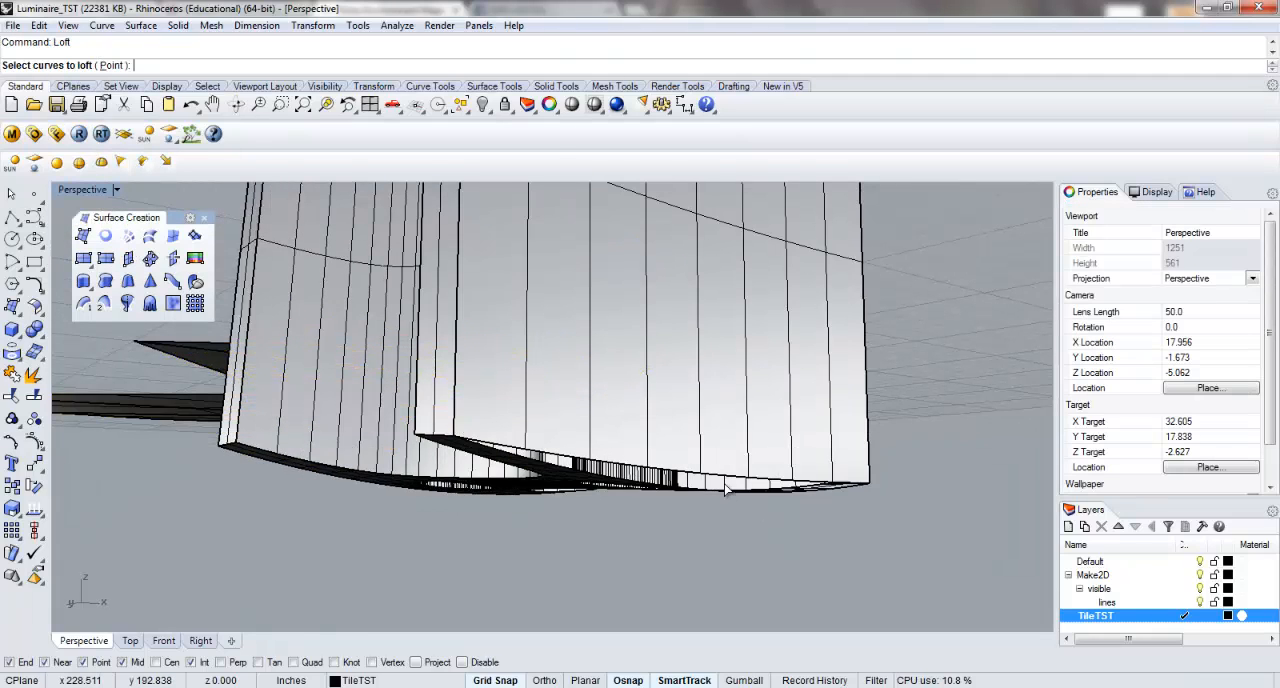
click(727, 490)
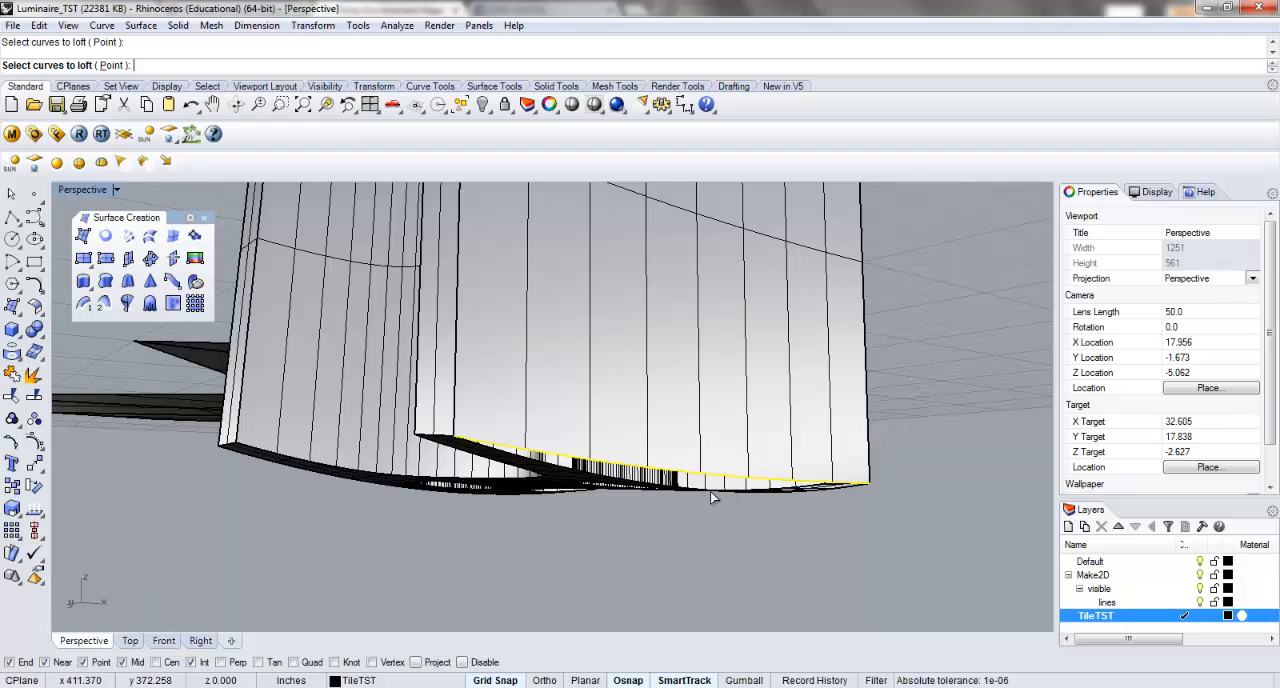
click(715, 497)
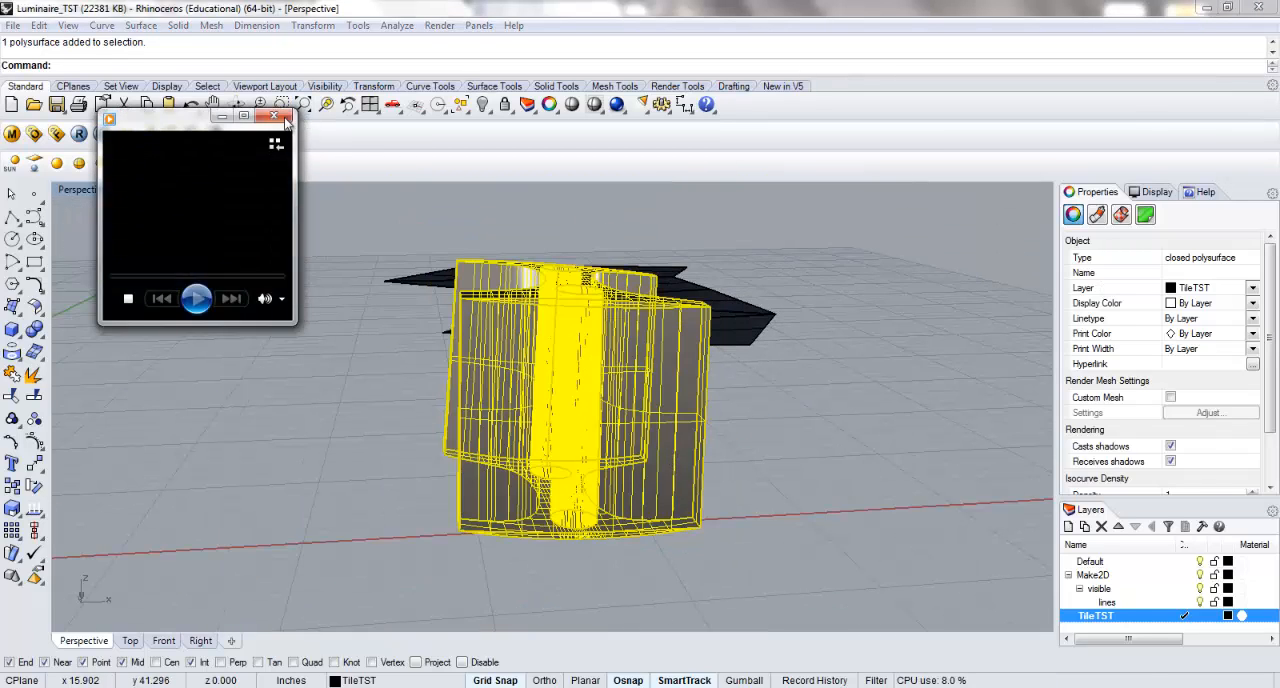
Step: Run SelClosedPolysrf so the two fully closed tile polysurfaces become selected
click(285, 117)
text(SelClo)
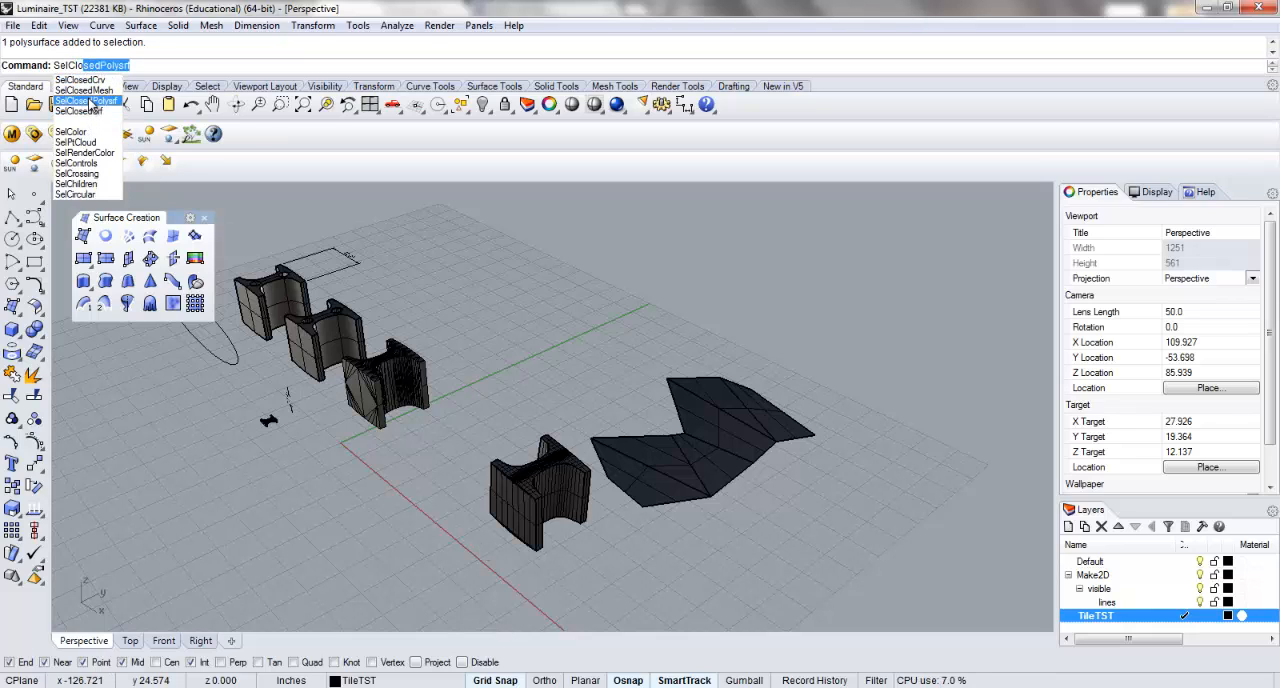
click(87, 100)
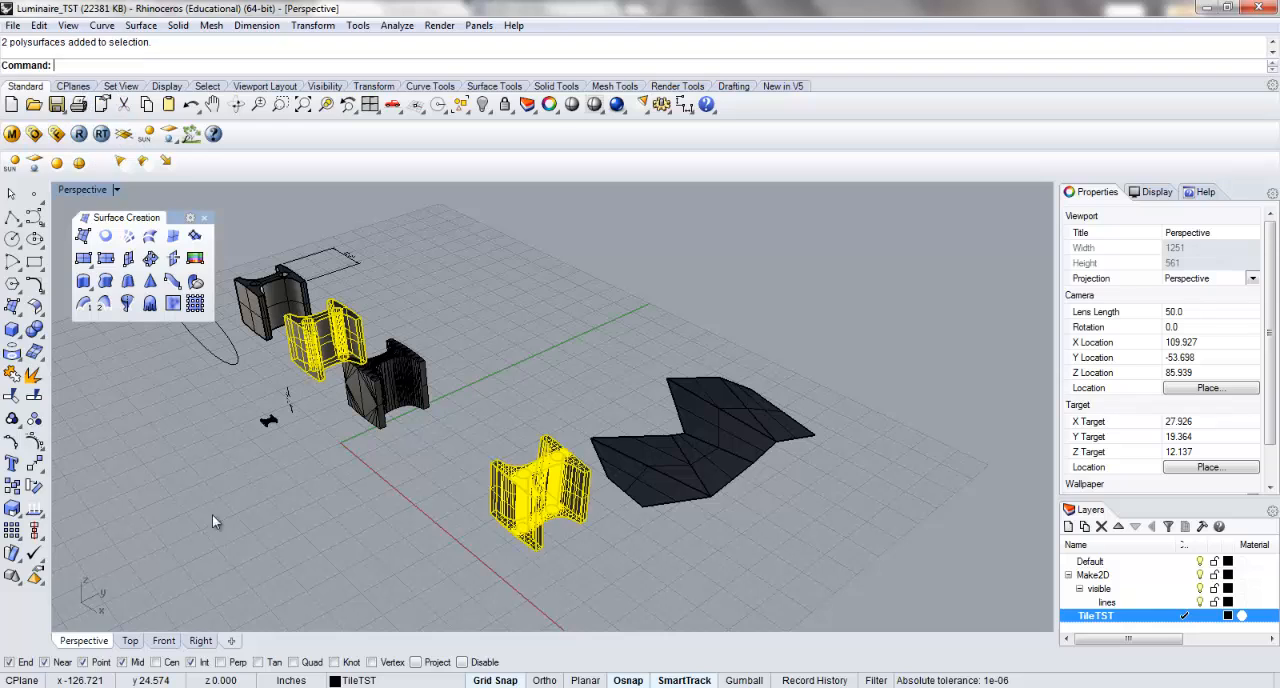